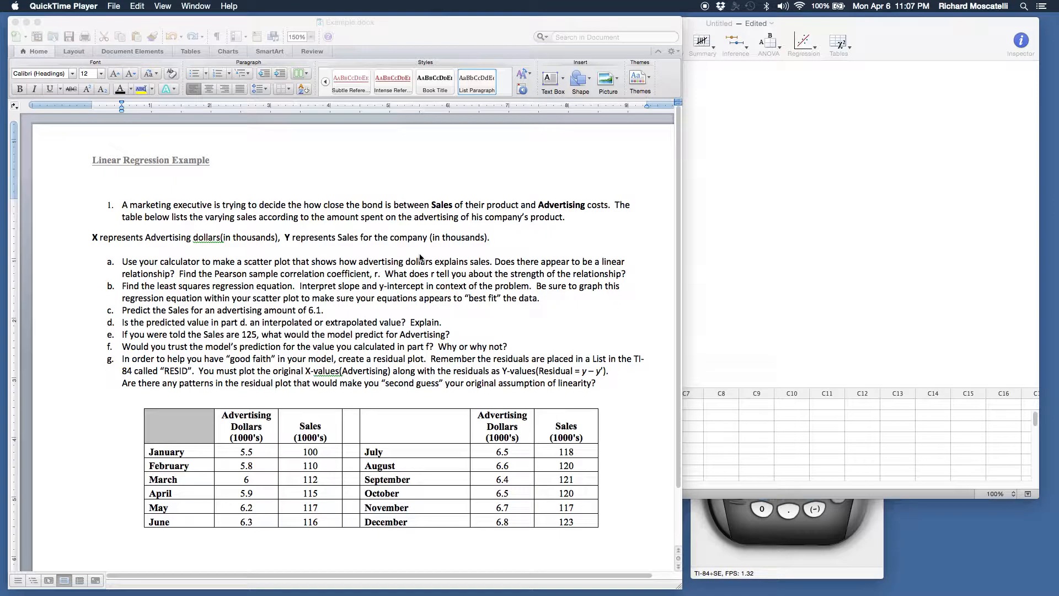
pyautogui.moveTo(448, 276)
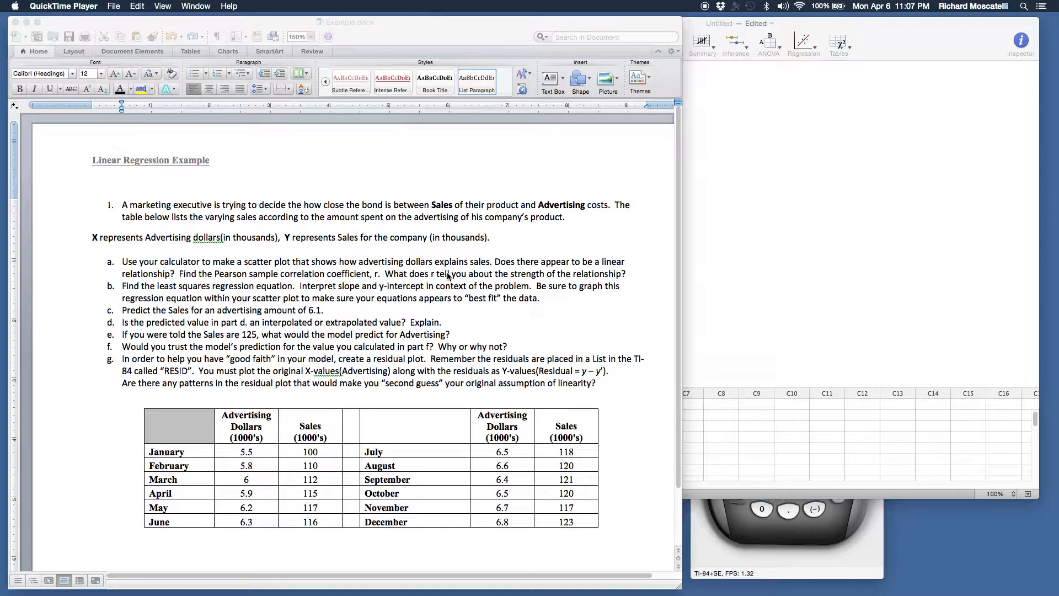
pyautogui.moveTo(659, 313)
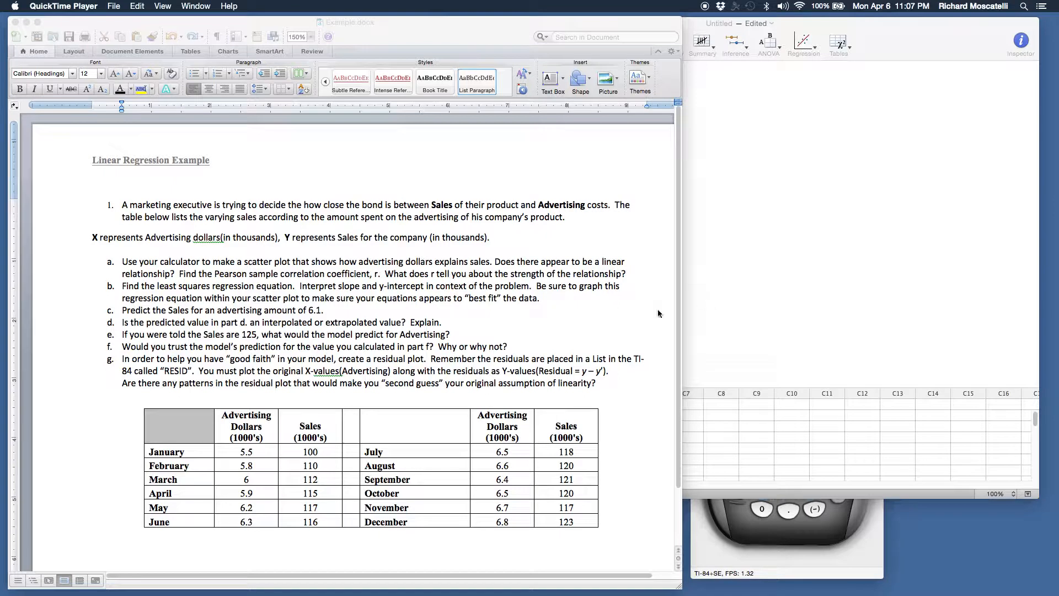
pyautogui.moveTo(234, 245)
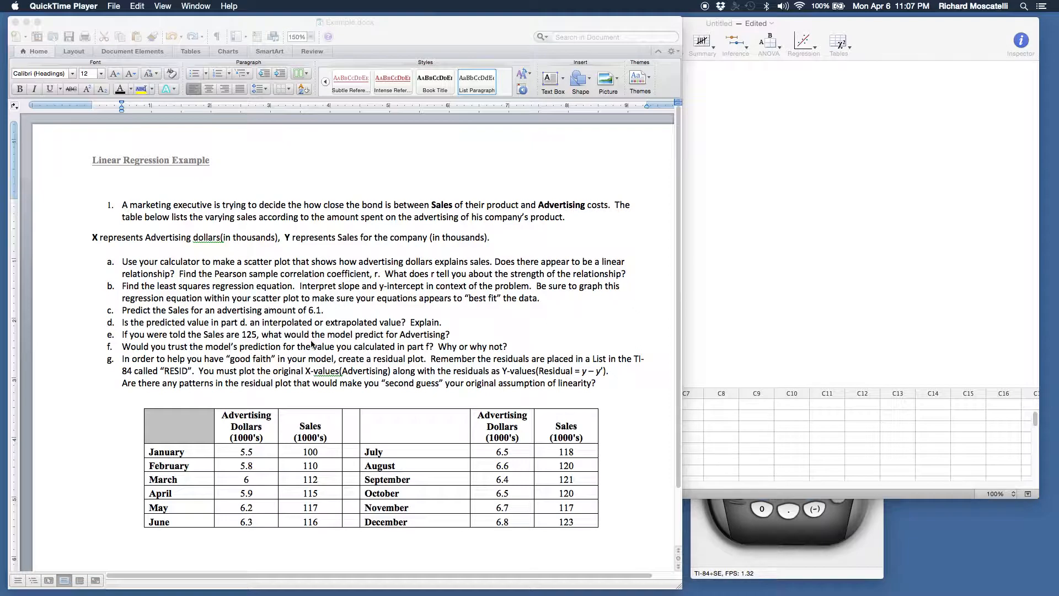
pyautogui.moveTo(142, 232)
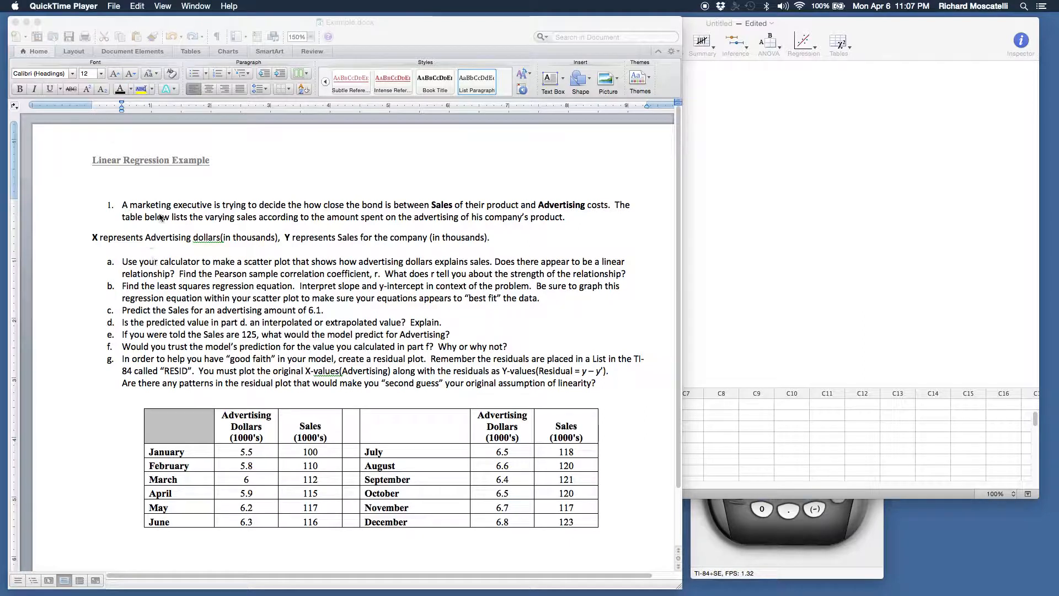
pyautogui.moveTo(433, 226)
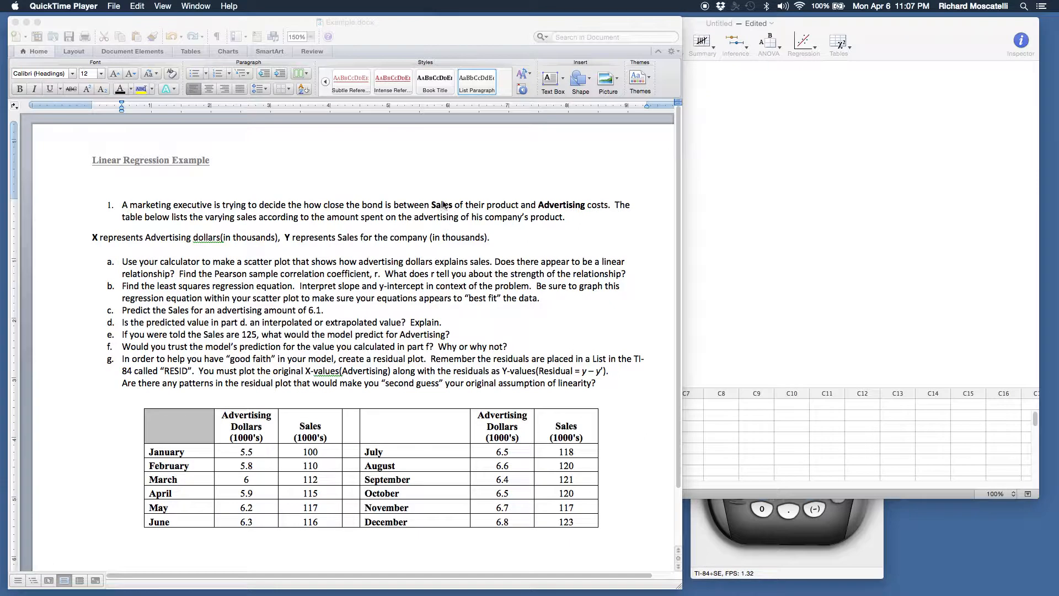
pyautogui.moveTo(574, 208)
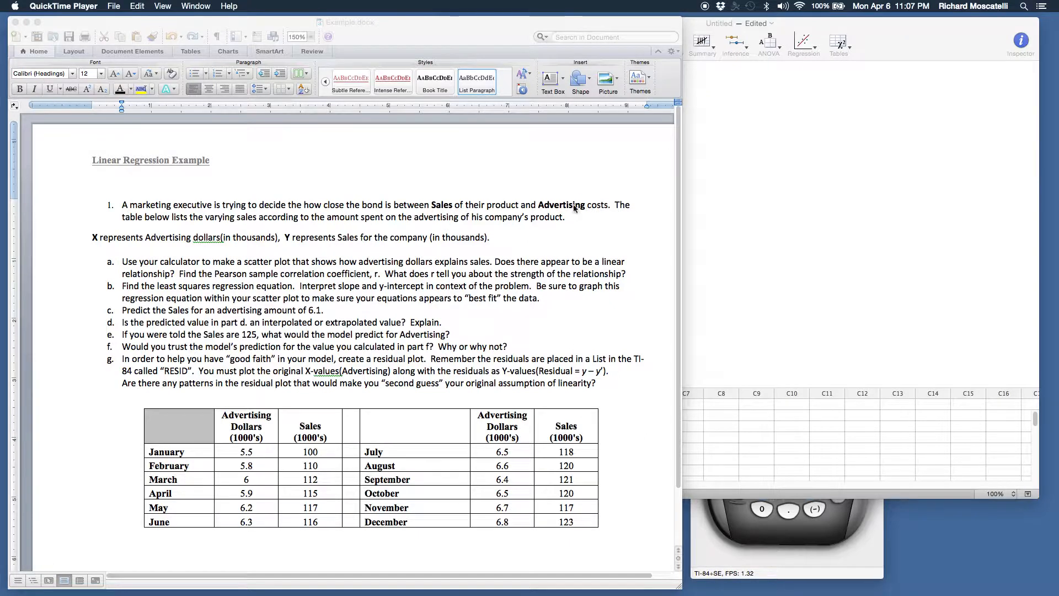
pyautogui.moveTo(584, 472)
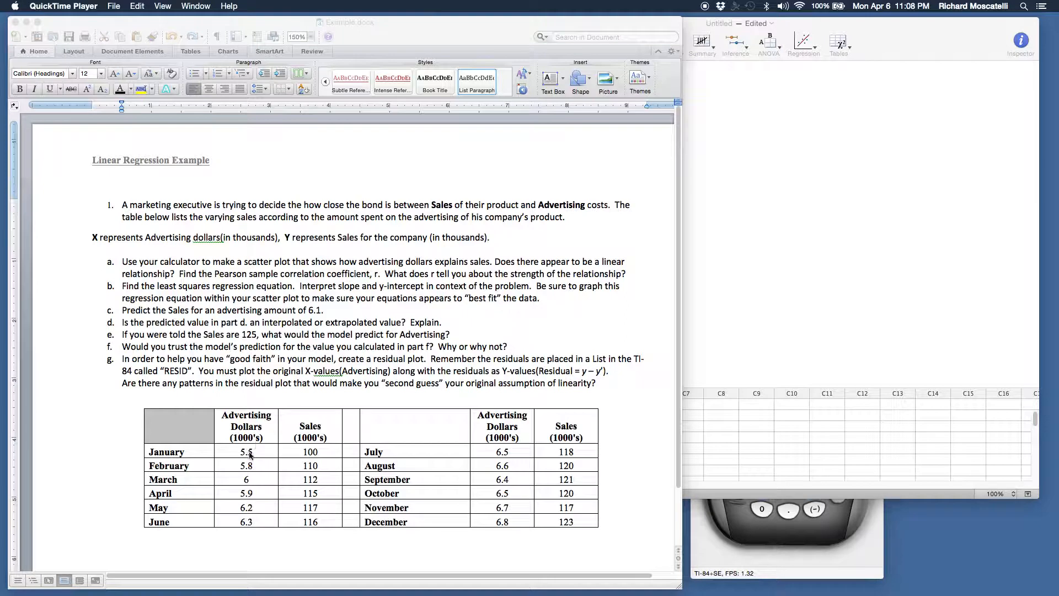
pyautogui.moveTo(318, 454)
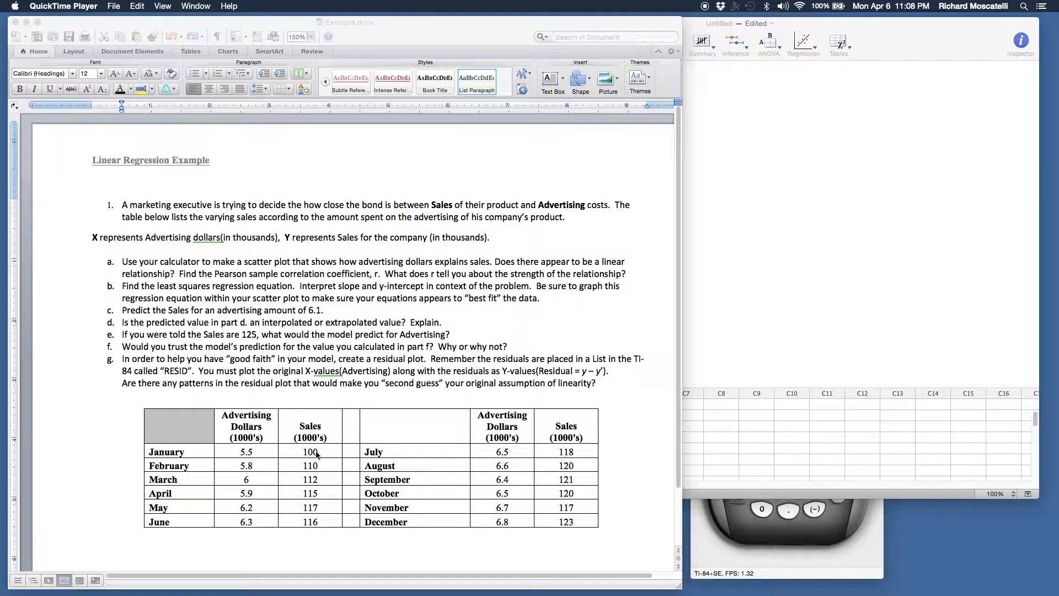
pyautogui.moveTo(248, 451)
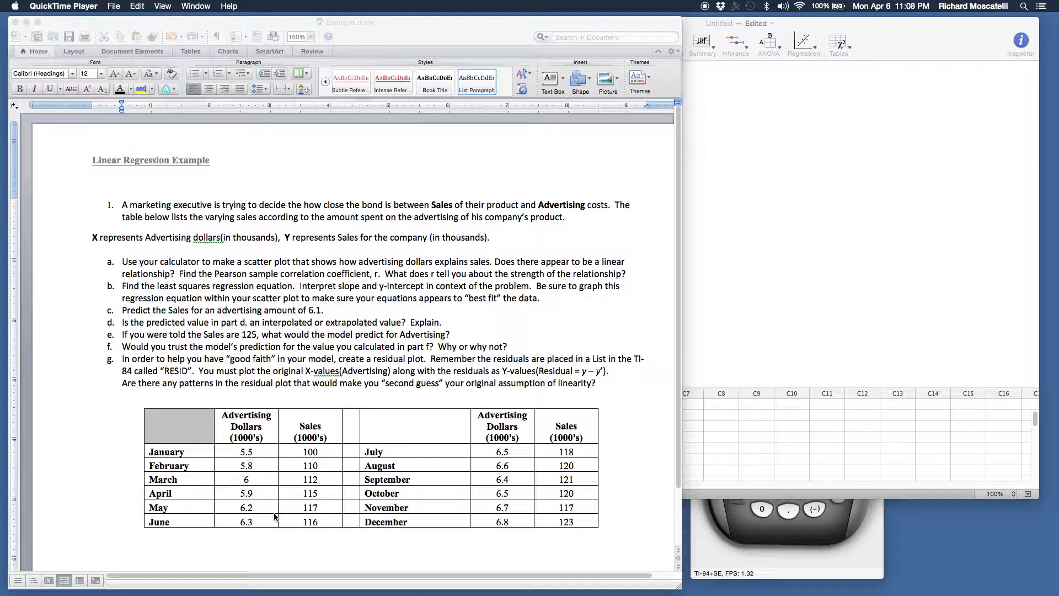
pyautogui.moveTo(508, 497)
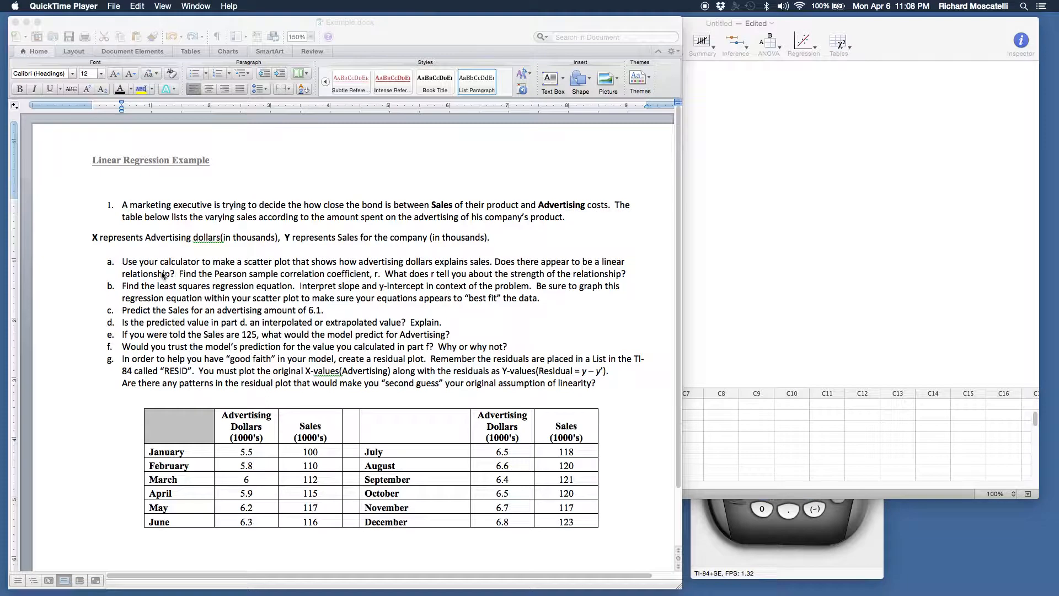
pyautogui.moveTo(268, 283)
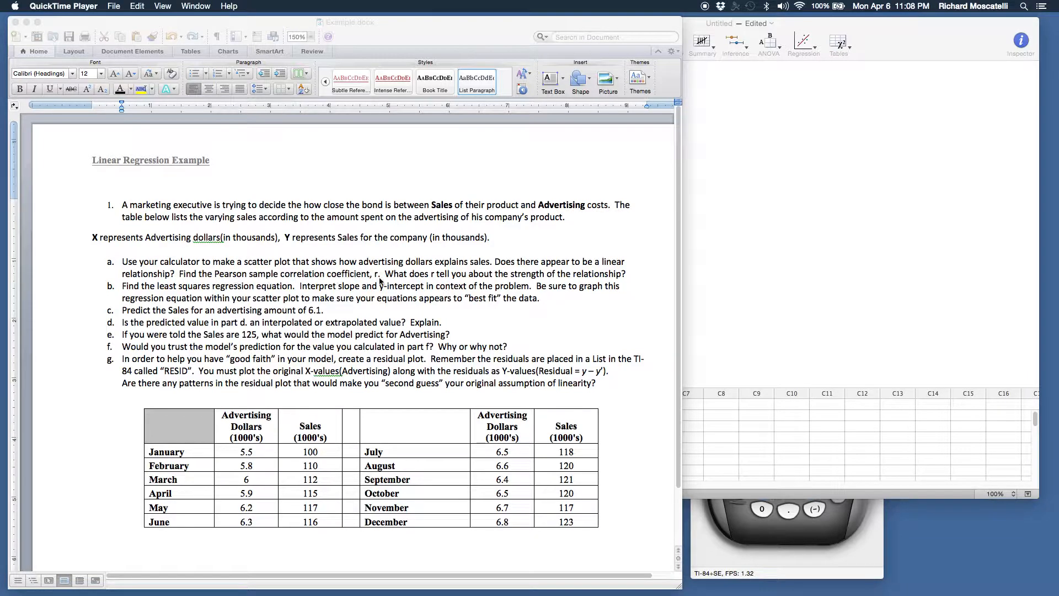
pyautogui.moveTo(585, 277)
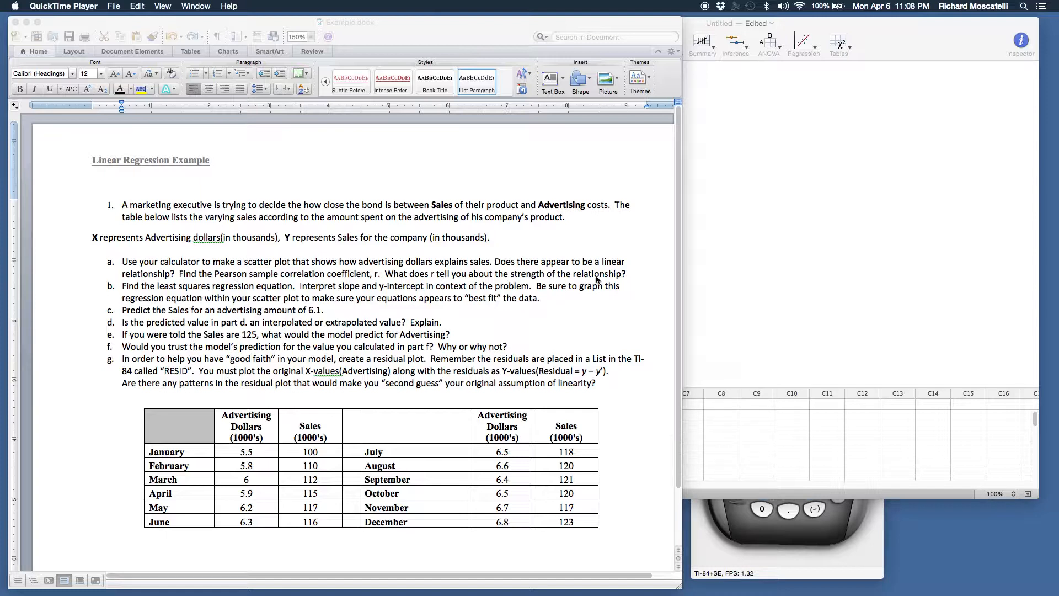
pyautogui.moveTo(569, 256)
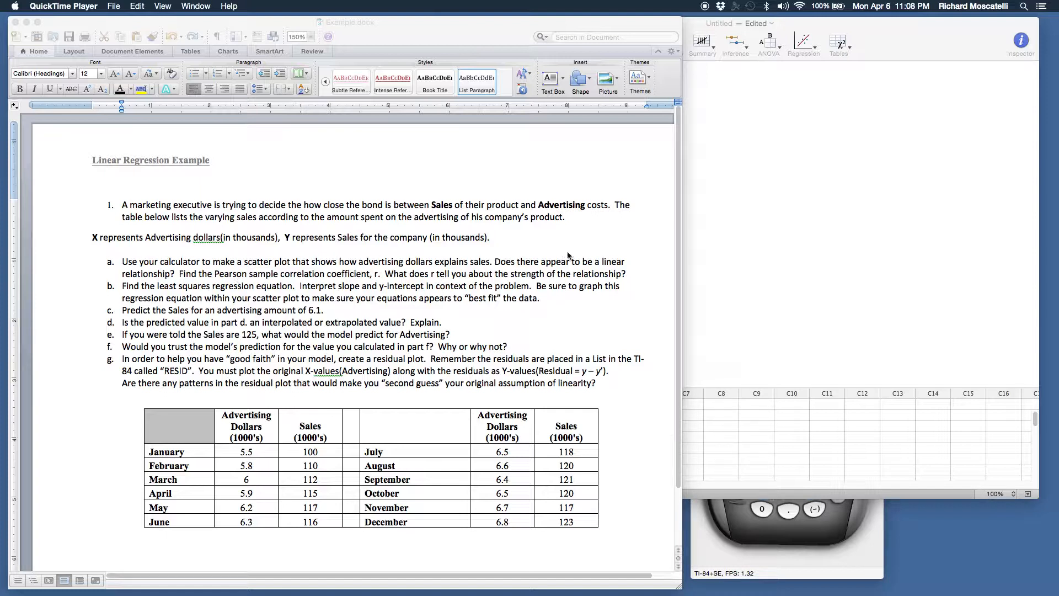
pyautogui.moveTo(144, 270)
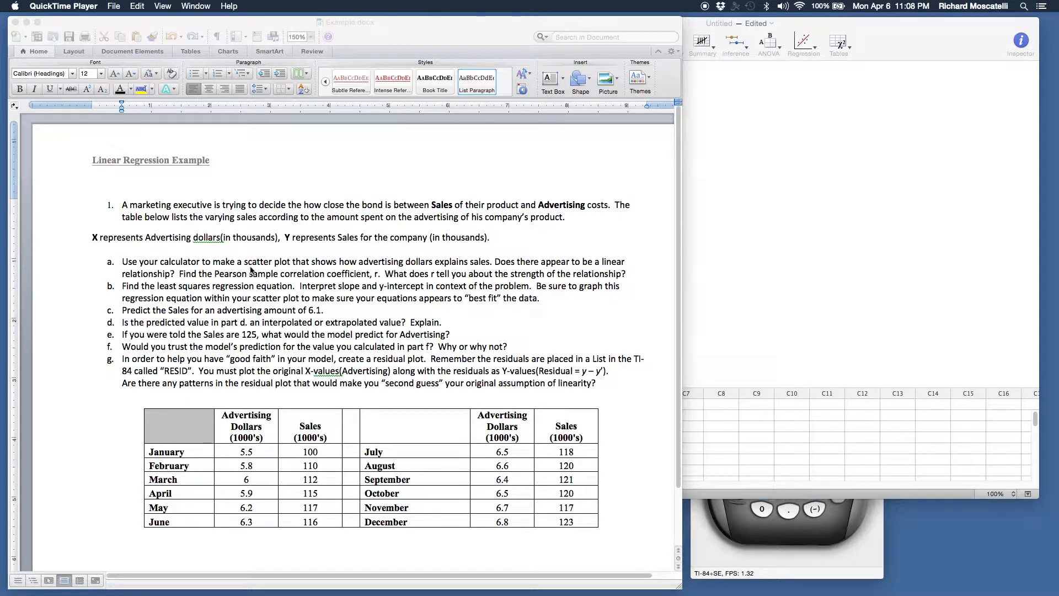
pyautogui.moveTo(331, 265)
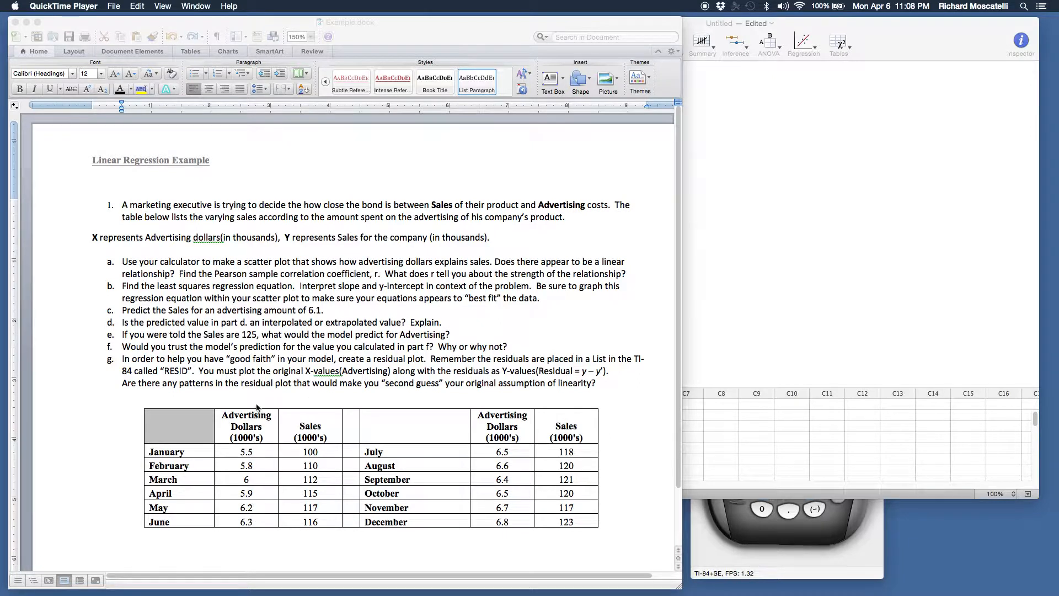
pyautogui.moveTo(276, 440)
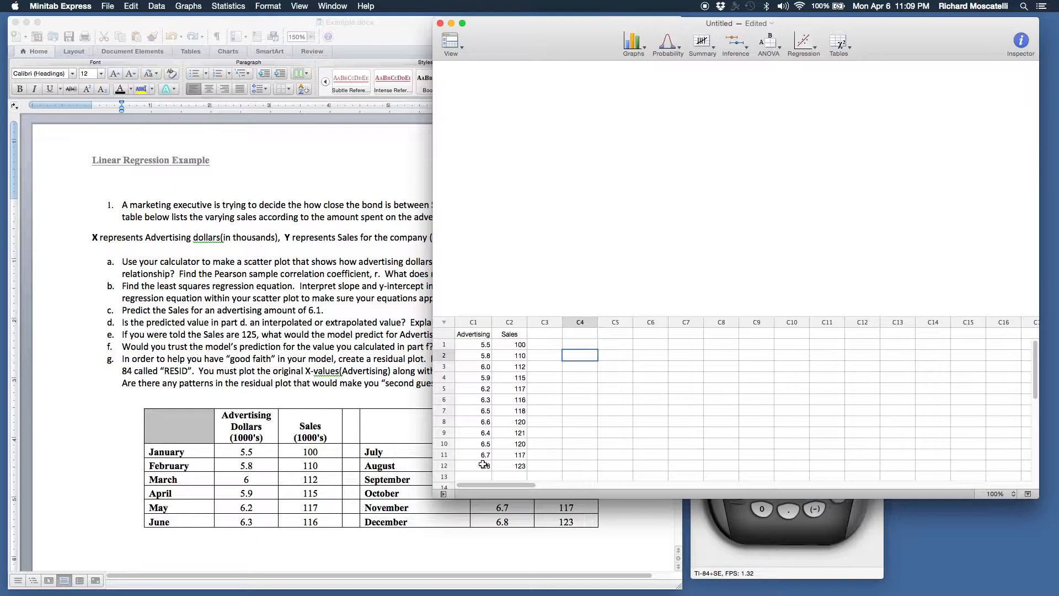
pyautogui.moveTo(451, 333)
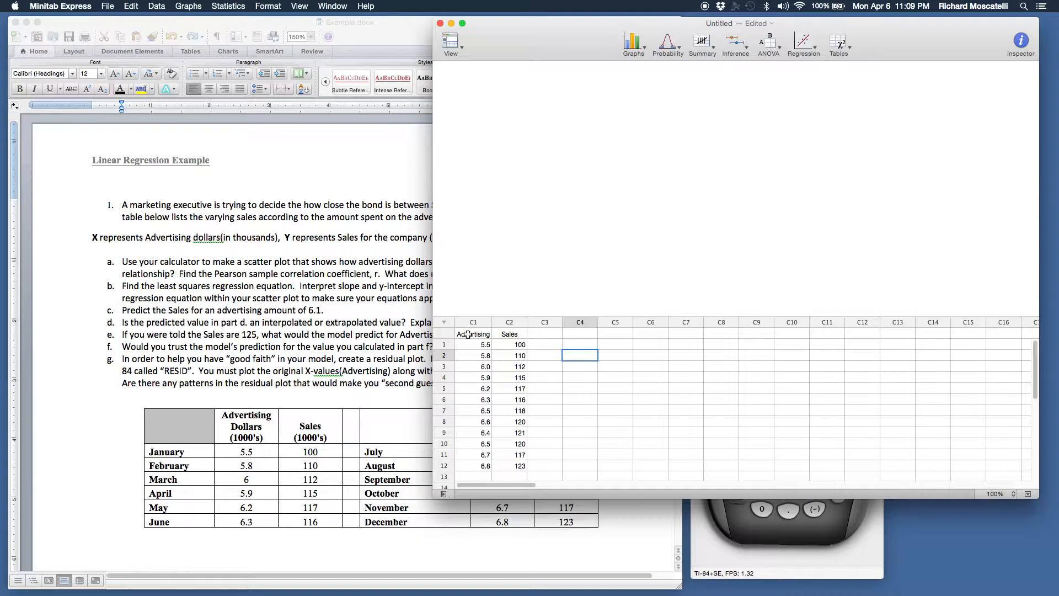
pyautogui.moveTo(448, 346)
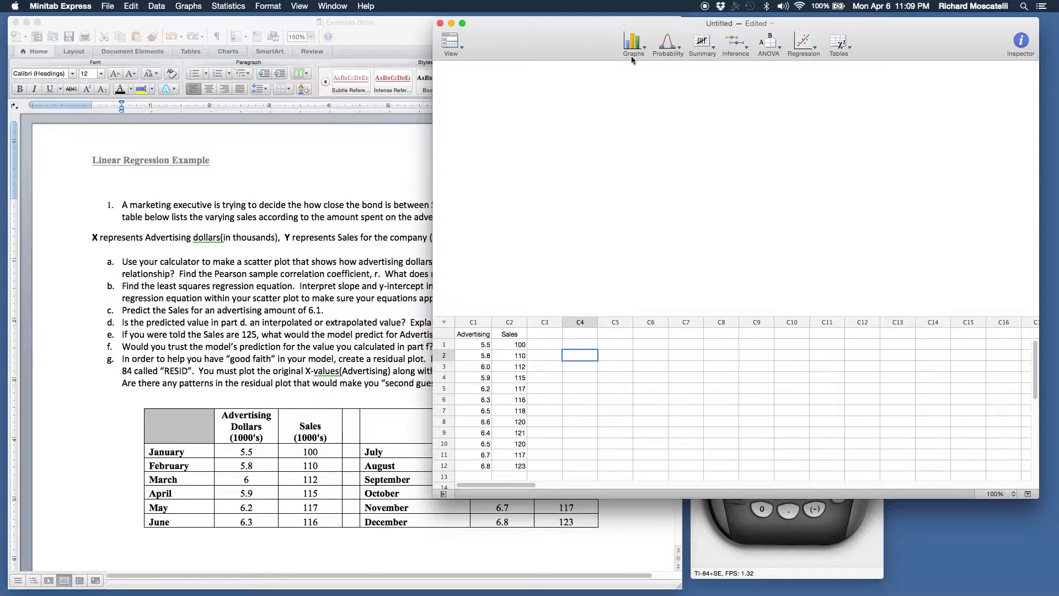
pyautogui.click(633, 42)
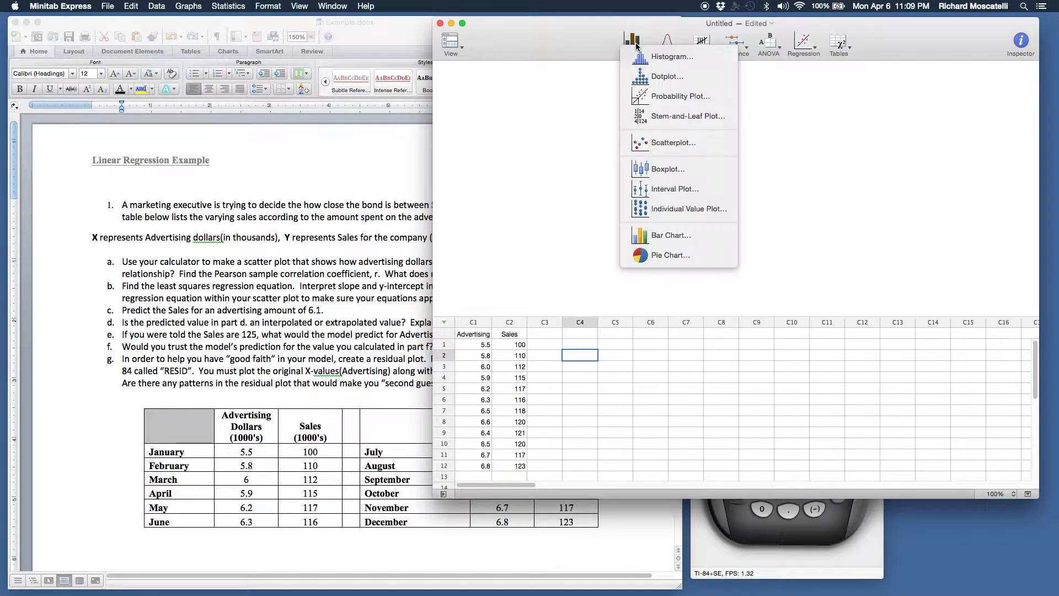
pyautogui.moveTo(669, 143)
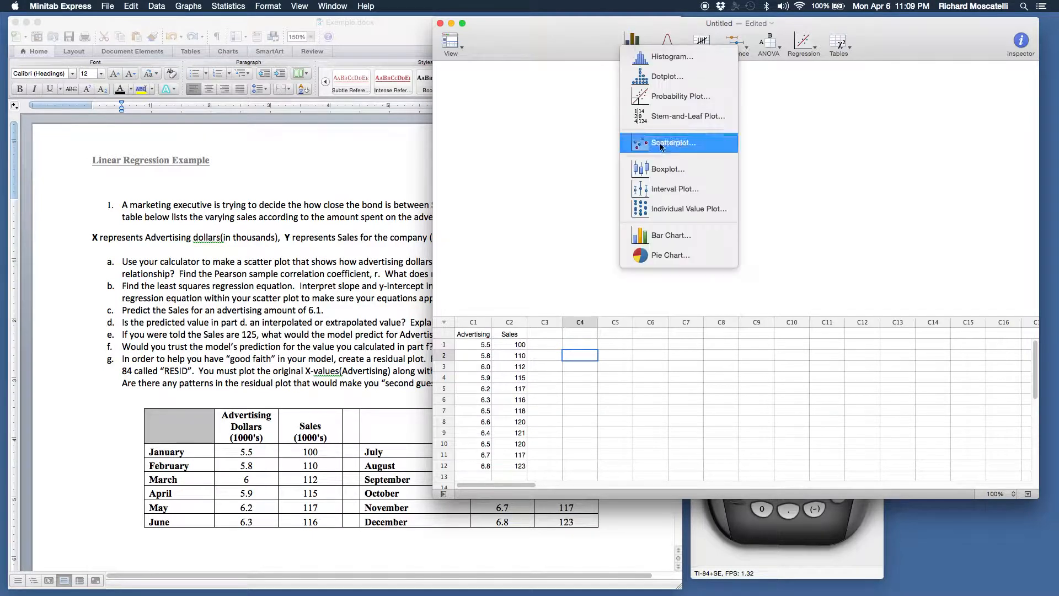
pyautogui.moveTo(656, 149)
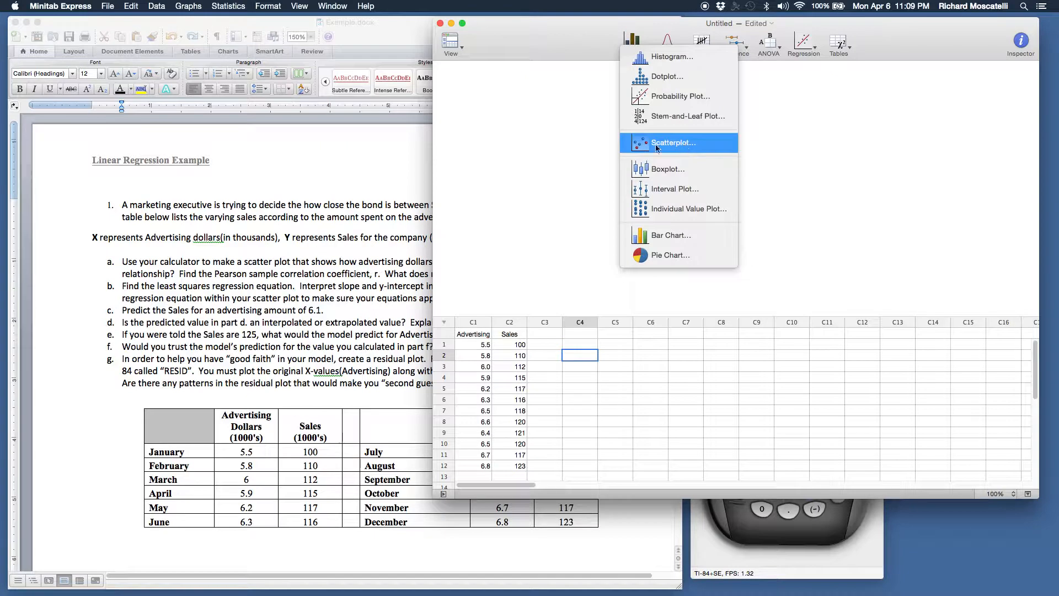
pyautogui.click(672, 142)
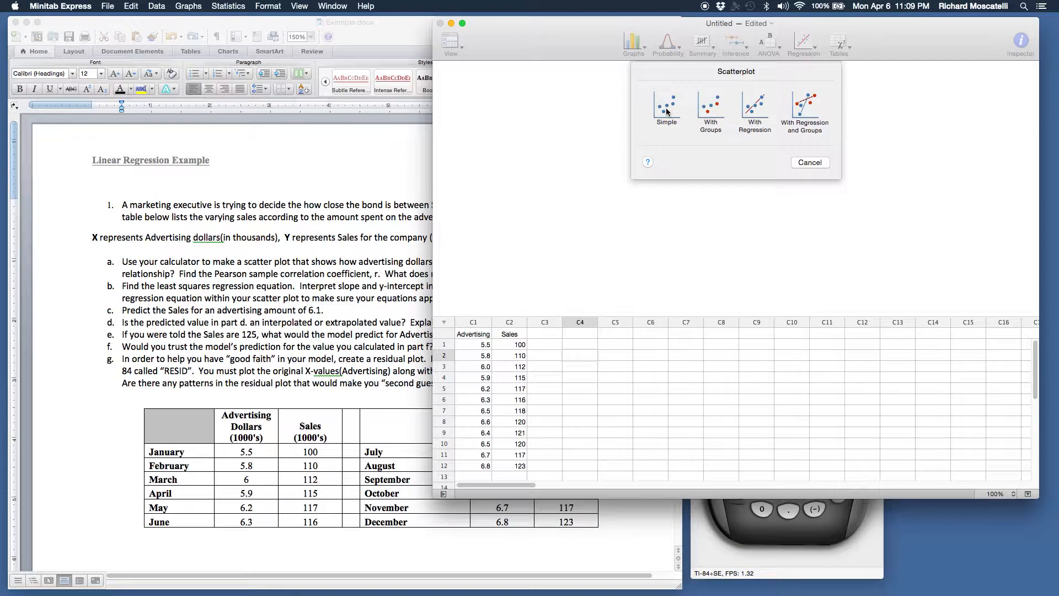
pyautogui.moveTo(756, 133)
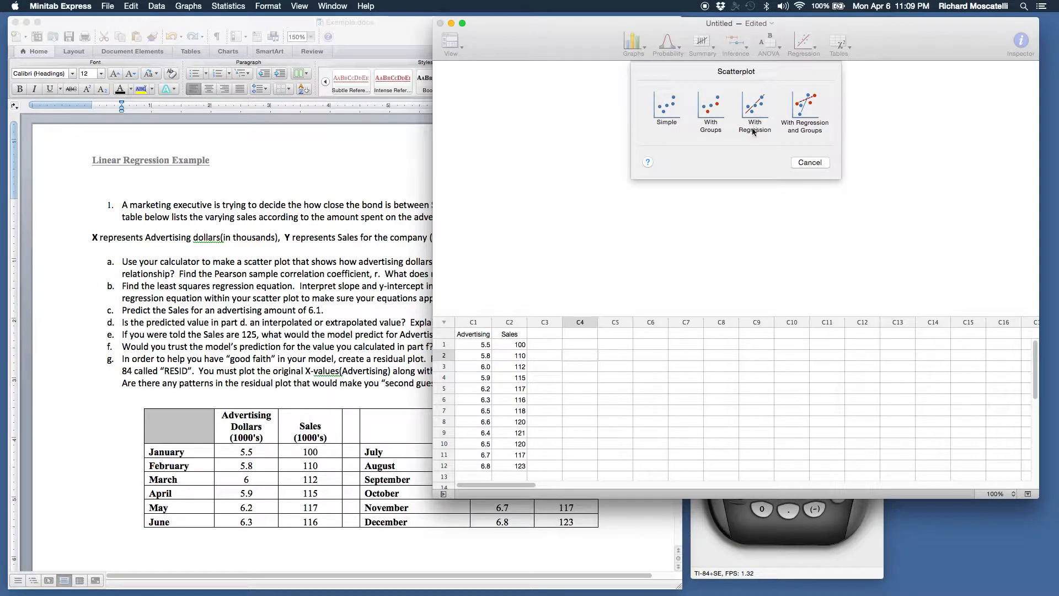
pyautogui.moveTo(797, 140)
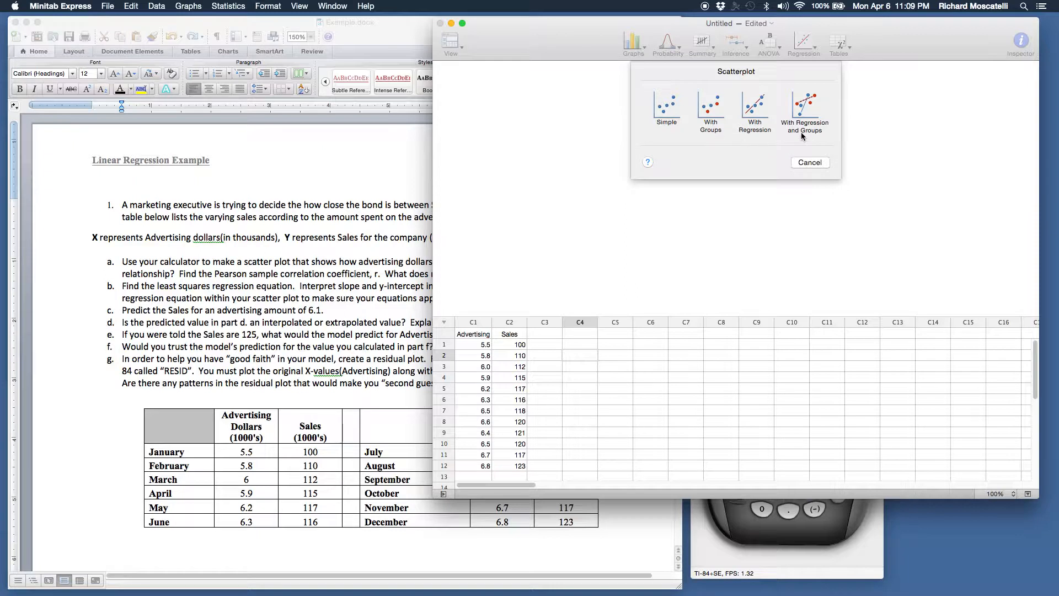
pyautogui.moveTo(779, 145)
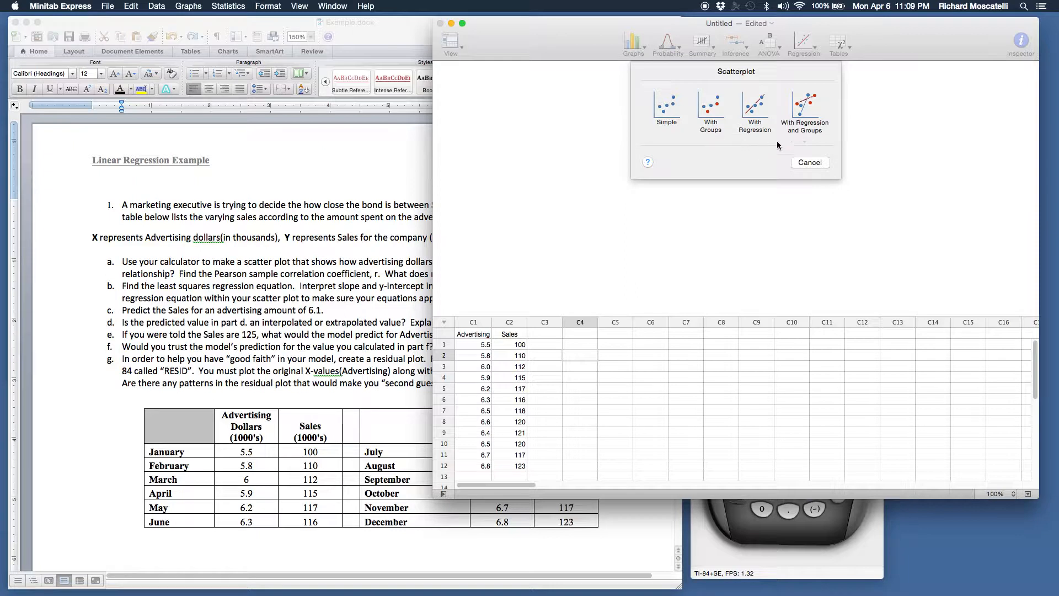
pyautogui.moveTo(550, 351)
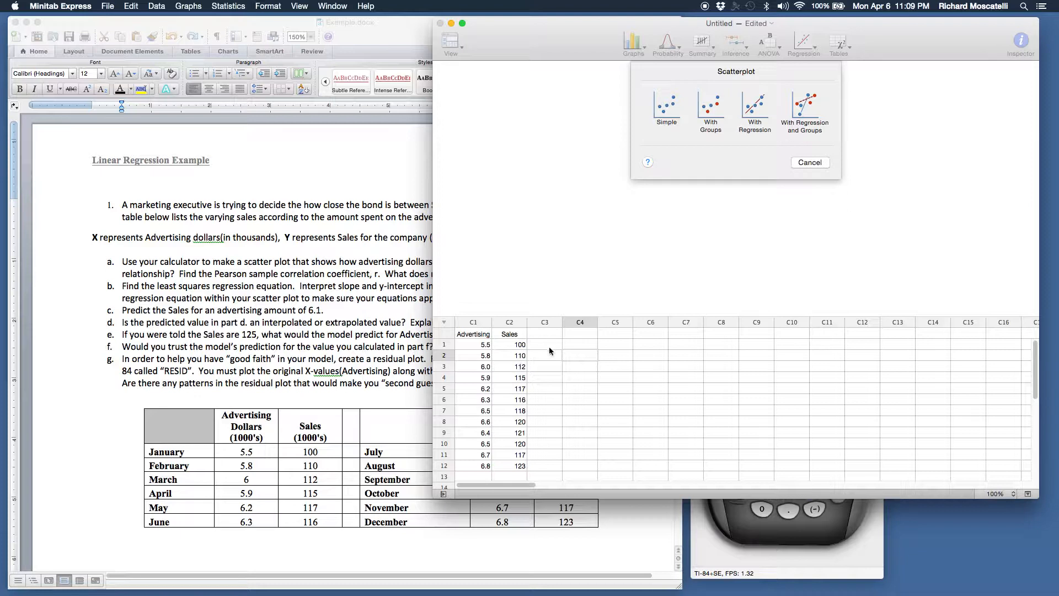
pyautogui.moveTo(804, 123)
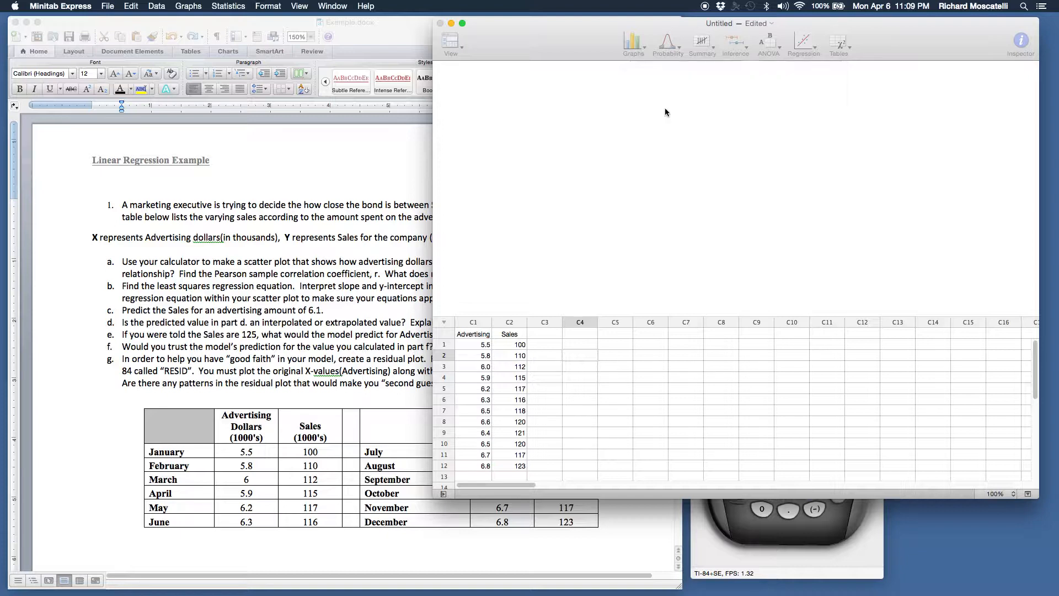
# Step: Choose a simple scatterplot with C2 Sales as Y and C1 Advertising as X
pyautogui.click(632, 44)
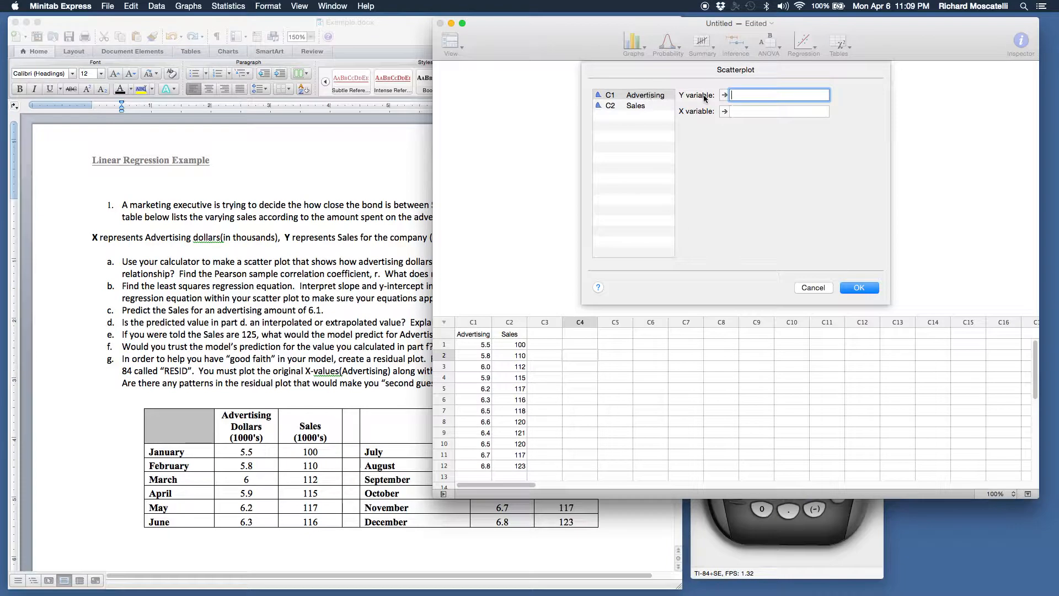
pyautogui.moveTo(711, 132)
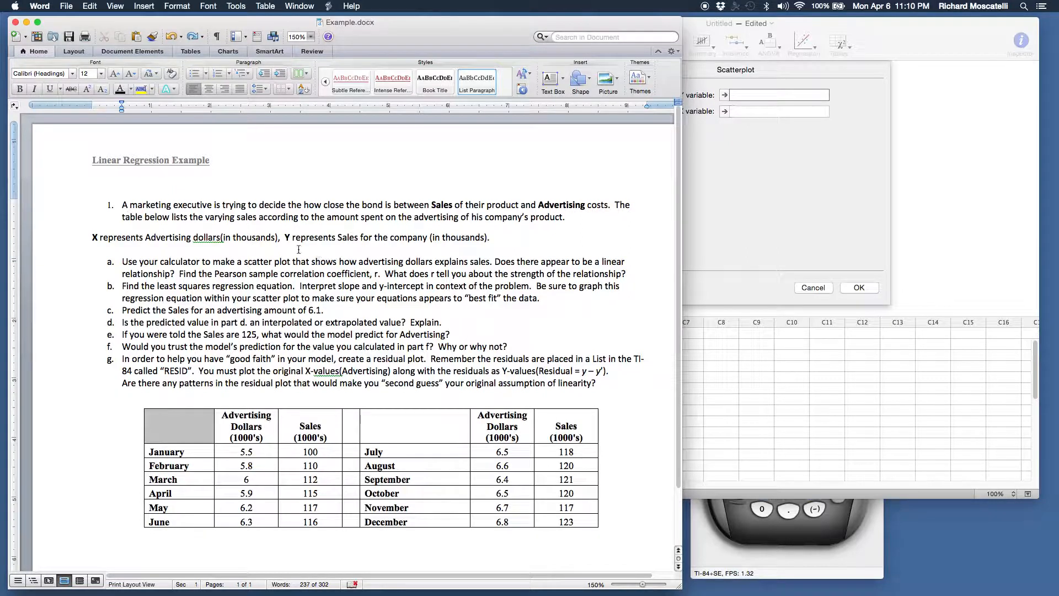
pyautogui.moveTo(775, 210)
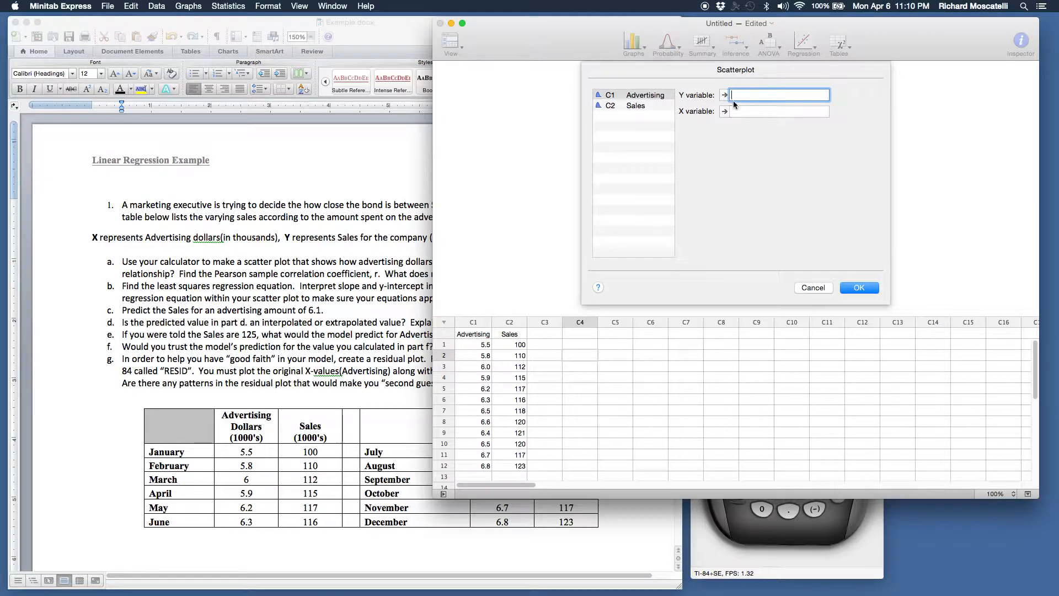
pyautogui.moveTo(656, 105)
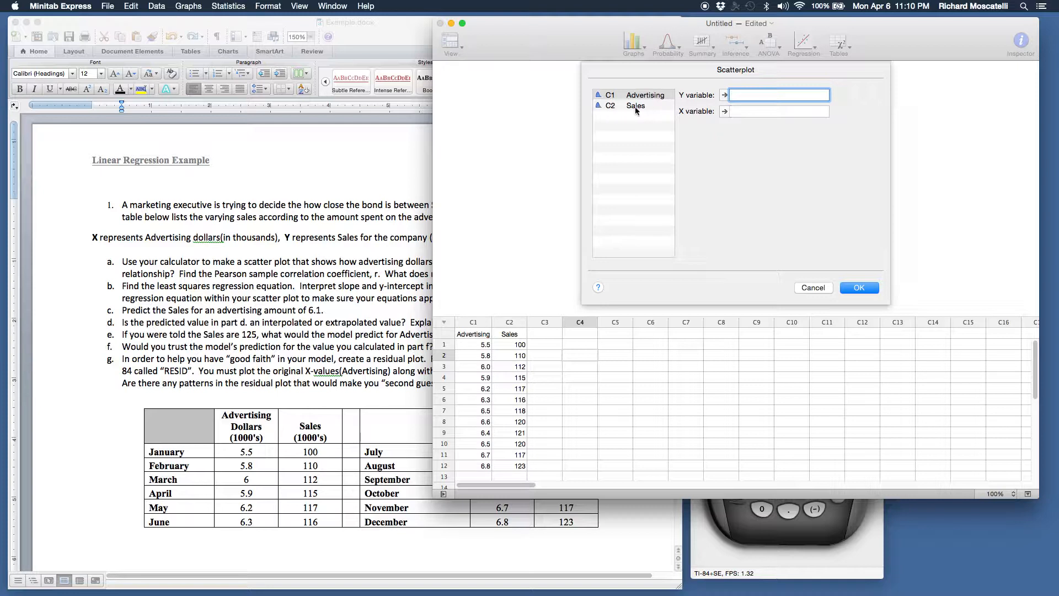
pyautogui.click(635, 105)
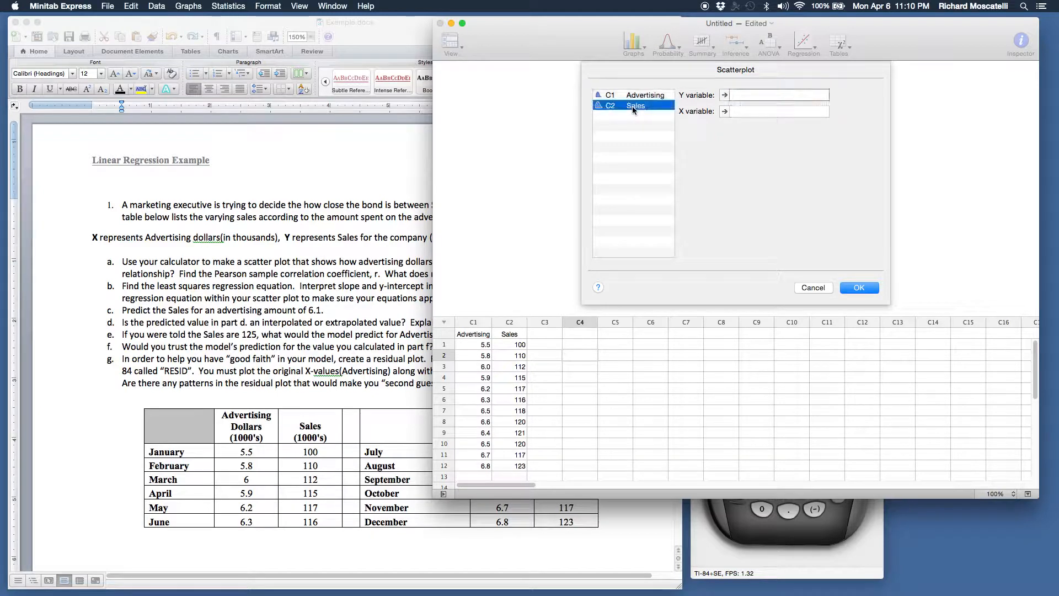
pyautogui.click(723, 94)
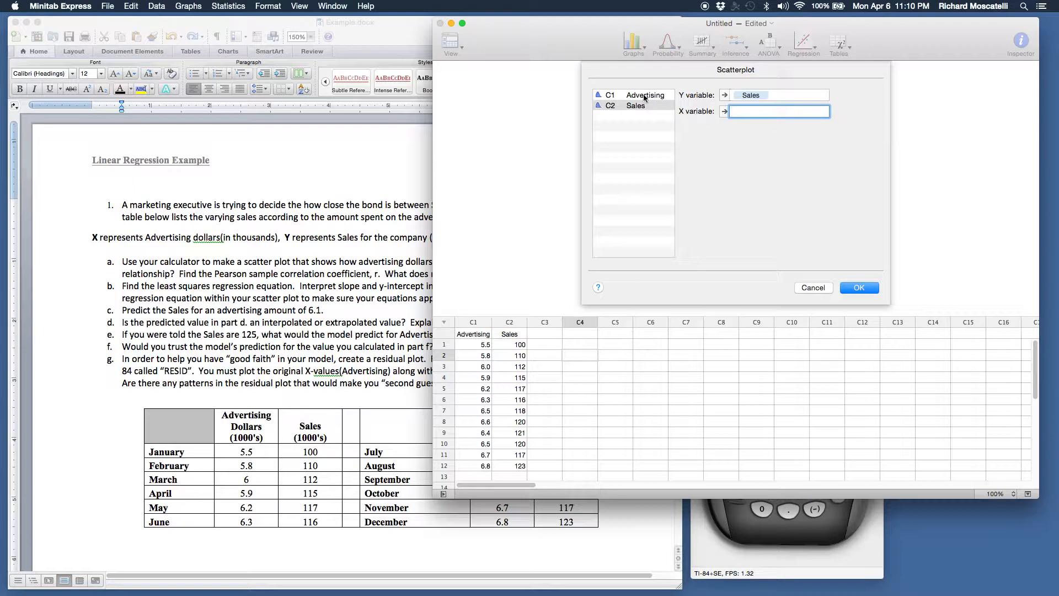
pyautogui.click(641, 94)
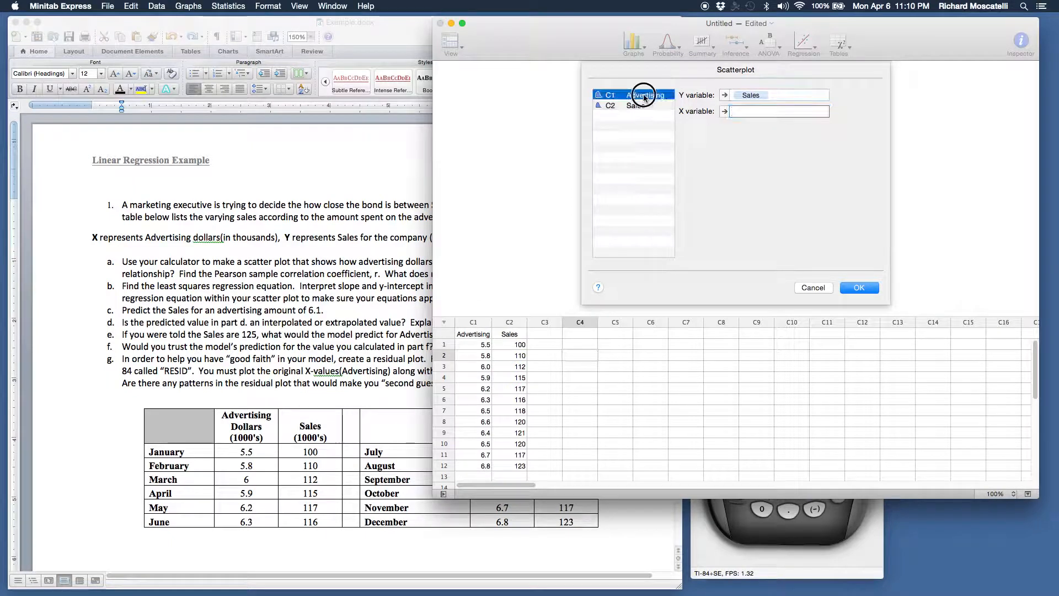
pyautogui.click(723, 111)
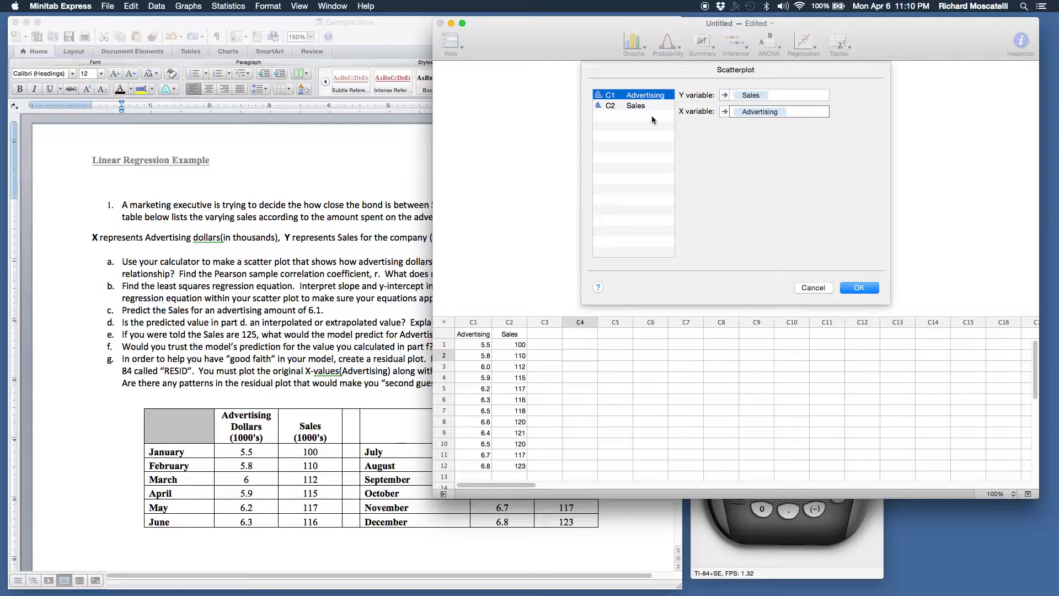
pyautogui.moveTo(859, 287)
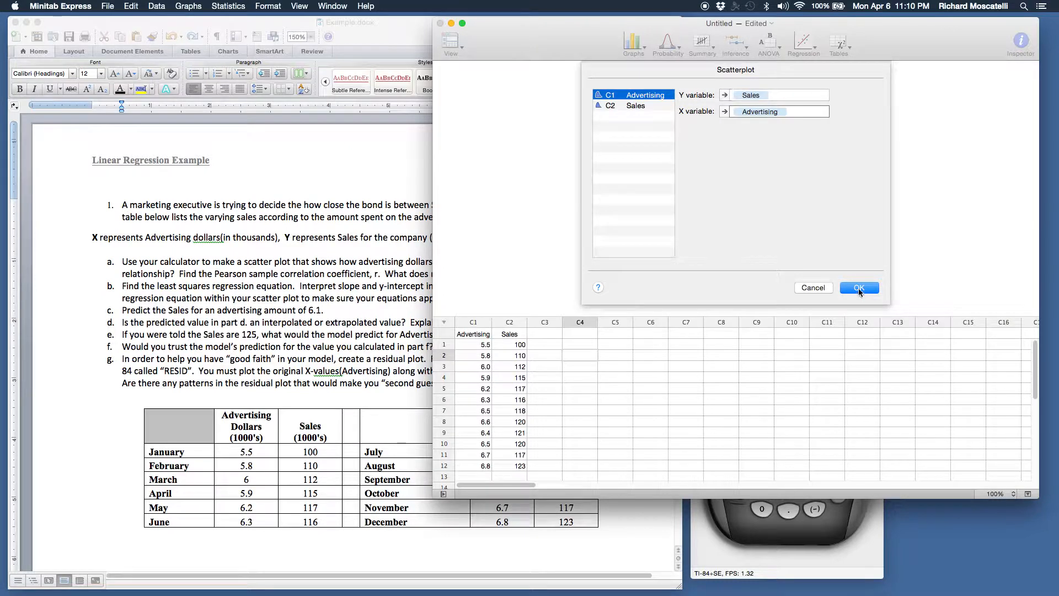
# Step: Confirm the dialog to draw the Sales vs Advertising scatterplot of twelve points
pyautogui.click(858, 287)
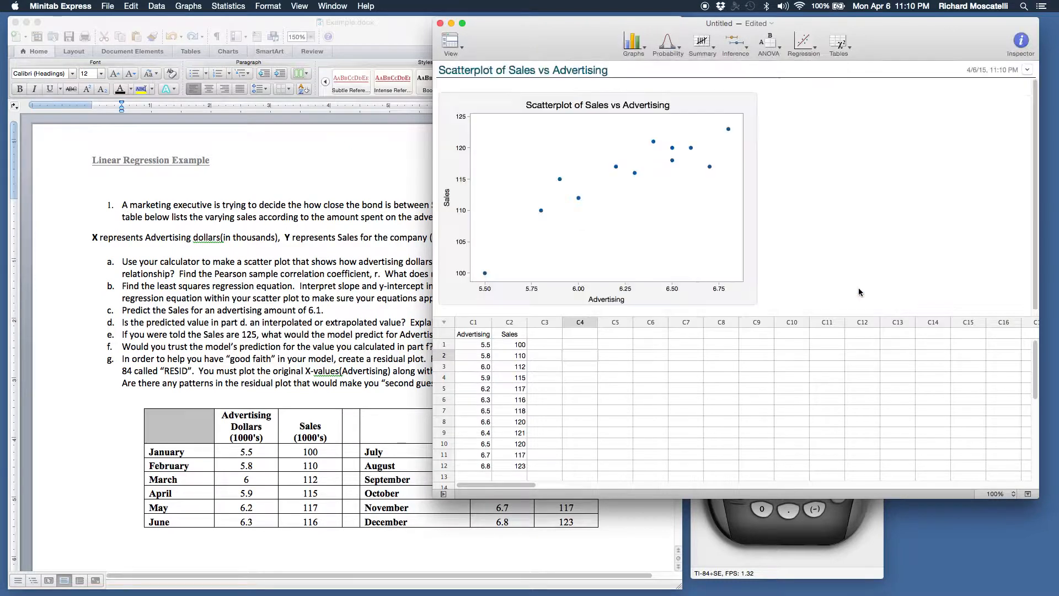
pyautogui.moveTo(806, 219)
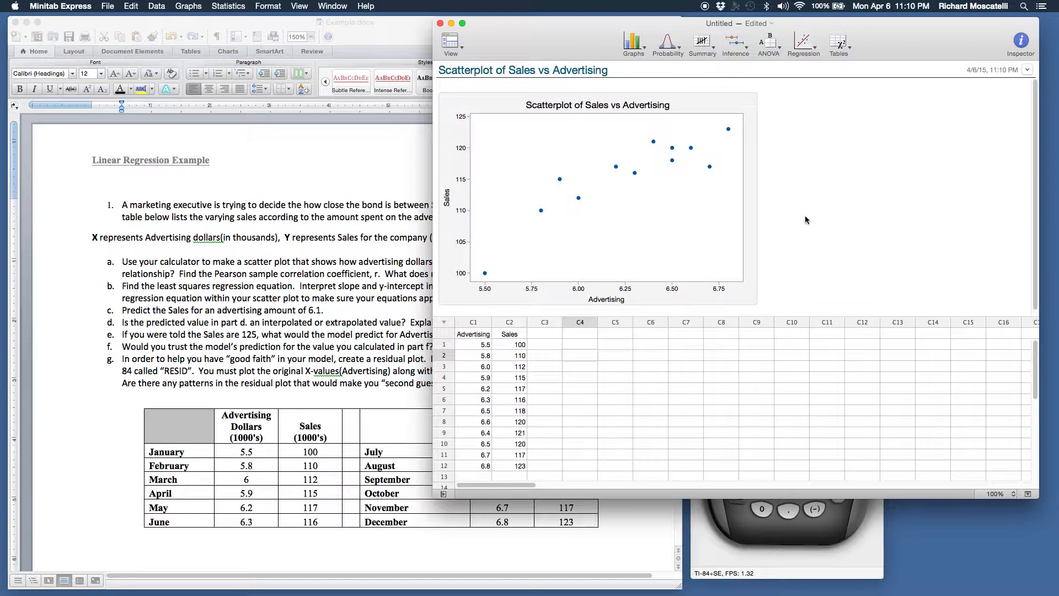
pyautogui.moveTo(503, 259)
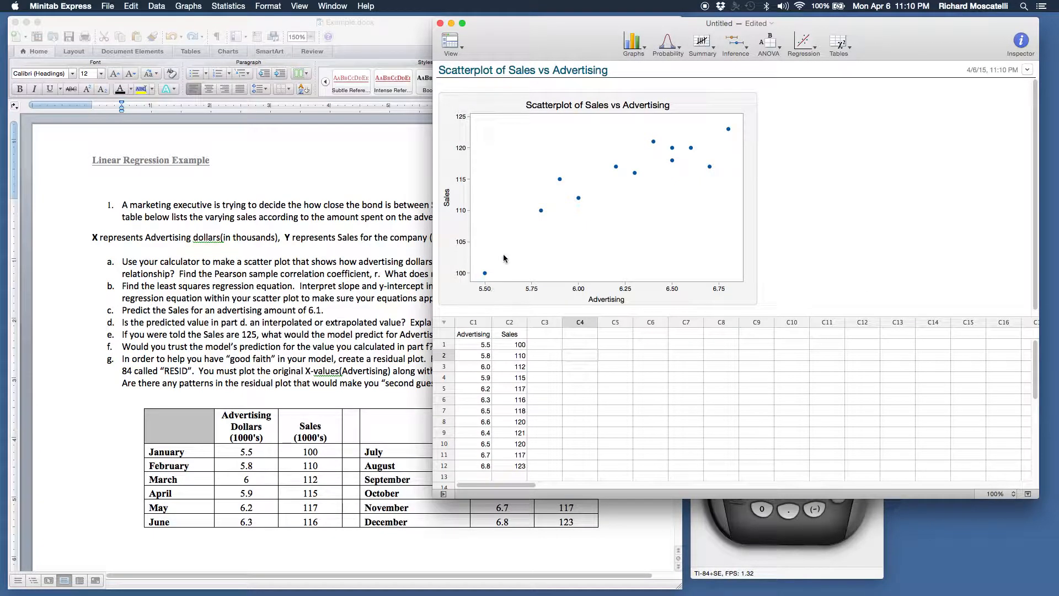
pyautogui.moveTo(647, 172)
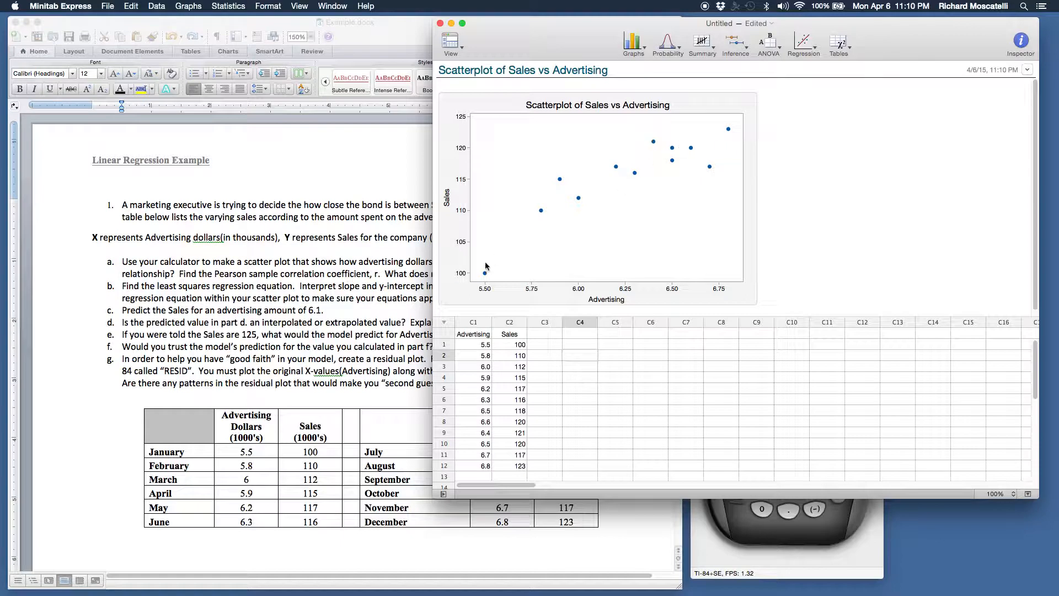
pyautogui.moveTo(539, 282)
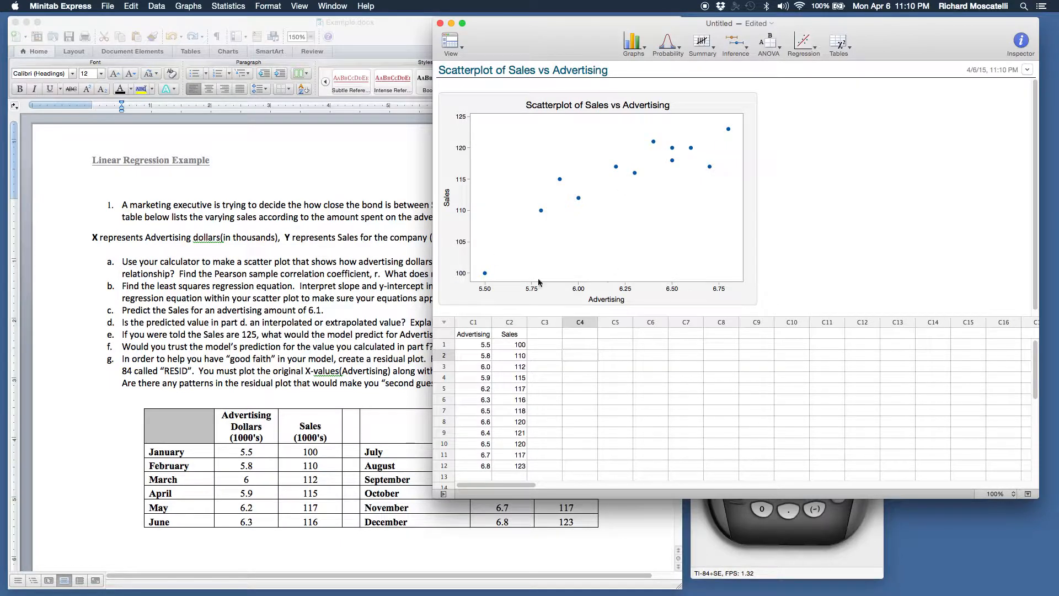
pyautogui.moveTo(478, 260)
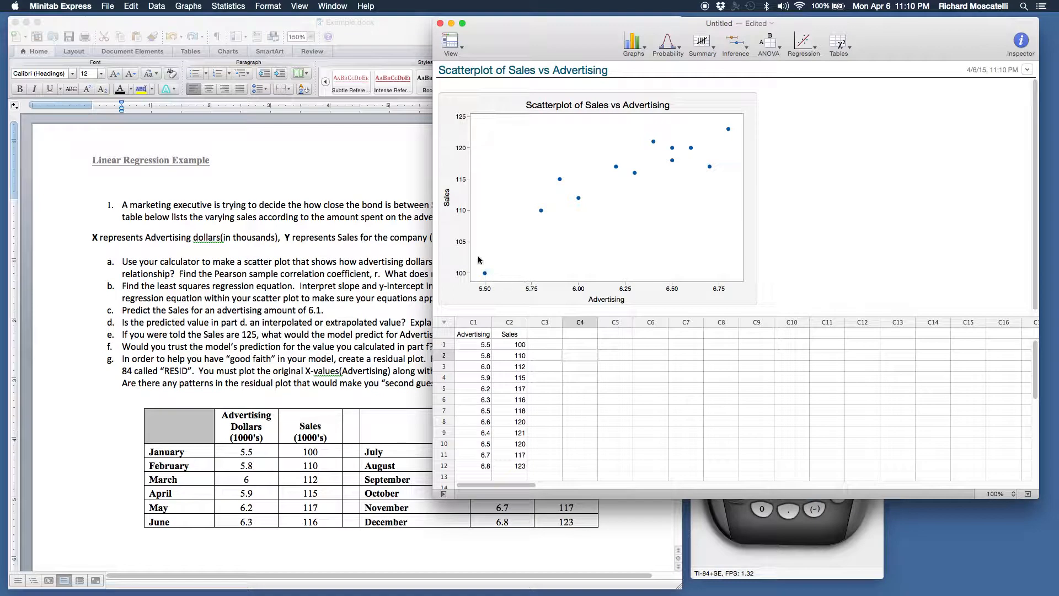
pyautogui.moveTo(493, 222)
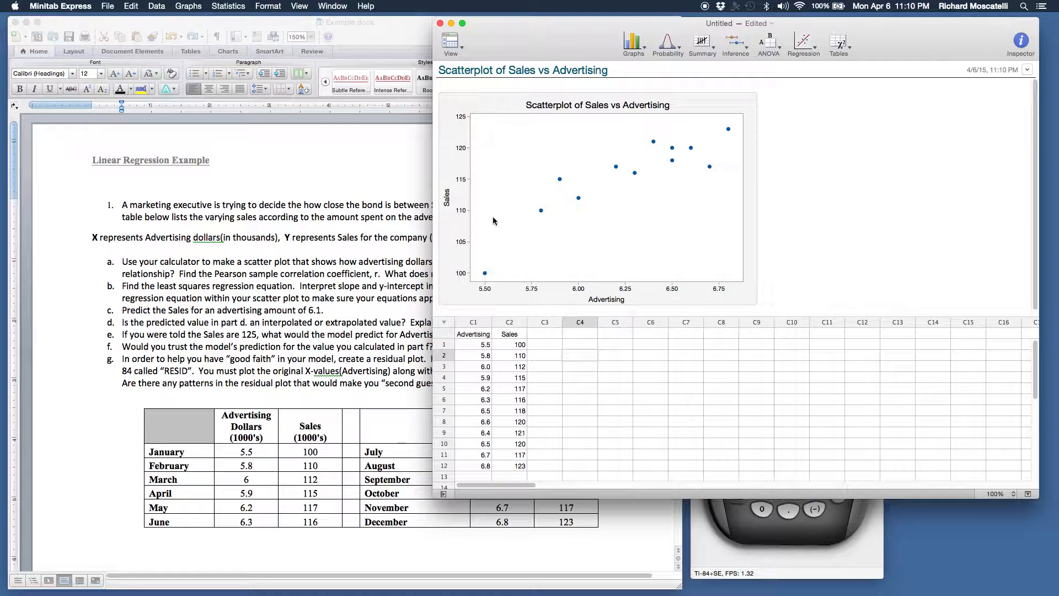
pyautogui.moveTo(512, 223)
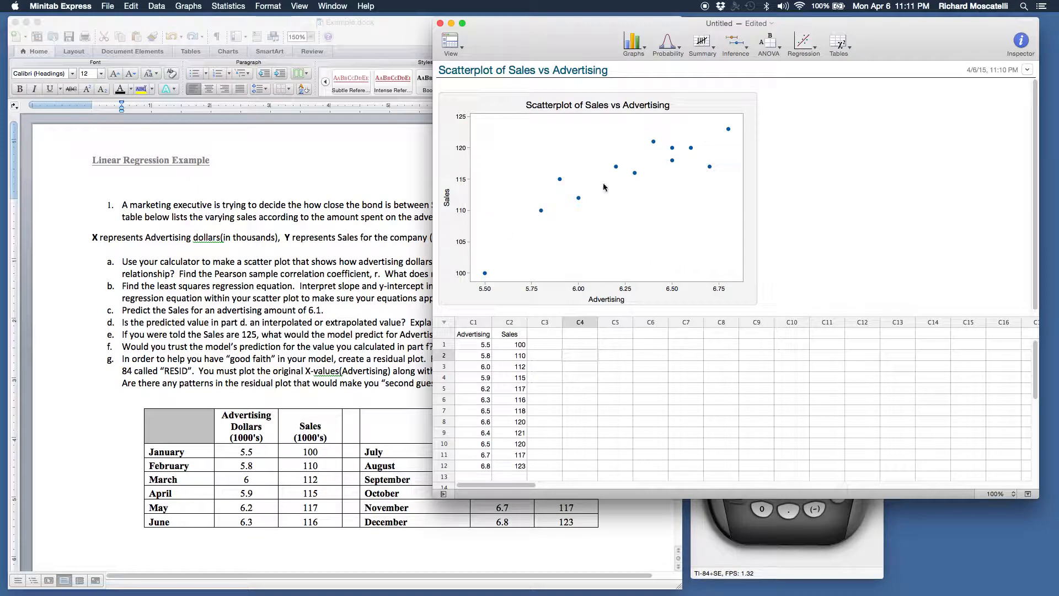
pyautogui.moveTo(481, 253)
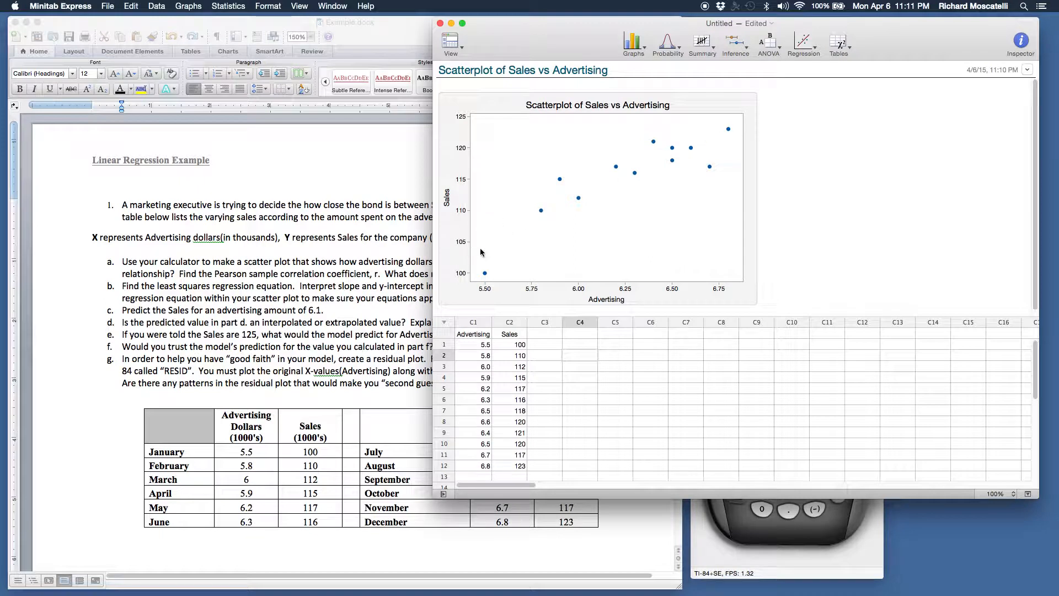
pyautogui.moveTo(482, 277)
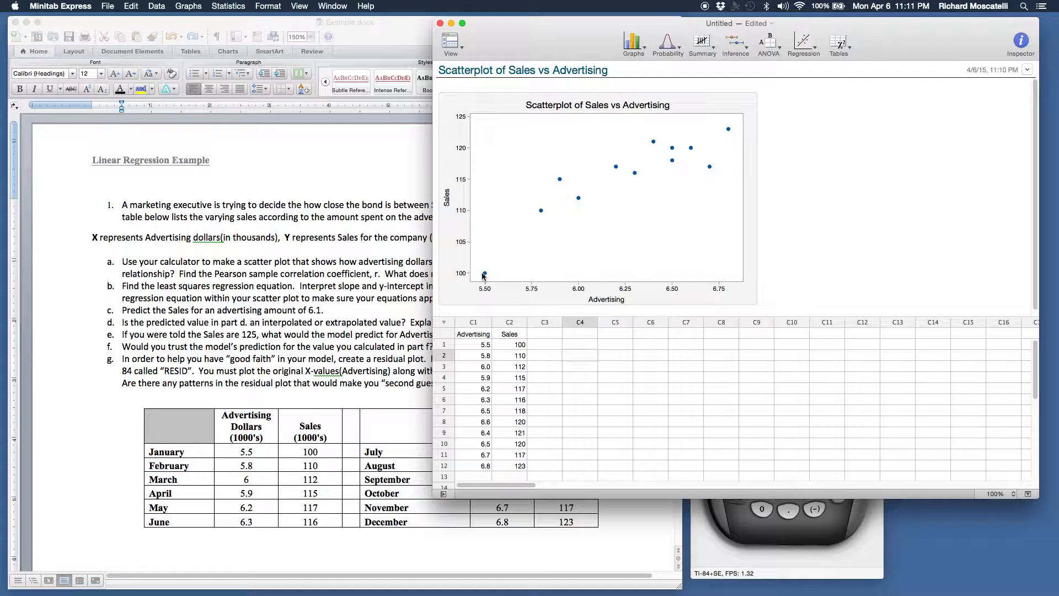
pyautogui.moveTo(493, 262)
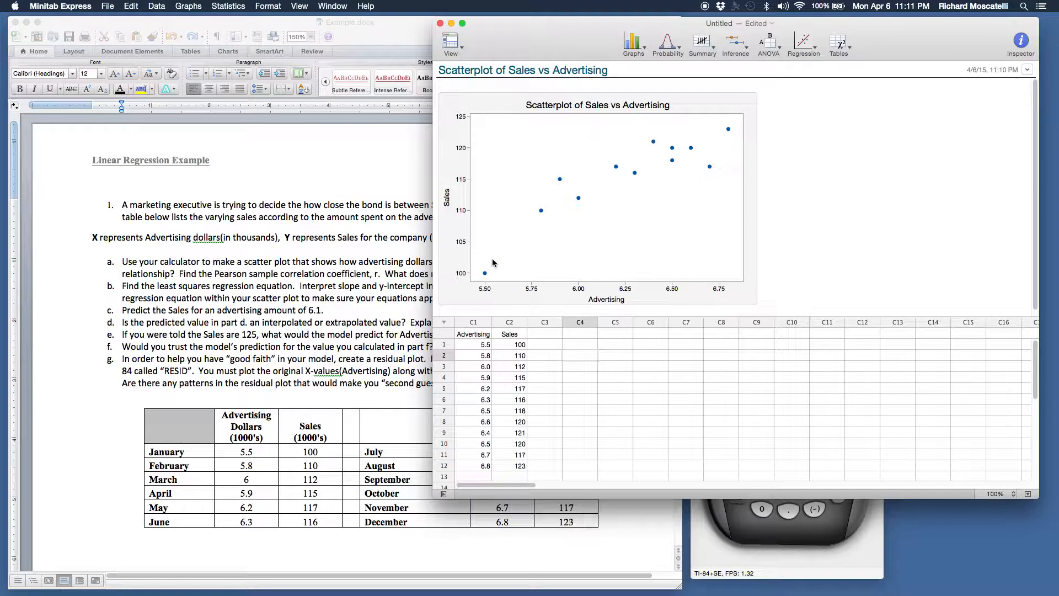
pyautogui.moveTo(525, 226)
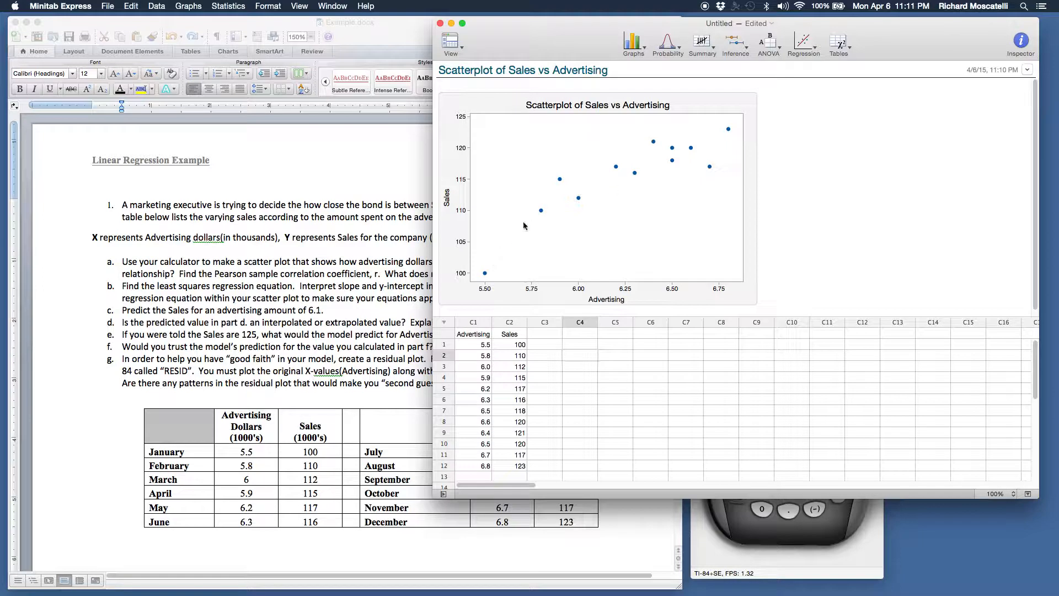
pyautogui.moveTo(711, 144)
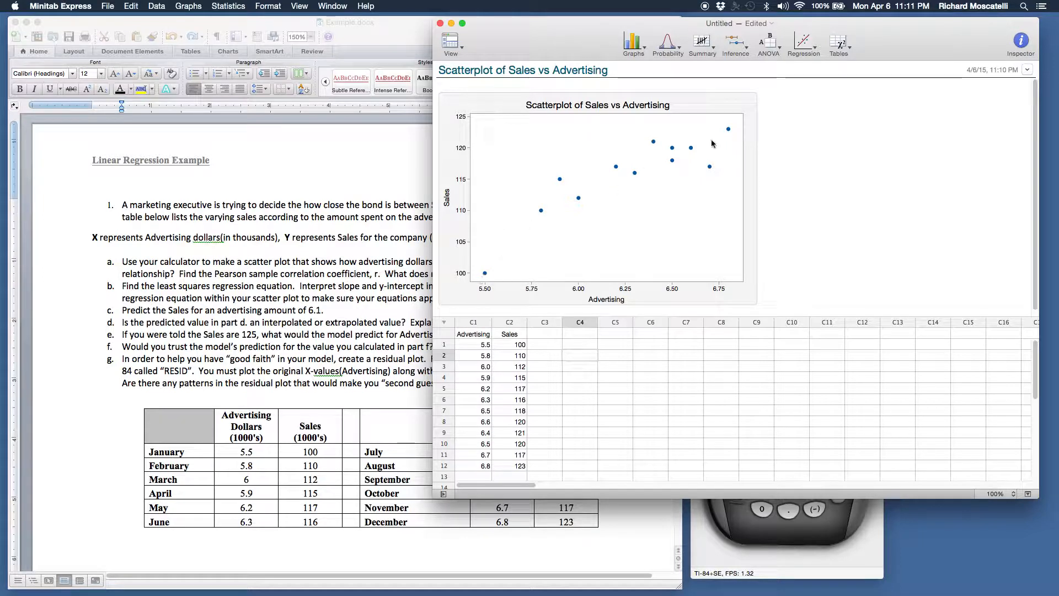
pyautogui.moveTo(493, 274)
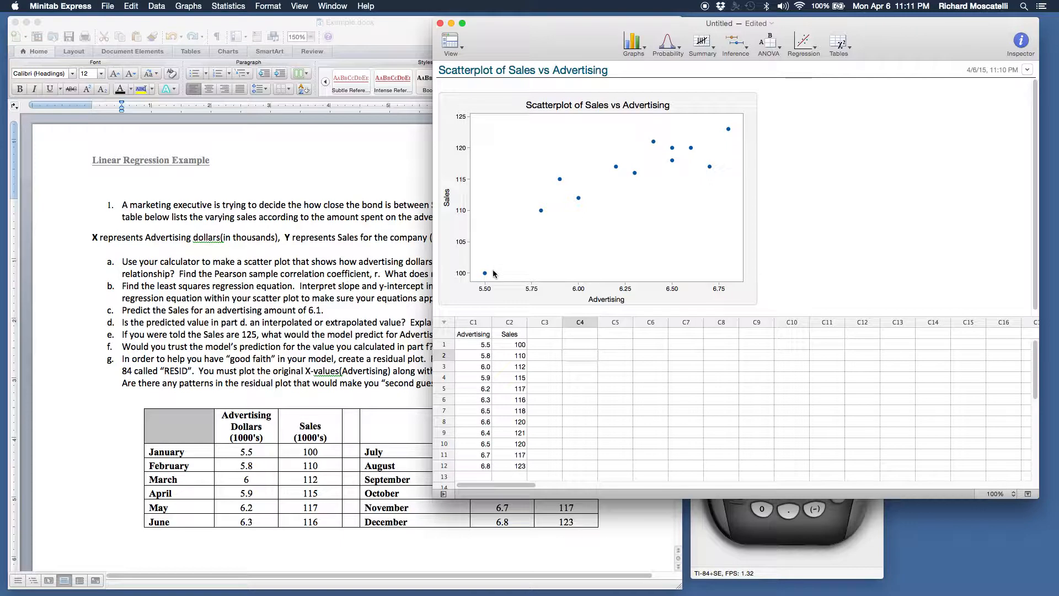
pyautogui.moveTo(407, 301)
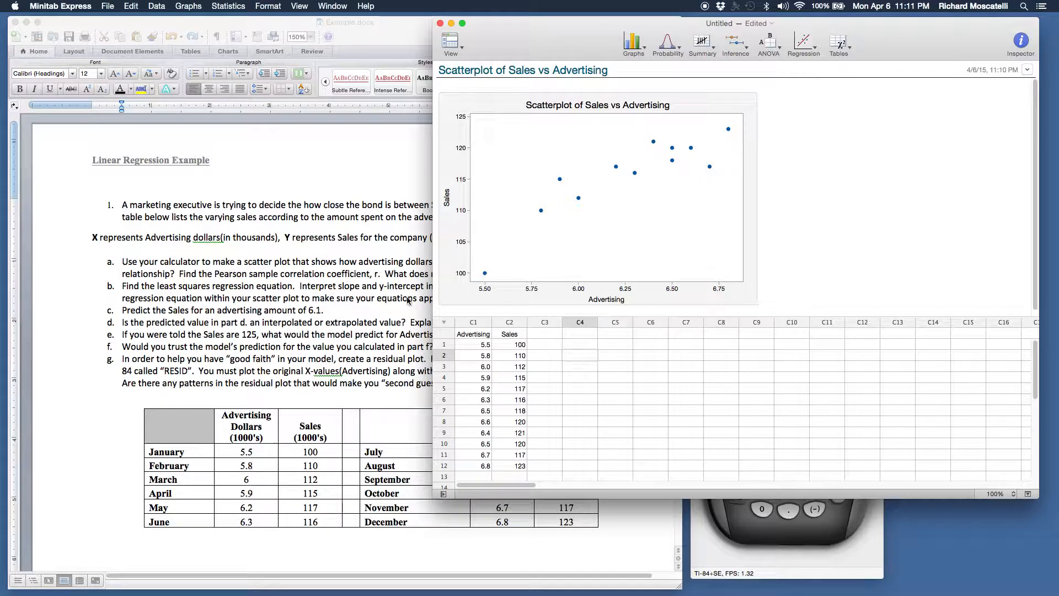
pyautogui.moveTo(342, 288)
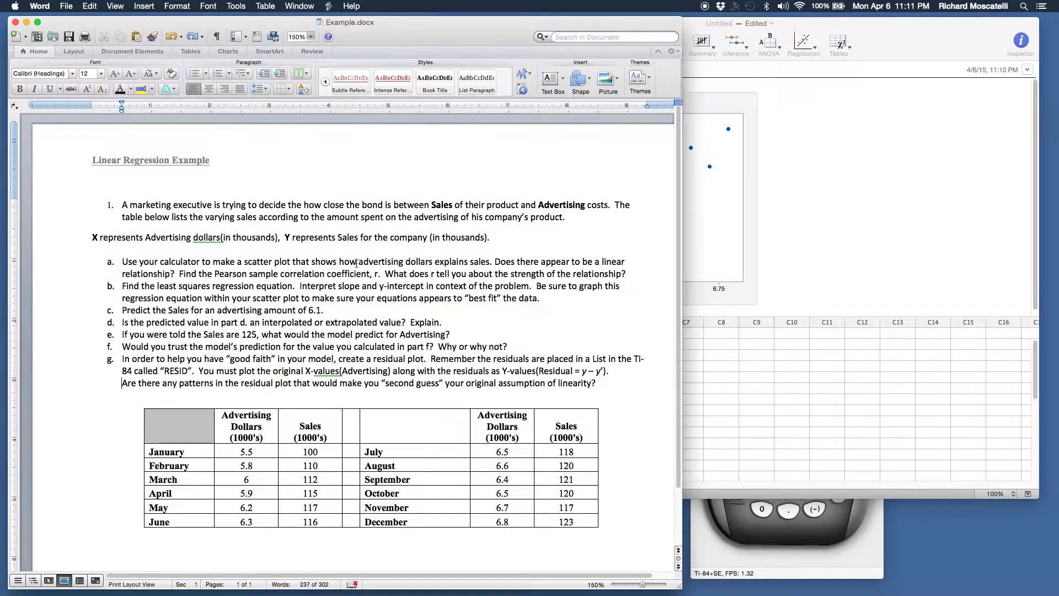
pyautogui.moveTo(837, 264)
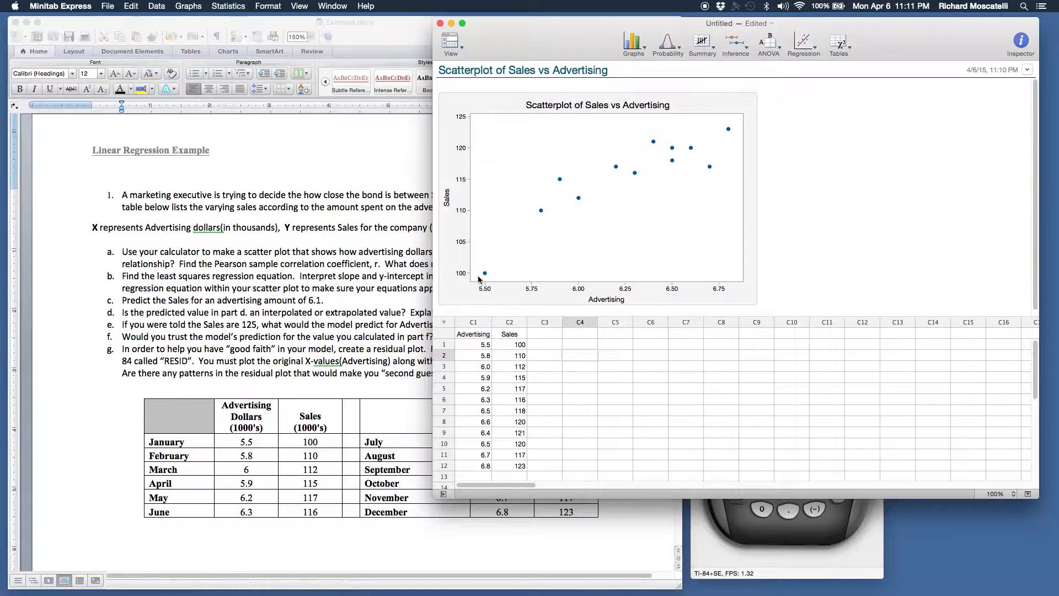
pyautogui.moveTo(262, 267)
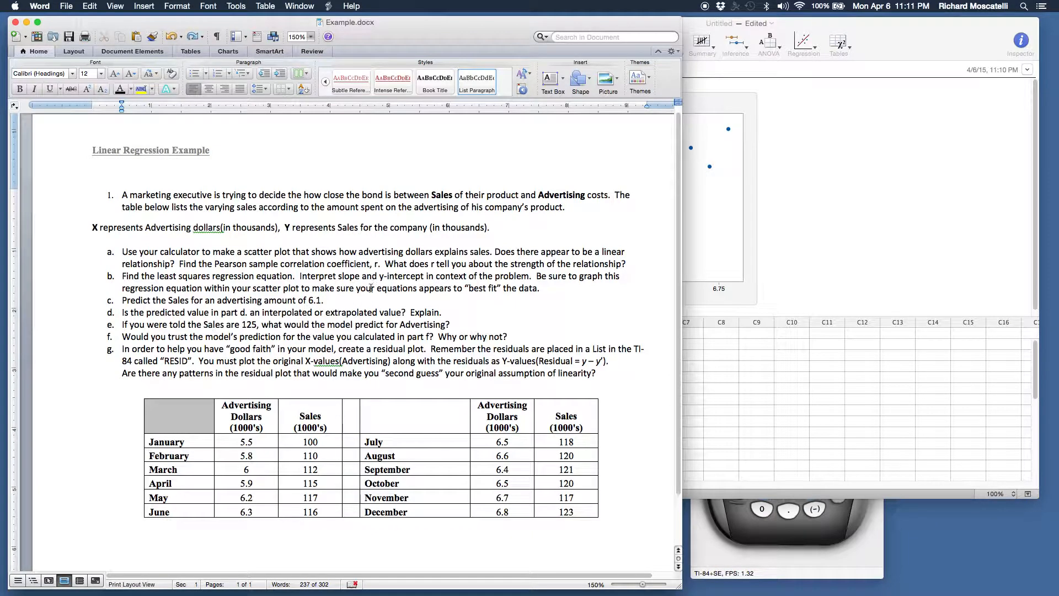
pyautogui.moveTo(370, 294)
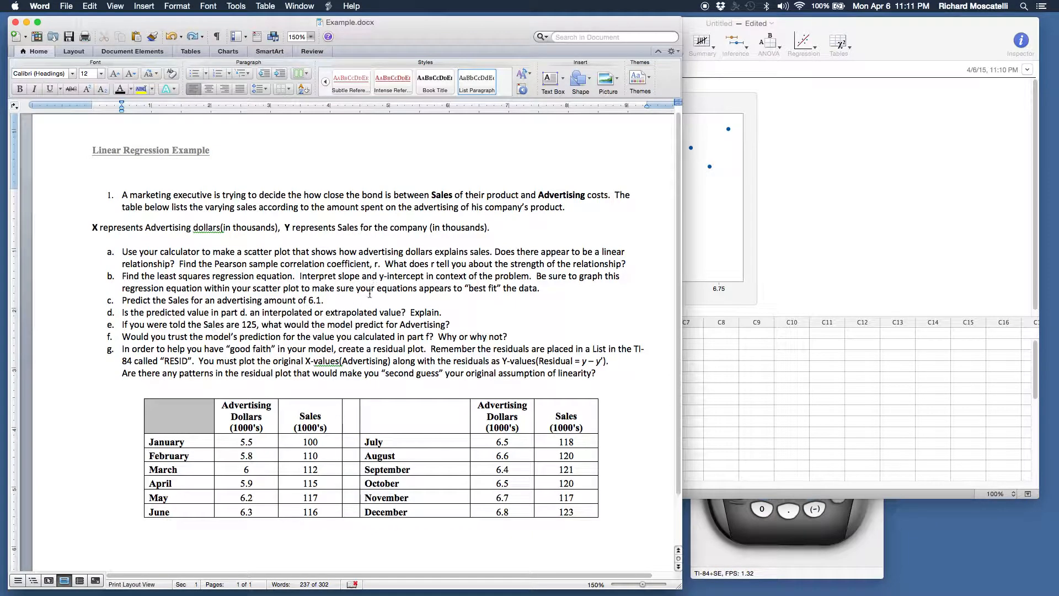
# Step: Switch to the Example.docx assignment window in Word
pyautogui.click(121, 372)
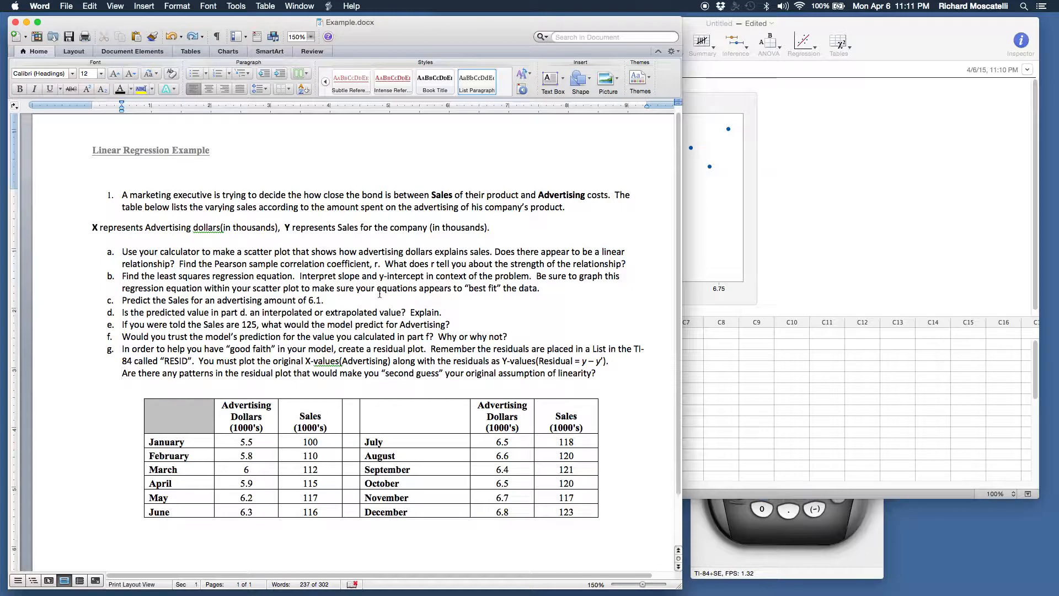
pyautogui.click(122, 373)
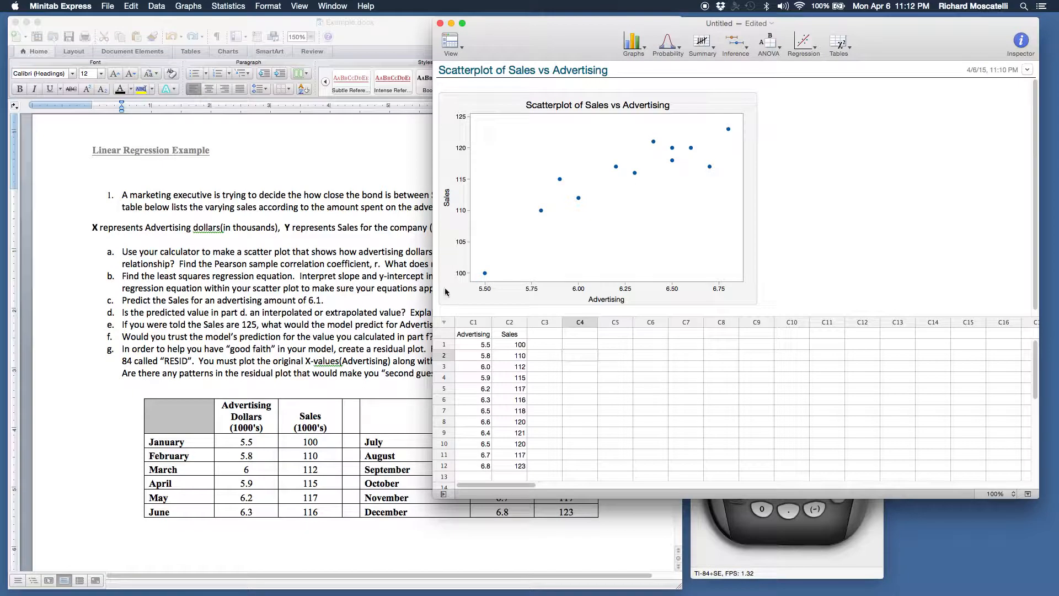
pyautogui.moveTo(451, 271)
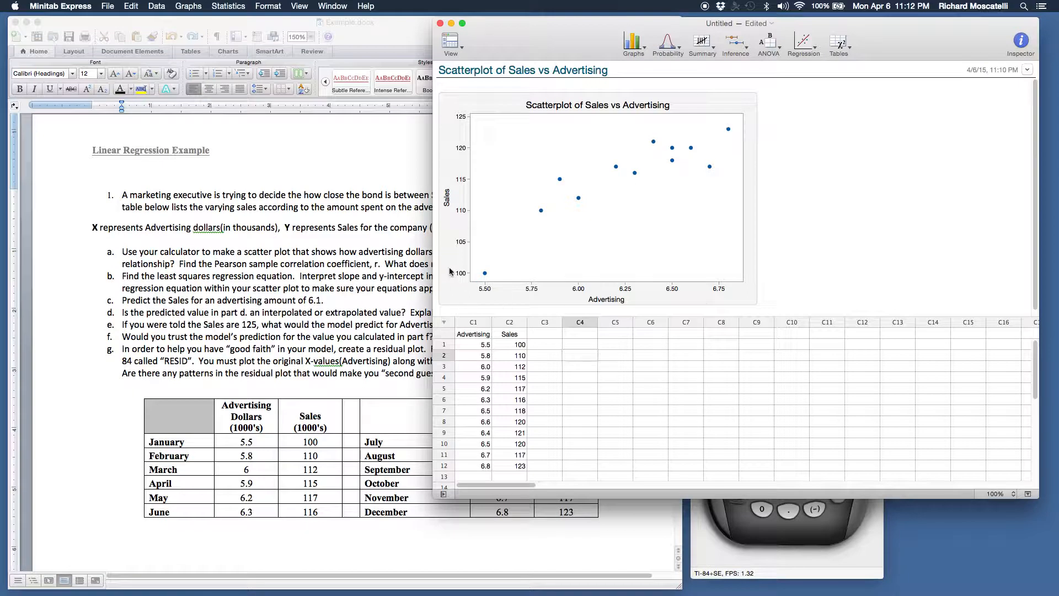
pyautogui.moveTo(698, 150)
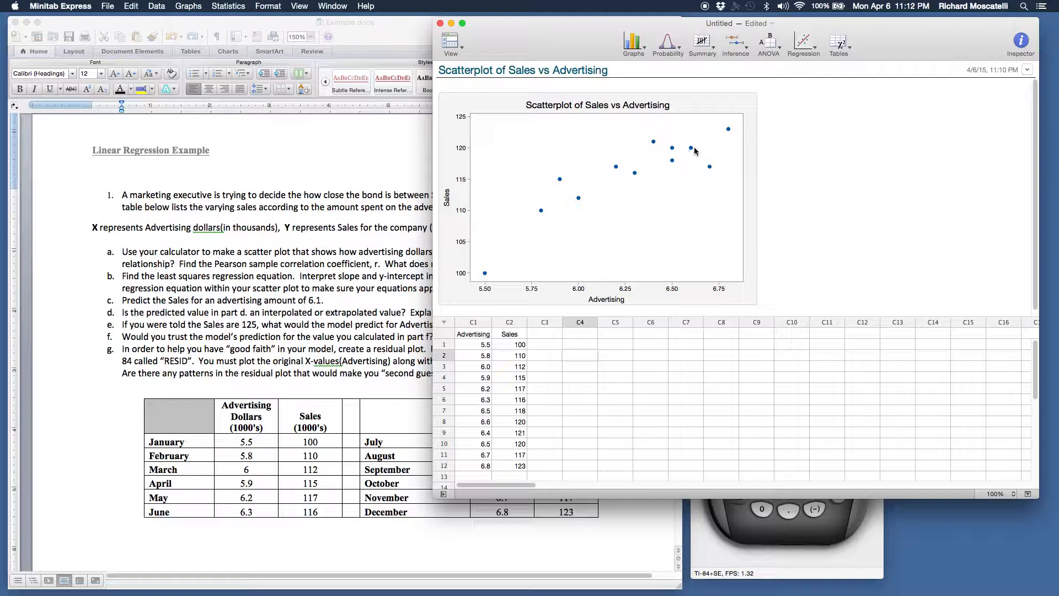
pyautogui.moveTo(691, 154)
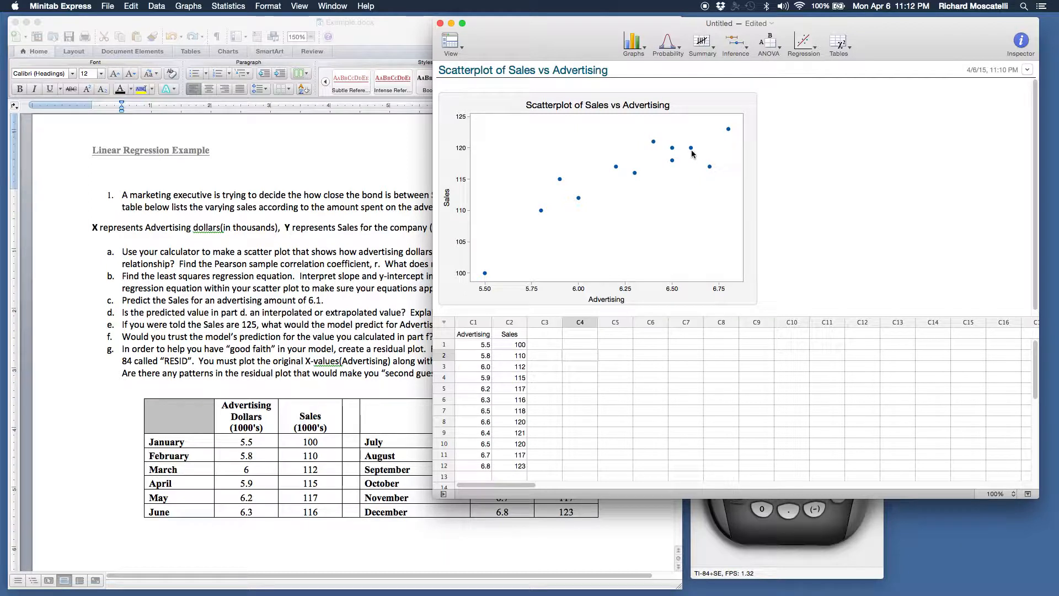
pyautogui.moveTo(764, 162)
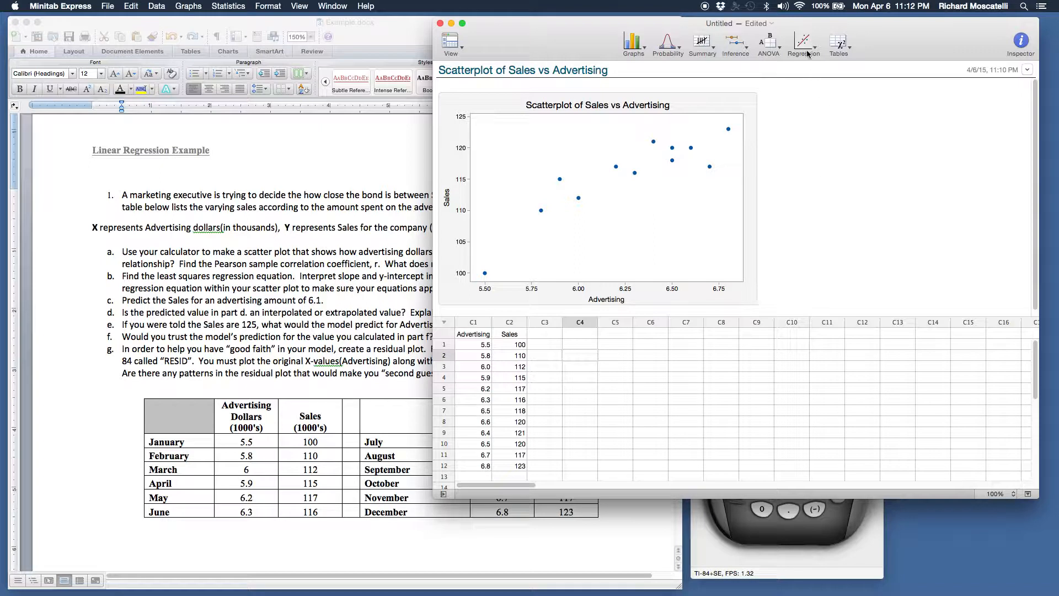
# Step: Run a Pearson correlation on Advertising and Sales, giving r = 0.890950, p = 0.0001
pyautogui.click(803, 41)
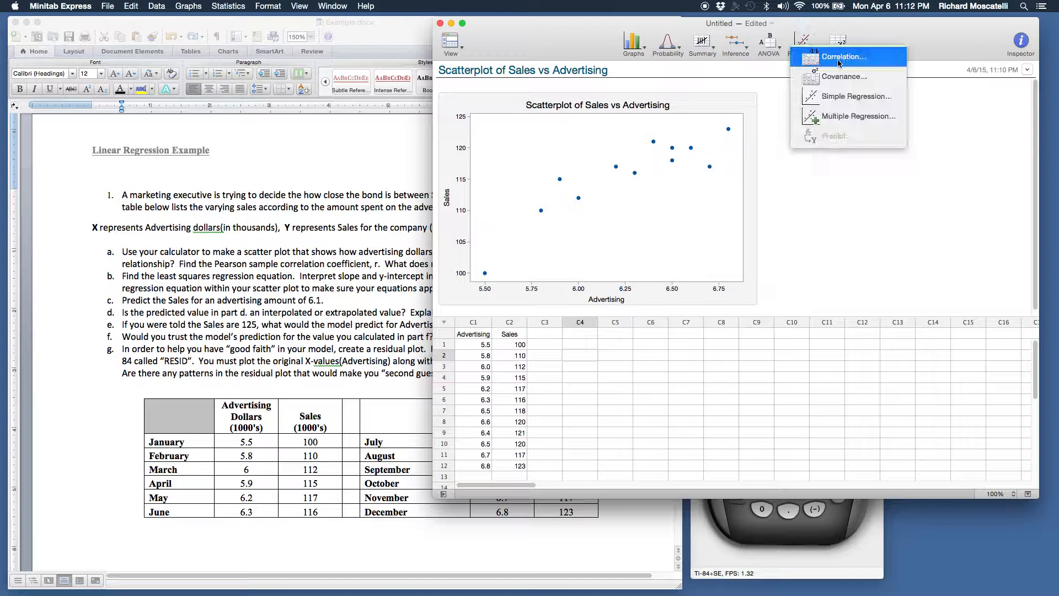
pyautogui.click(843, 57)
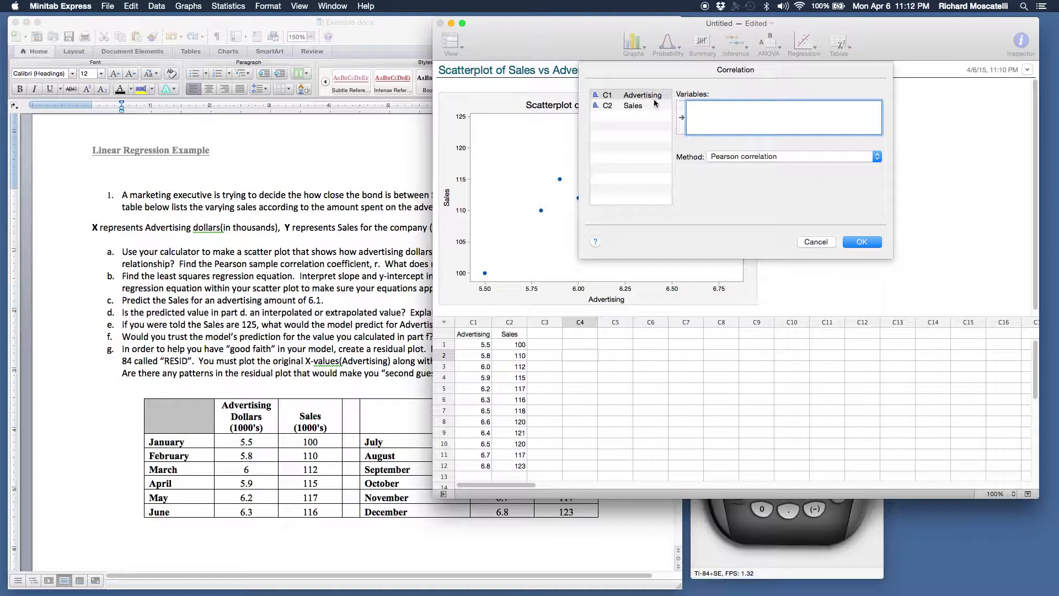
pyautogui.moveTo(633, 99)
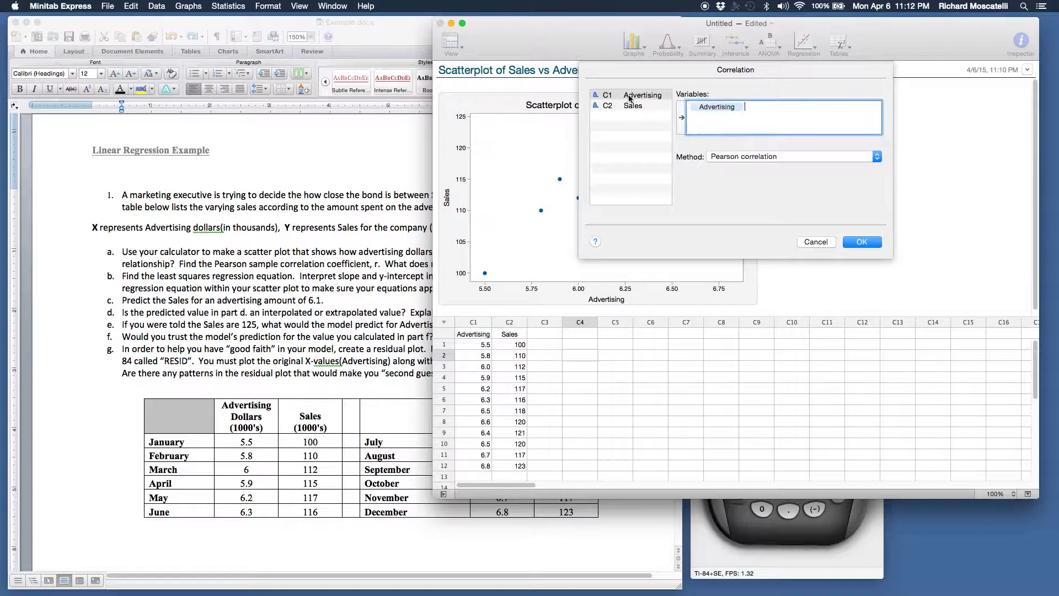
pyautogui.doubleClick(632, 105)
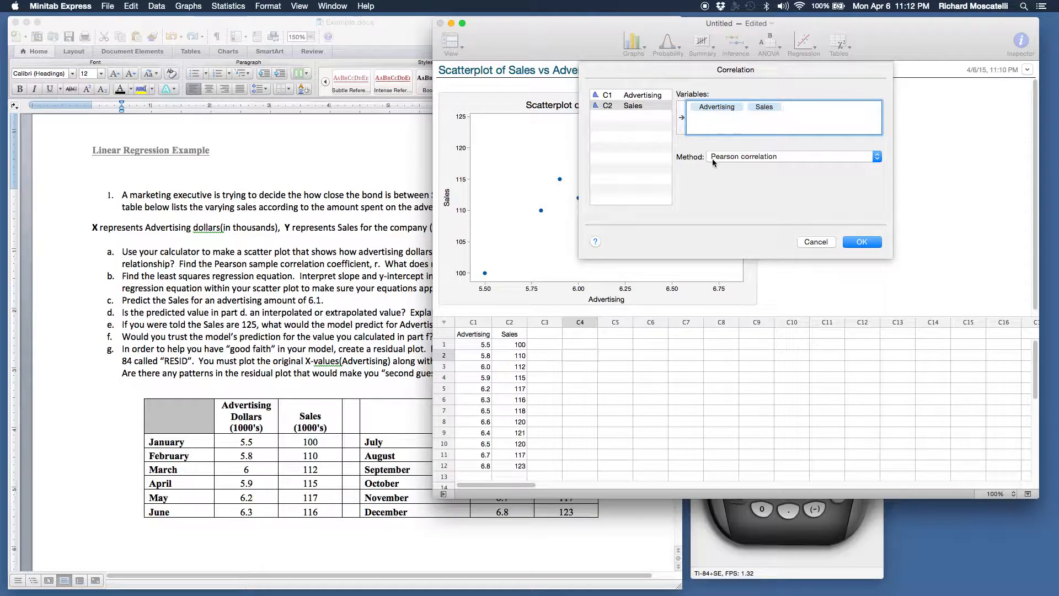
pyautogui.moveTo(877, 162)
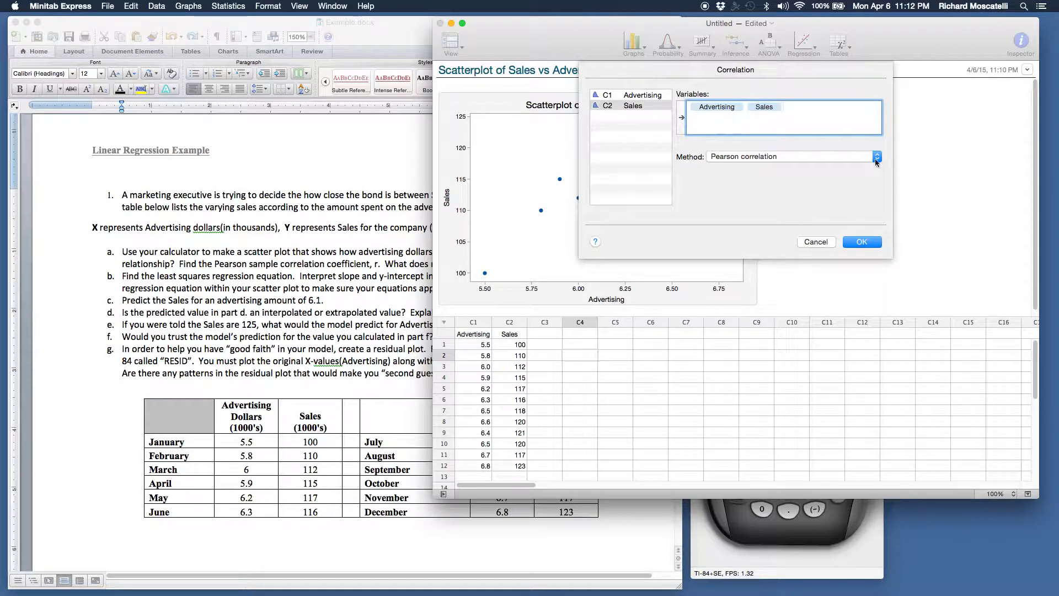
pyautogui.click(876, 157)
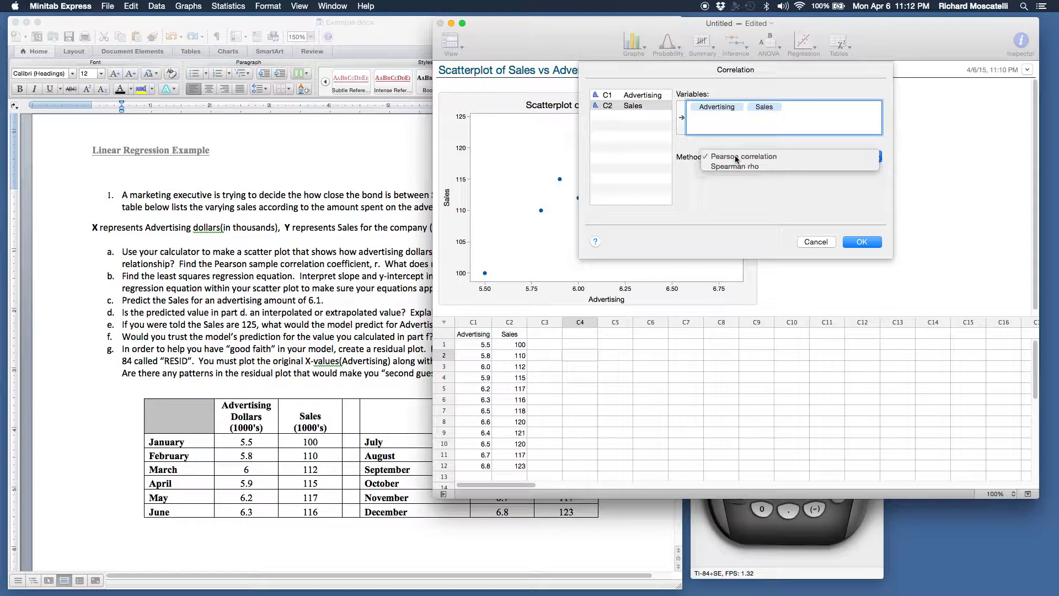
pyautogui.click(743, 156)
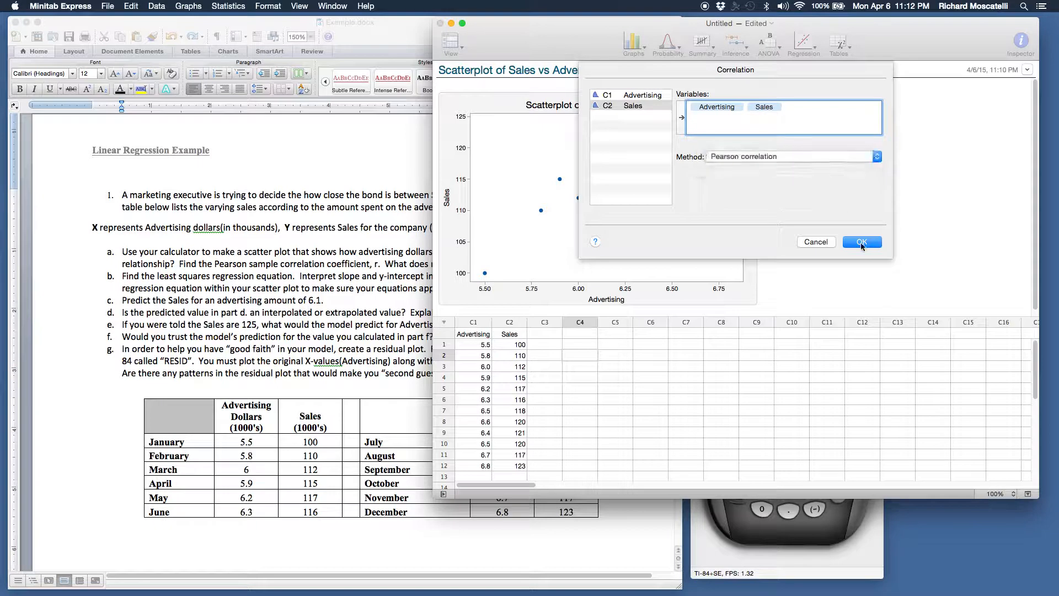
pyautogui.click(862, 242)
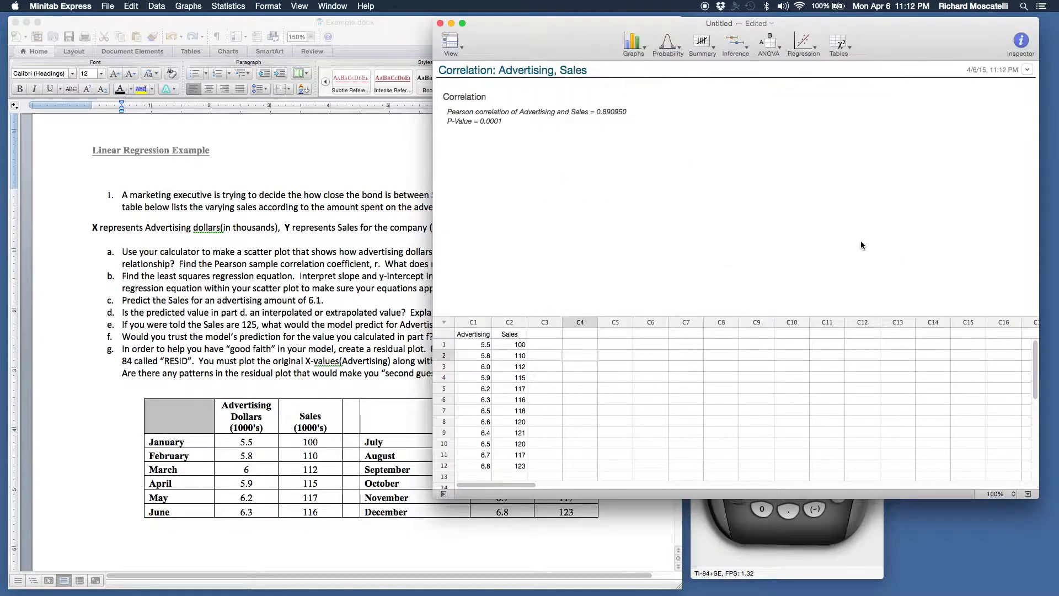
pyautogui.moveTo(493, 117)
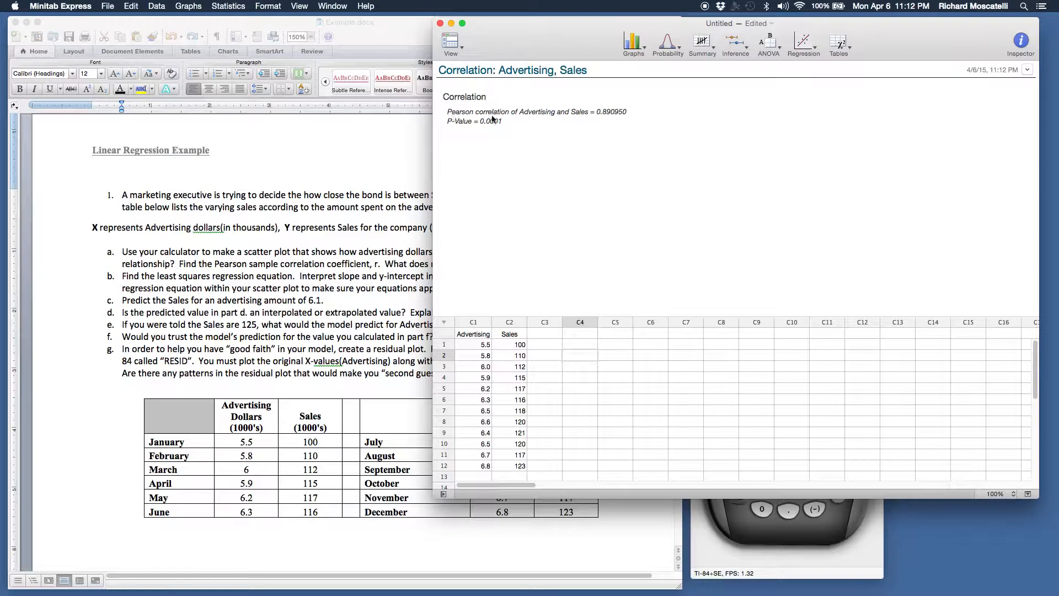
pyautogui.moveTo(602, 118)
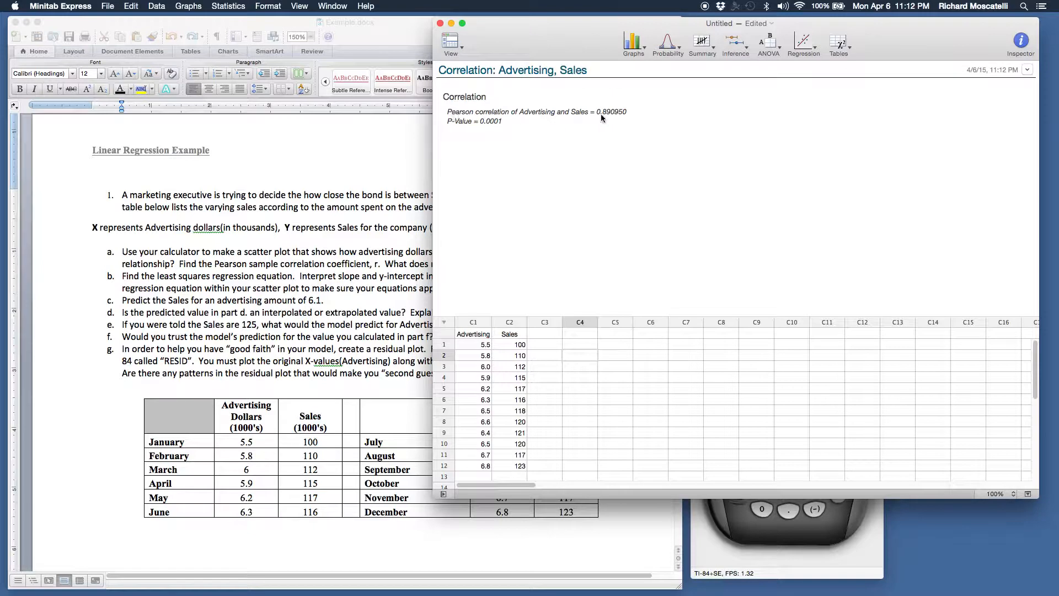
pyautogui.moveTo(609, 117)
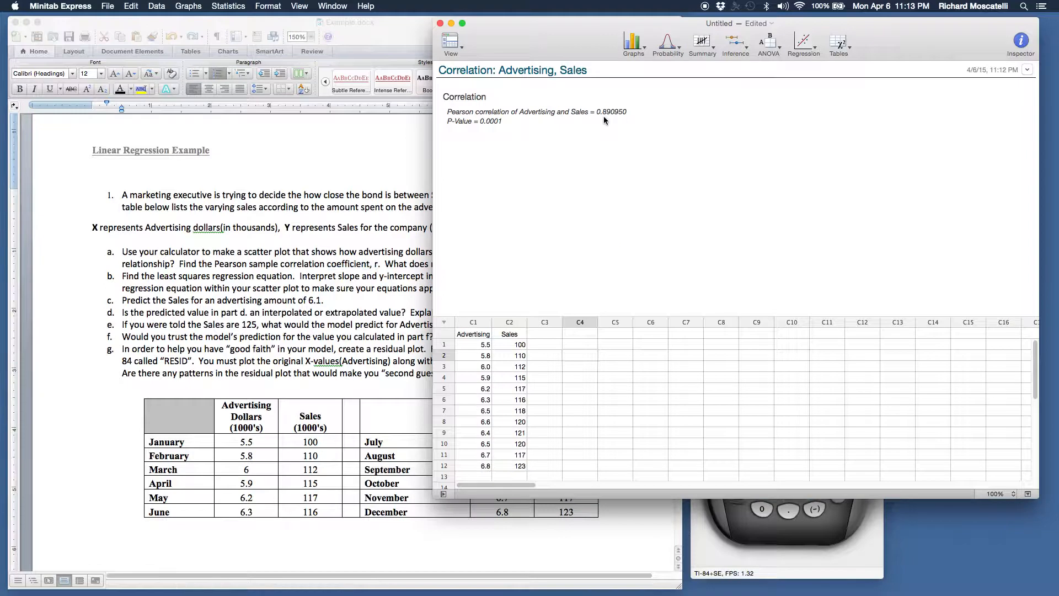
pyautogui.moveTo(590, 129)
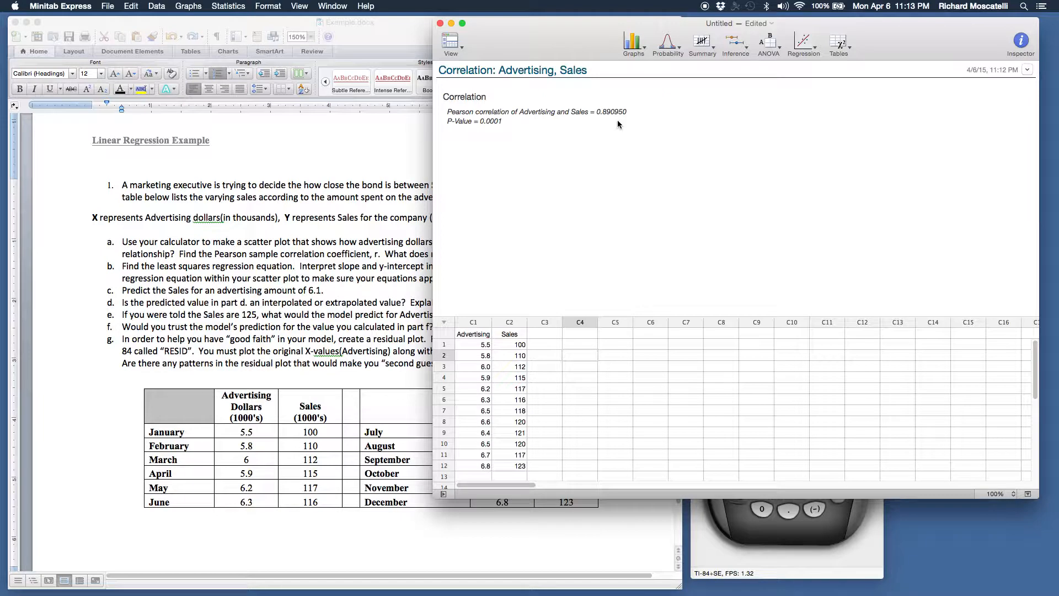
pyautogui.moveTo(610, 129)
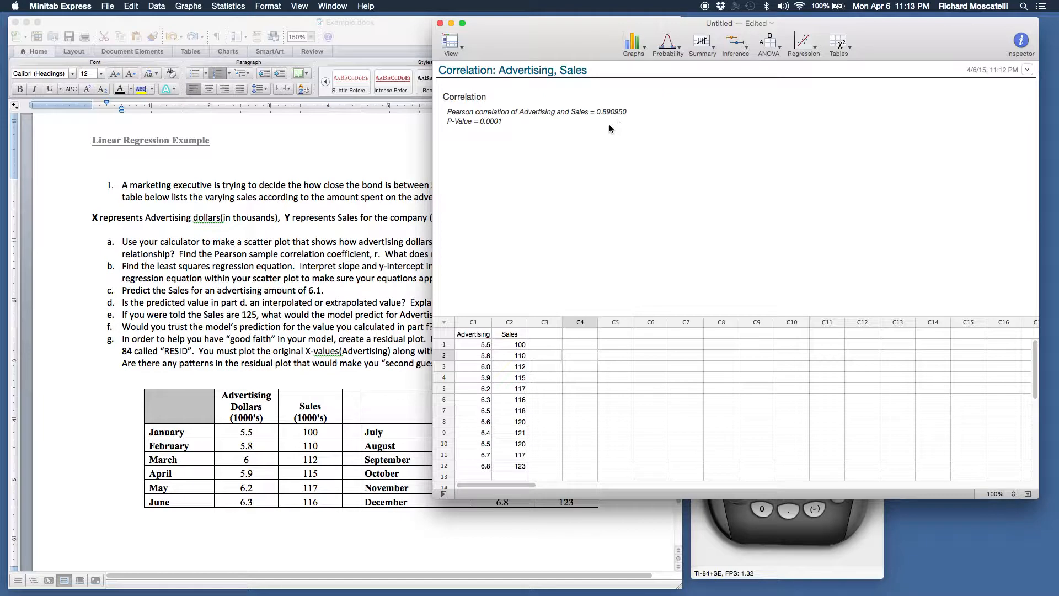
pyautogui.moveTo(605, 136)
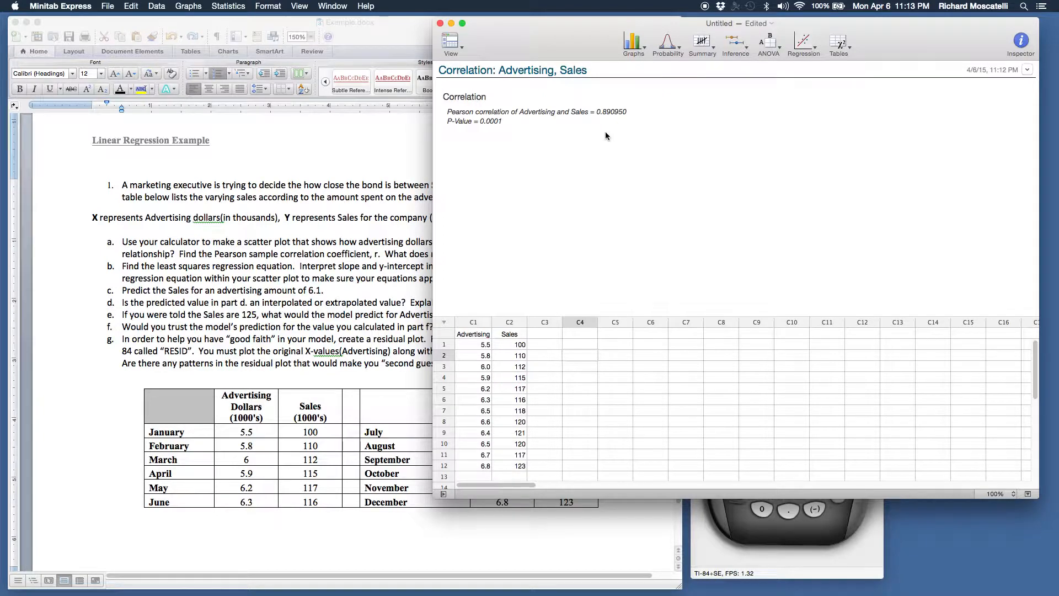
pyautogui.moveTo(584, 124)
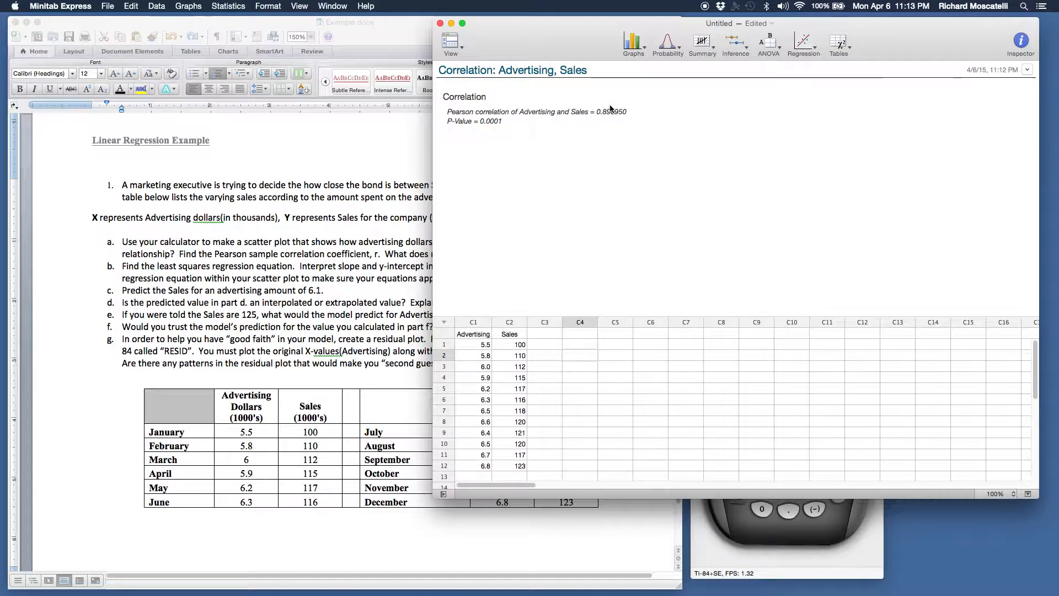
pyautogui.moveTo(597, 108)
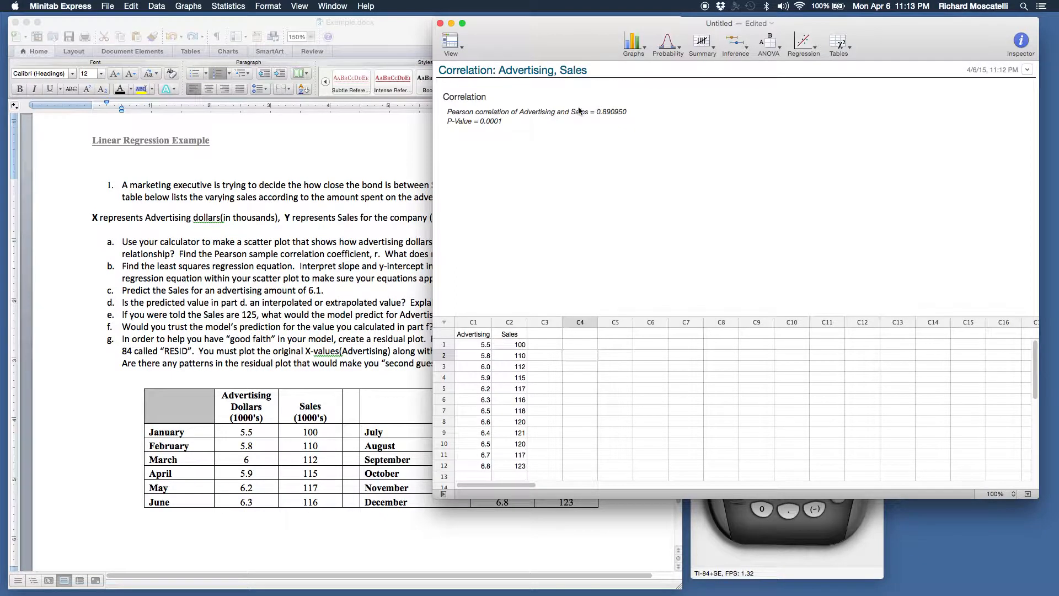
pyautogui.moveTo(597, 122)
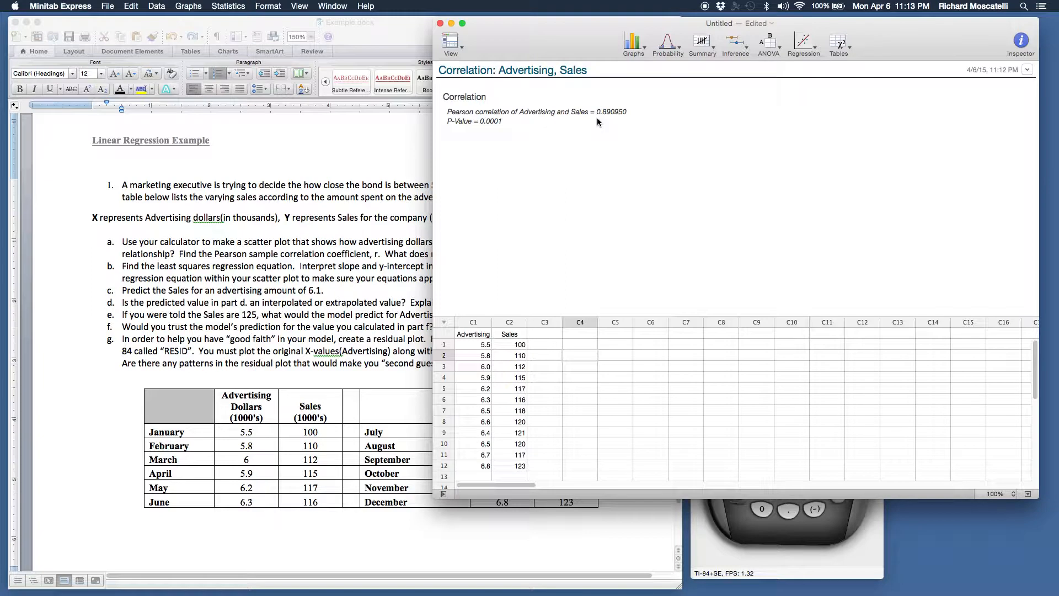
pyautogui.moveTo(605, 120)
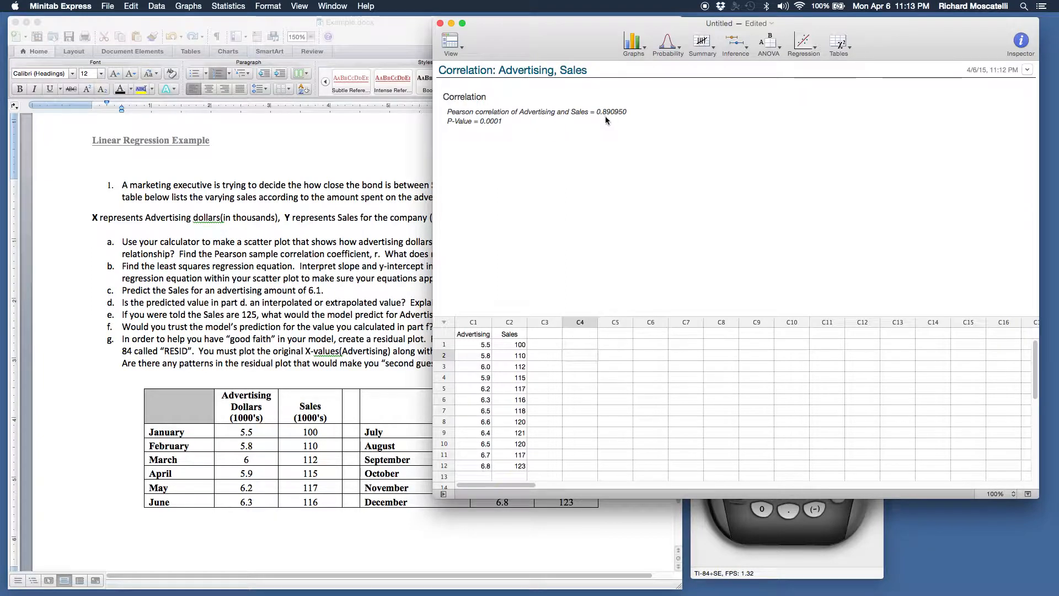
pyautogui.moveTo(562, 173)
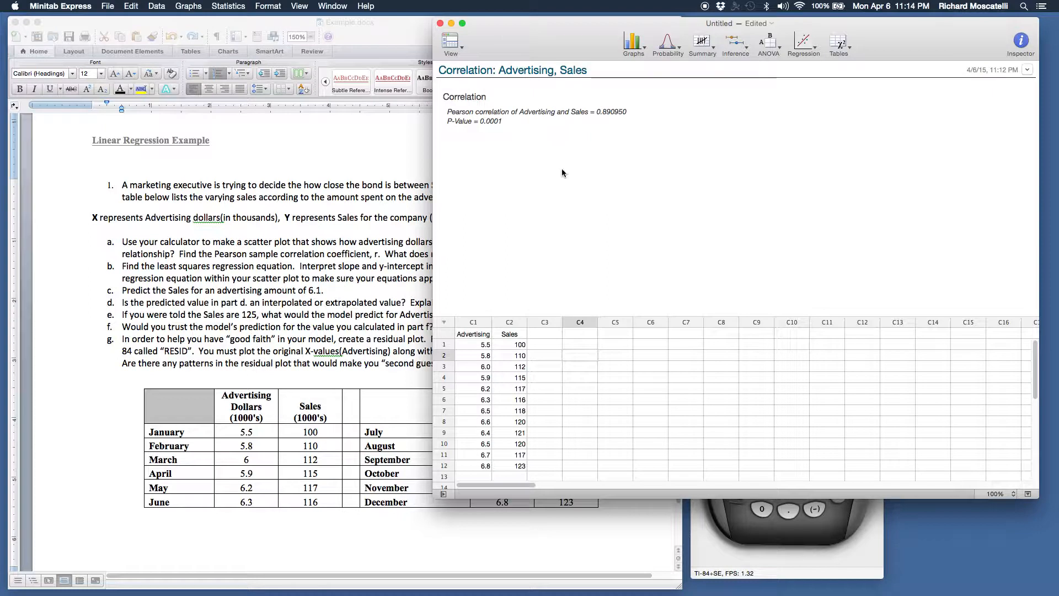
pyautogui.moveTo(645, 171)
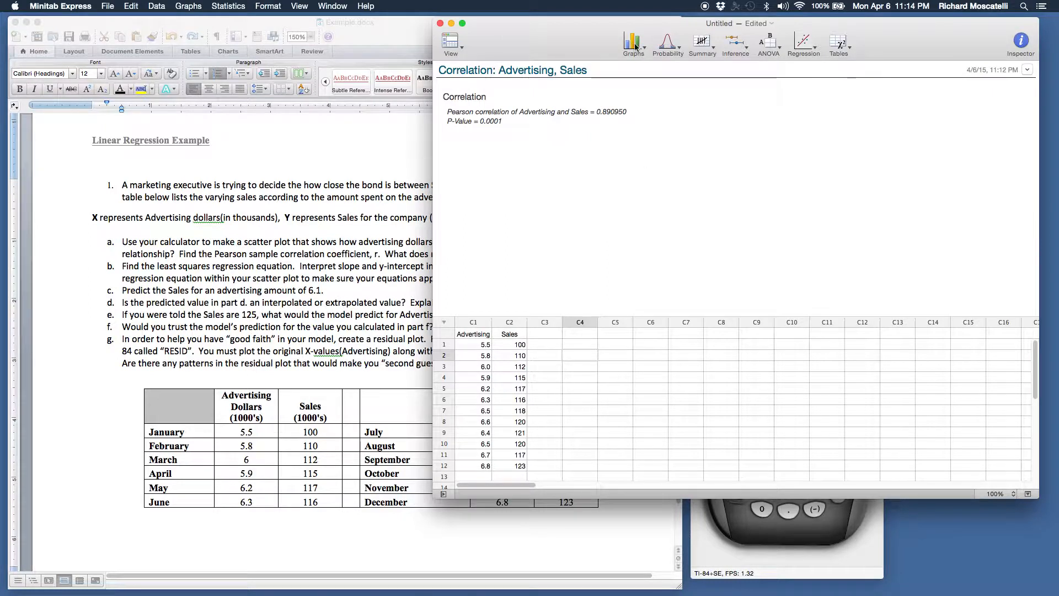
pyautogui.click(632, 42)
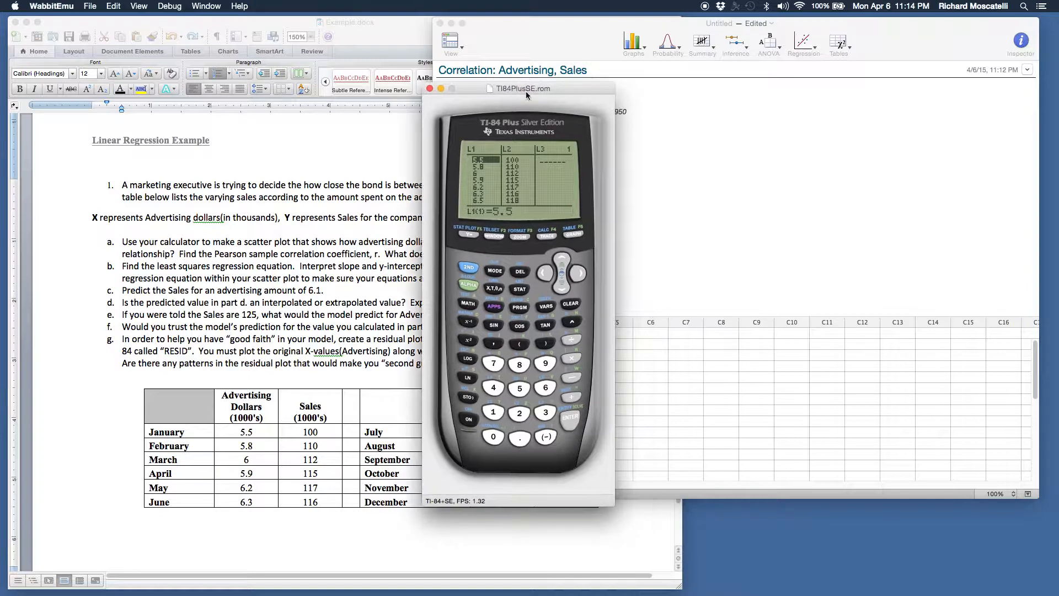
pyautogui.moveTo(516, 148)
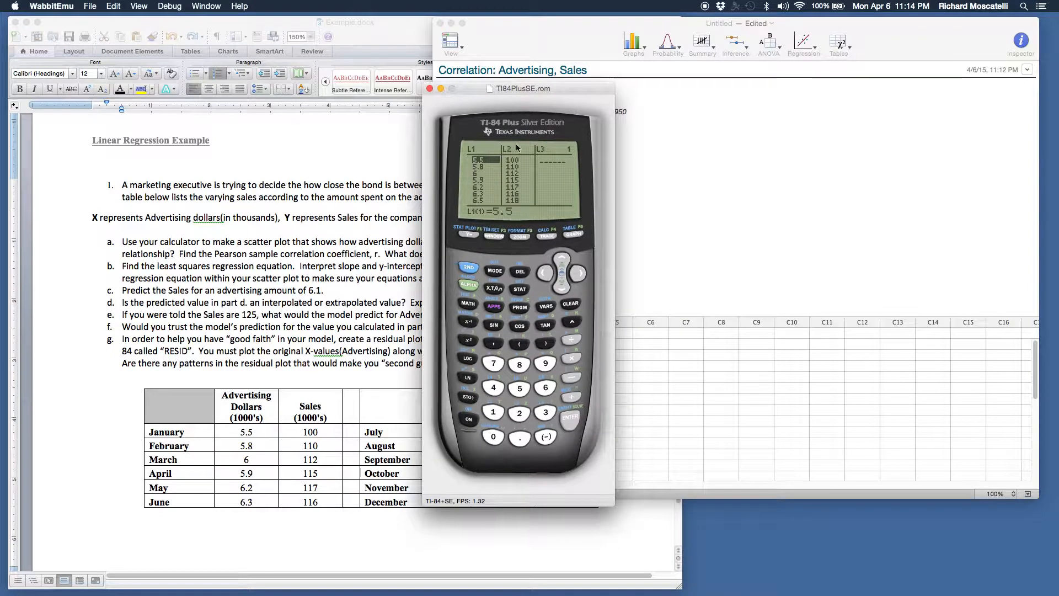
pyautogui.moveTo(481, 196)
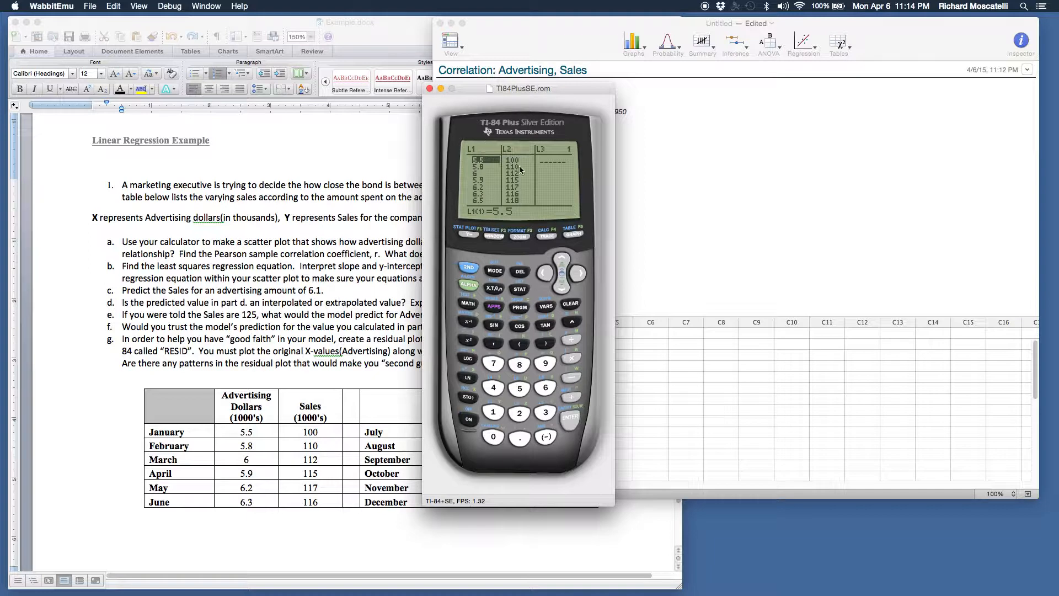
pyautogui.moveTo(517, 198)
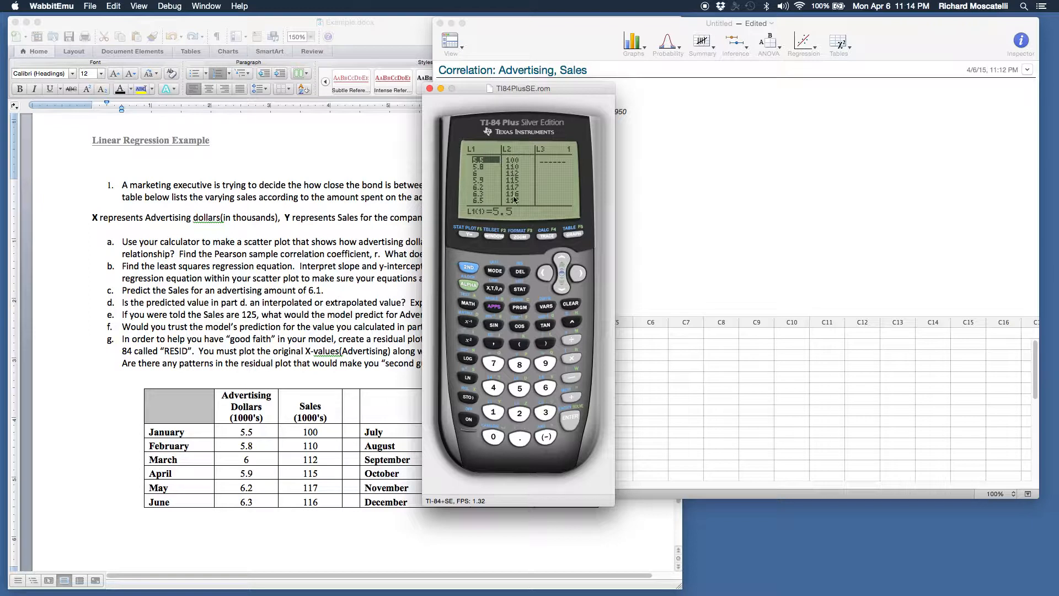
pyautogui.moveTo(566, 207)
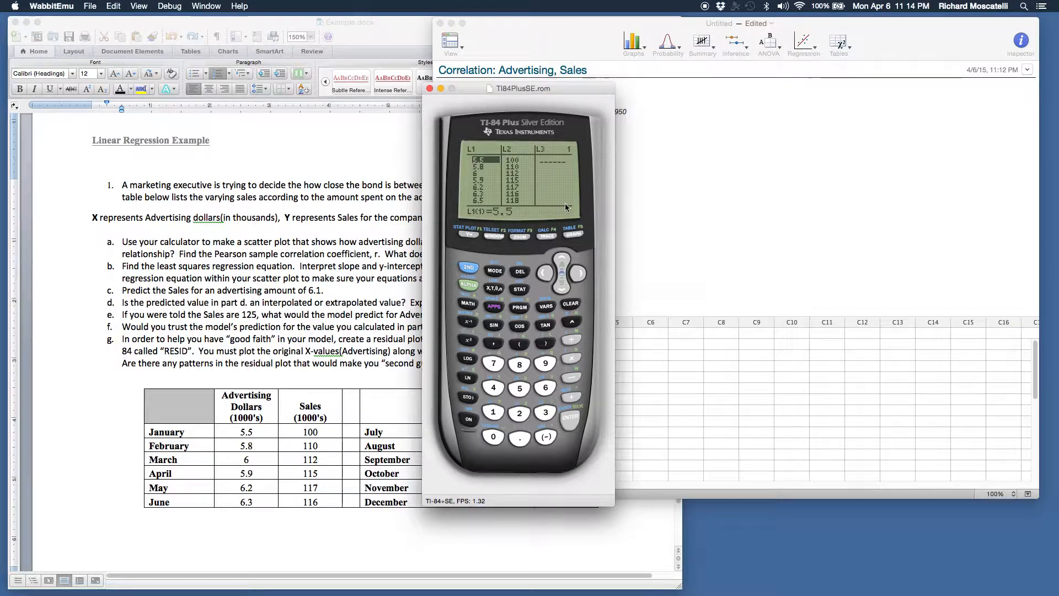
pyautogui.moveTo(499, 140)
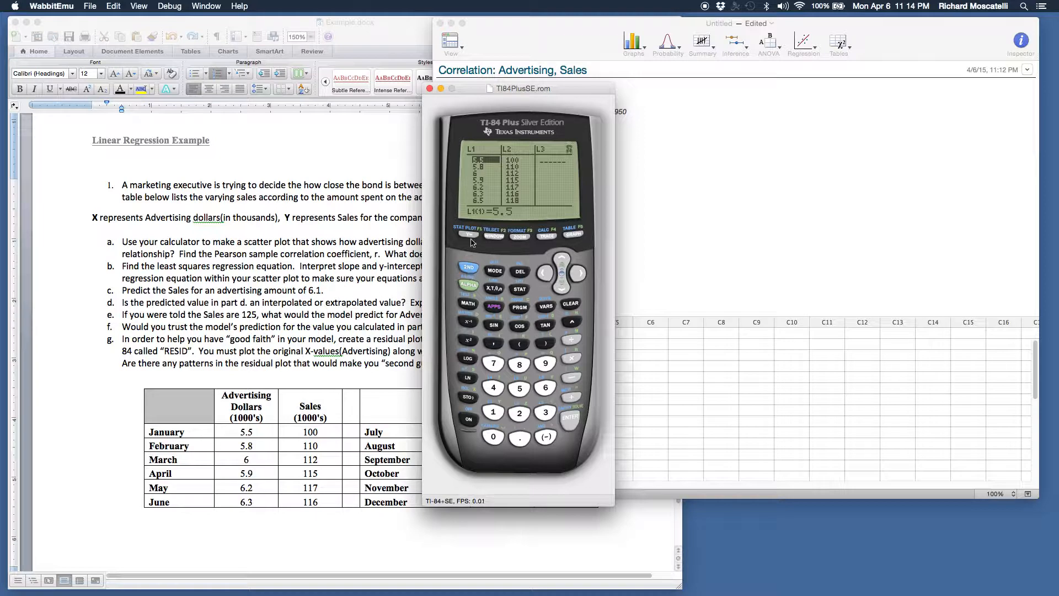
# Step: Show the TI-84's Plot1 stat plot settings using L1 and L2
pyautogui.click(469, 235)
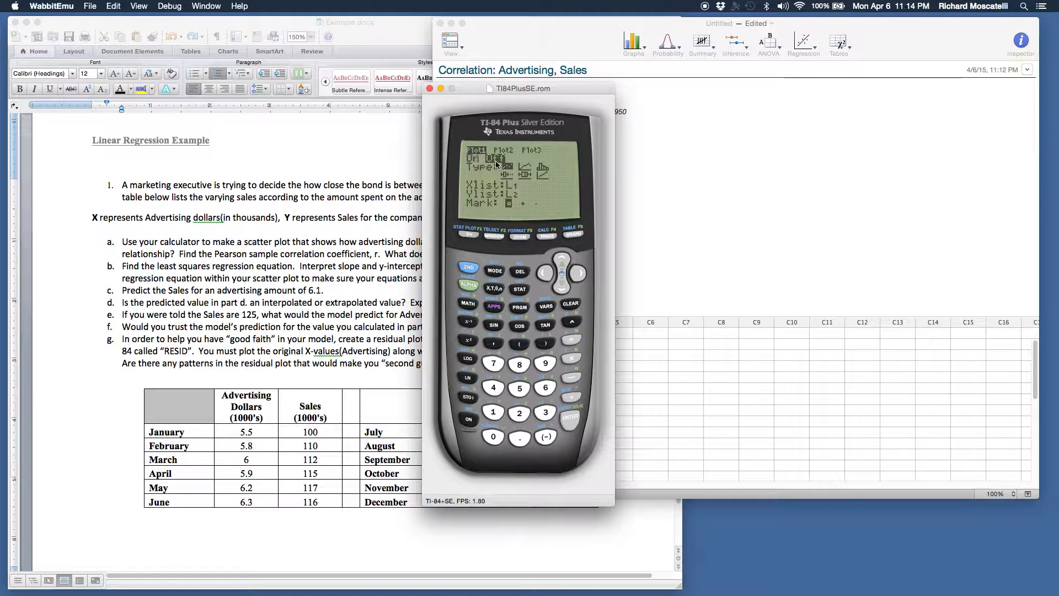
# Step: Switch Plot1 on, keeping L1 as Xlist and L2 as Ylist
pyautogui.click(570, 418)
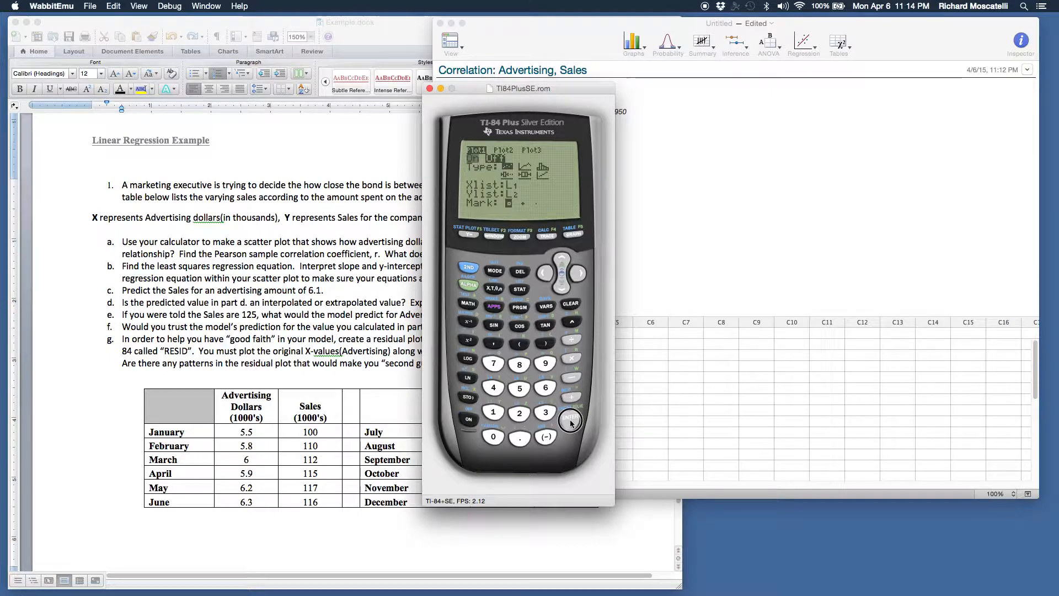
pyautogui.click(571, 419)
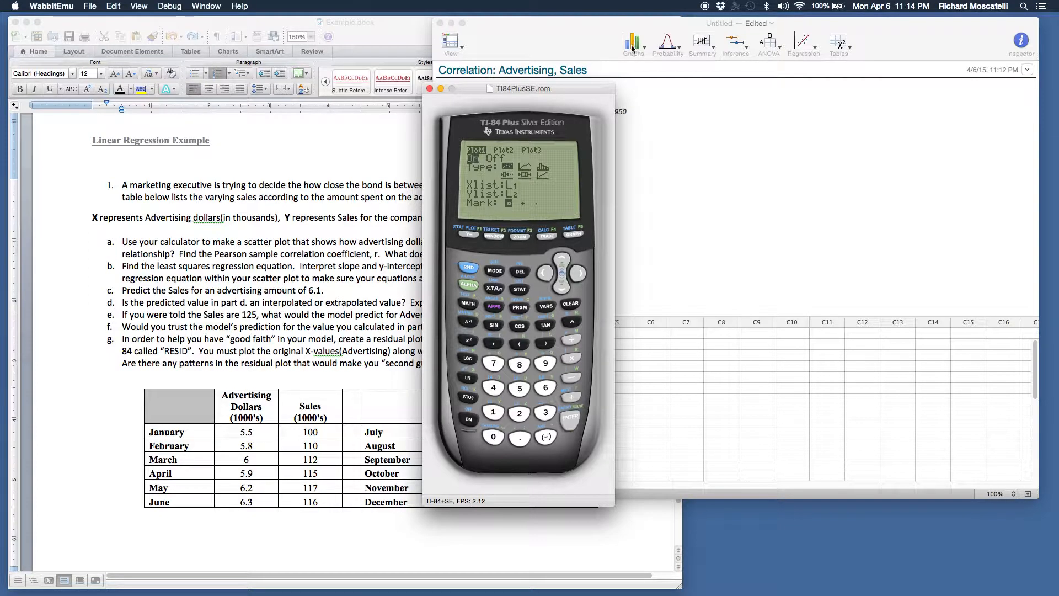
pyautogui.moveTo(611, 118)
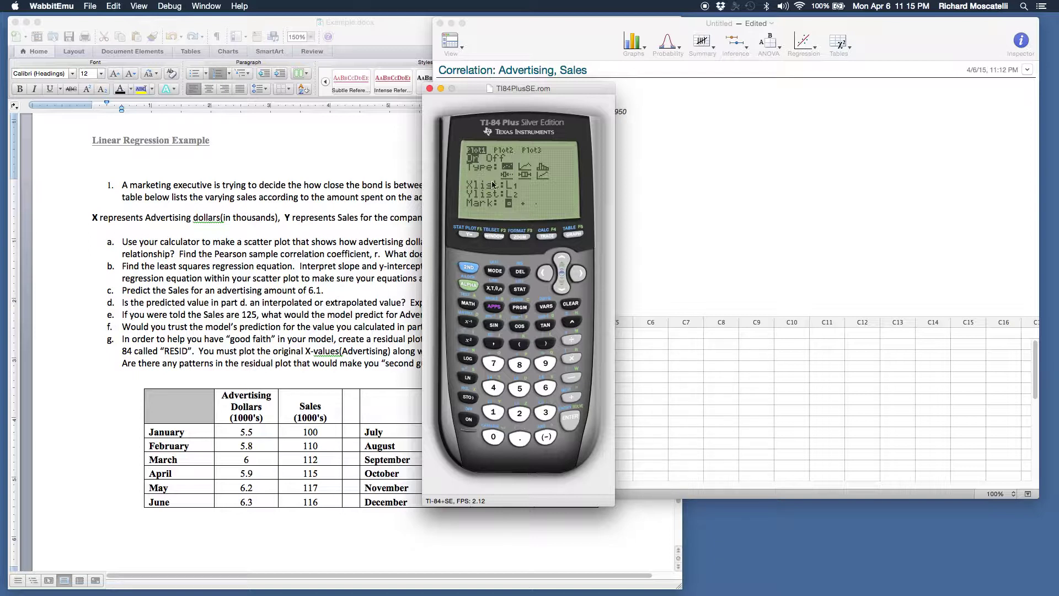
pyautogui.moveTo(460, 182)
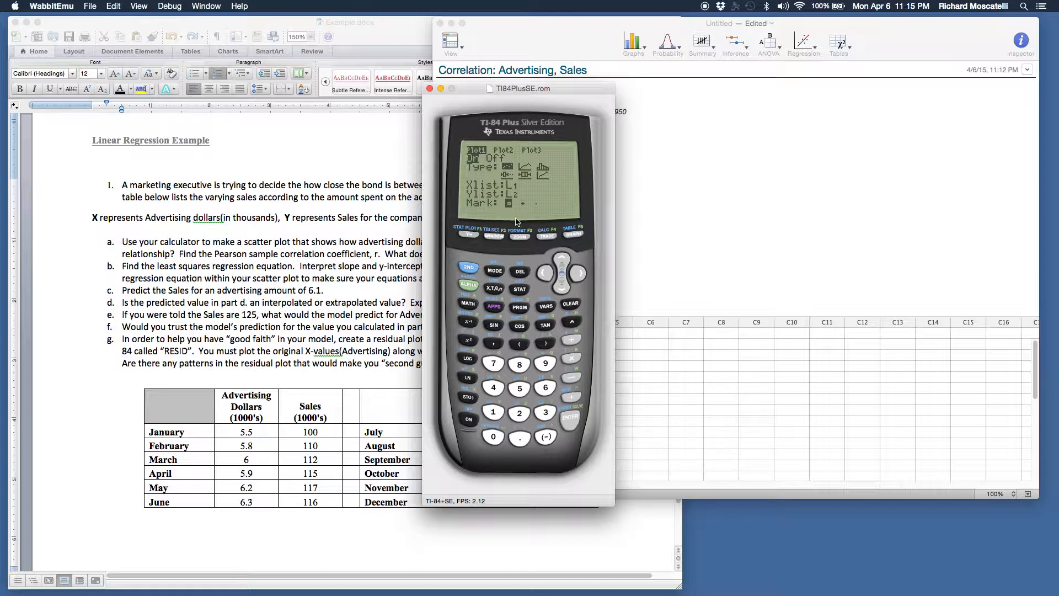
pyautogui.moveTo(756, 239)
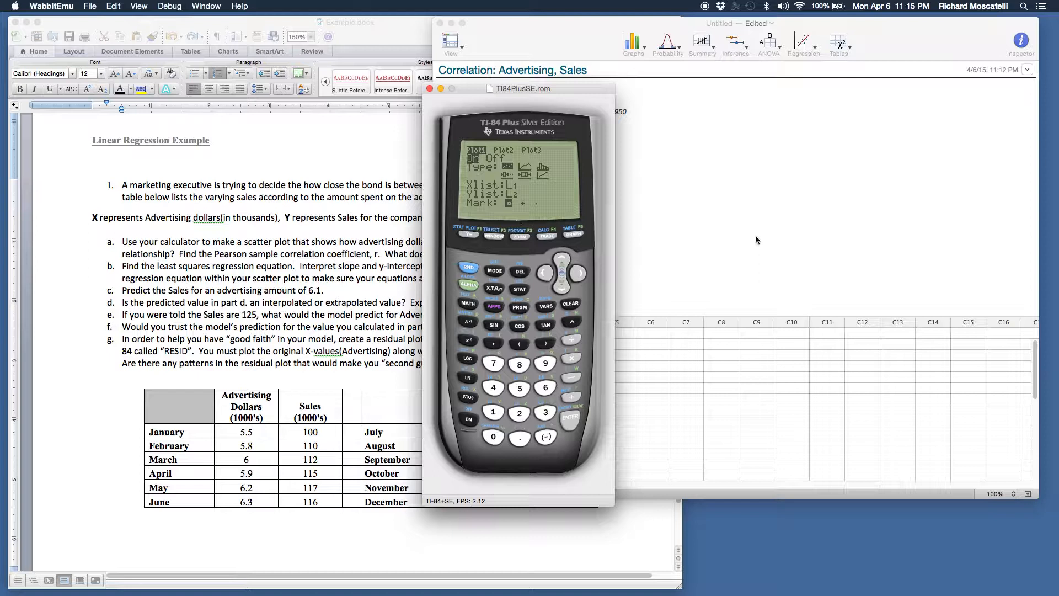
pyautogui.moveTo(884, 182)
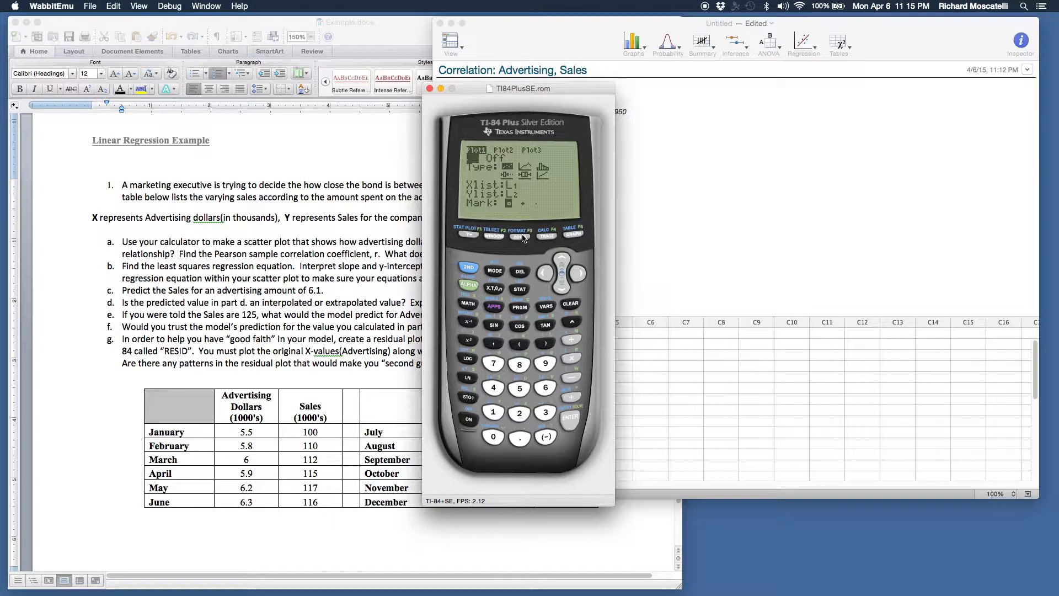
# Step: Bring up the ZOOM menu and move down to 9:ZoomStat
pyautogui.click(494, 234)
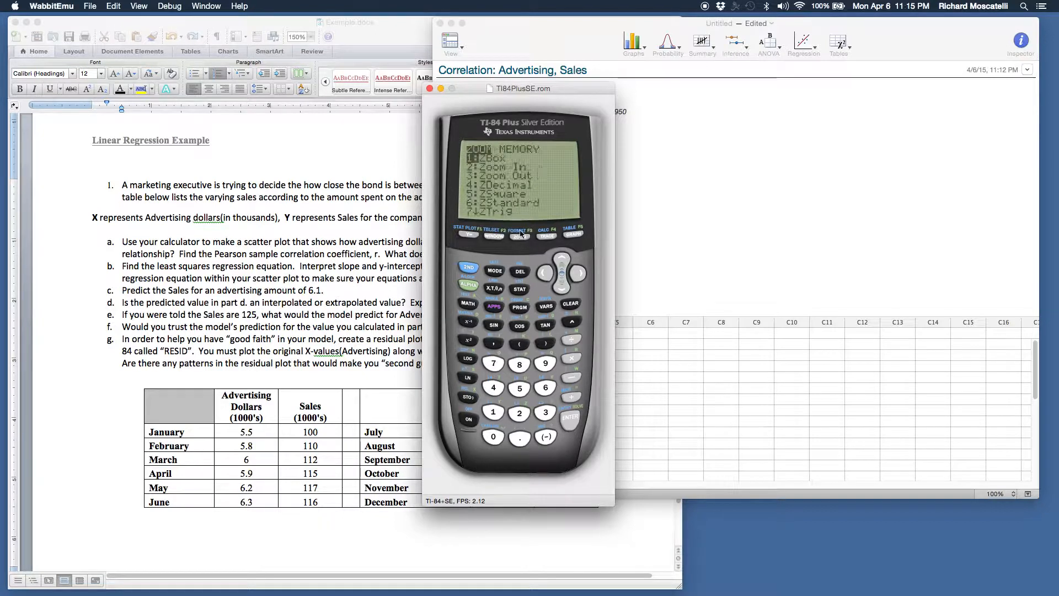
pyautogui.click(564, 259)
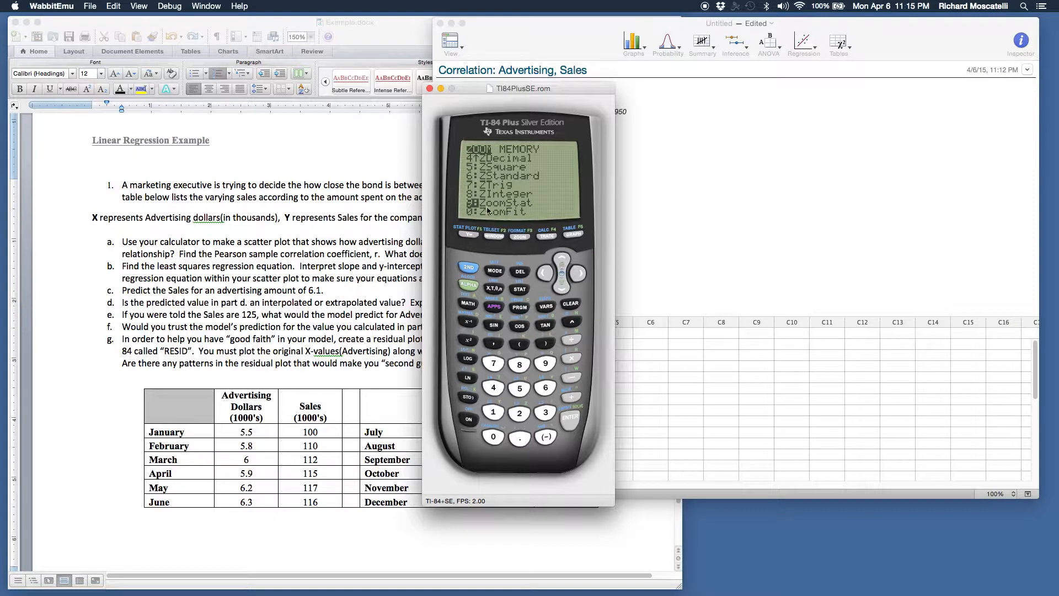
pyautogui.moveTo(523, 211)
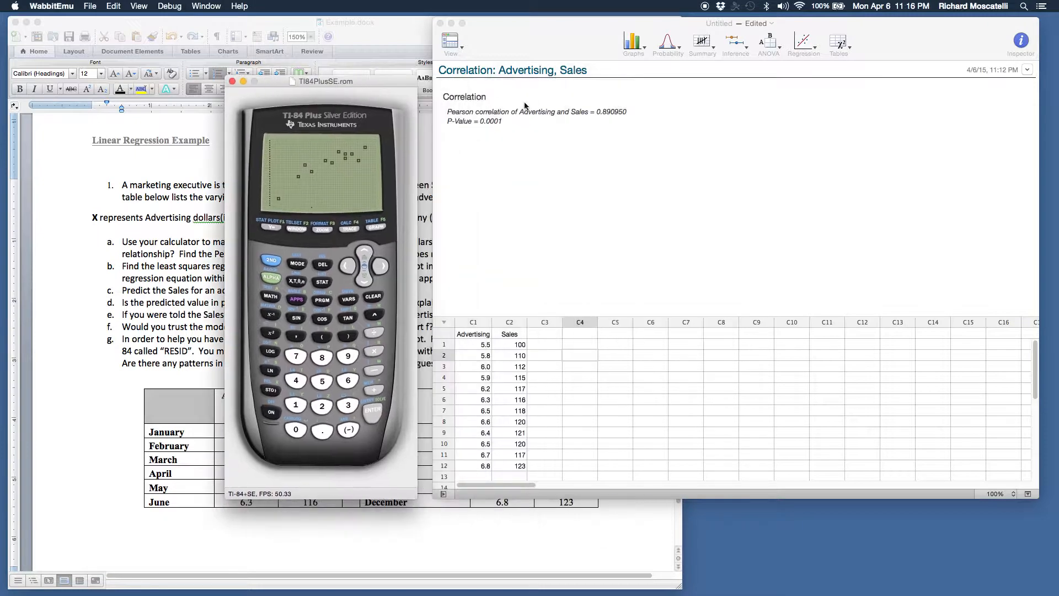
# Step: Create a new scatterplot from Graphs > Scatterplot with Sales as Y, Advertising as X
pyautogui.click(632, 40)
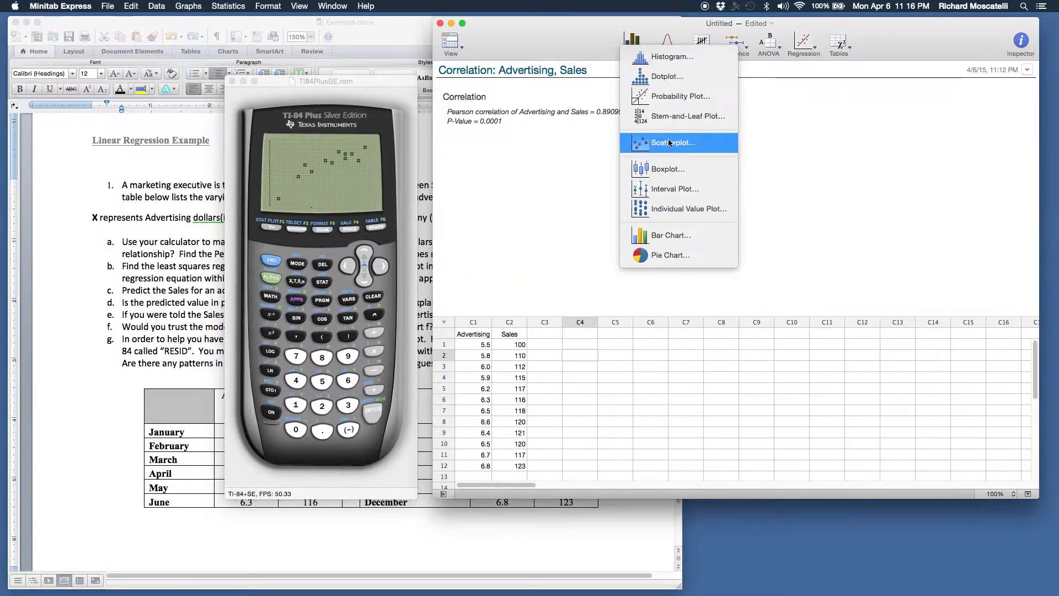
pyautogui.click(672, 142)
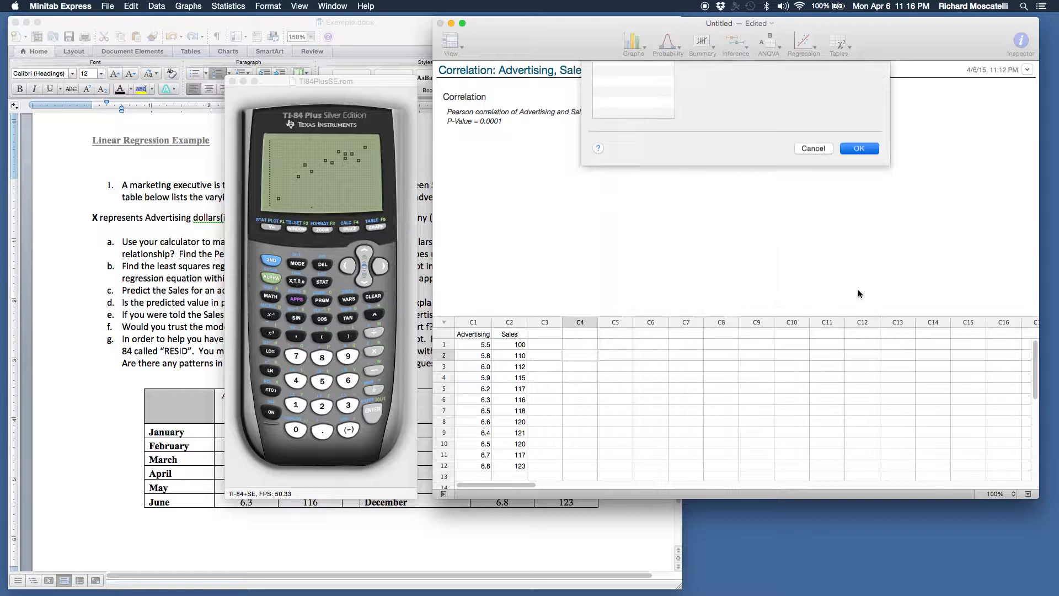
pyautogui.click(858, 148)
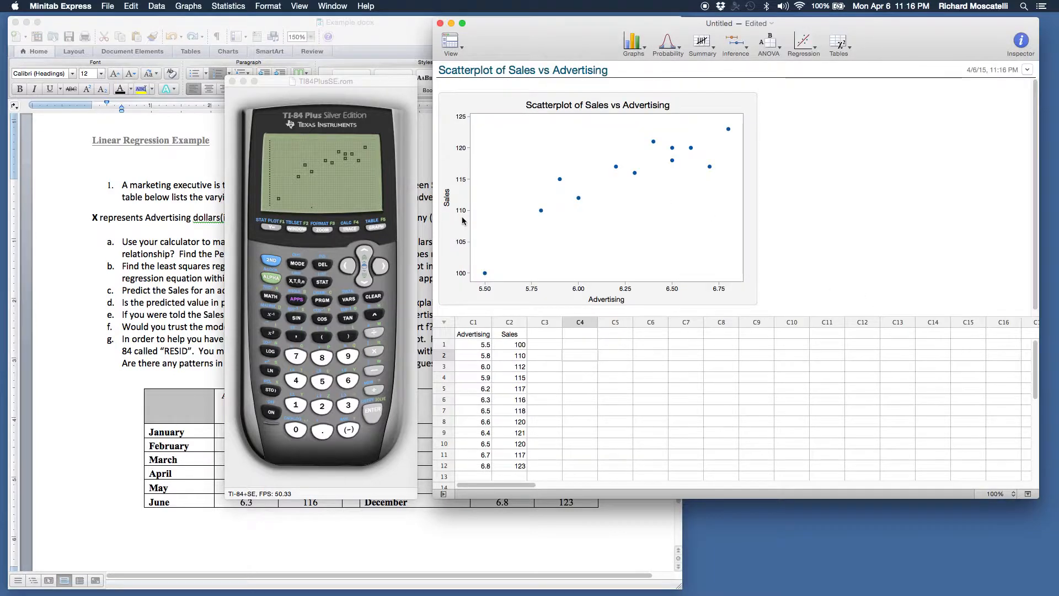
pyautogui.moveTo(610, 223)
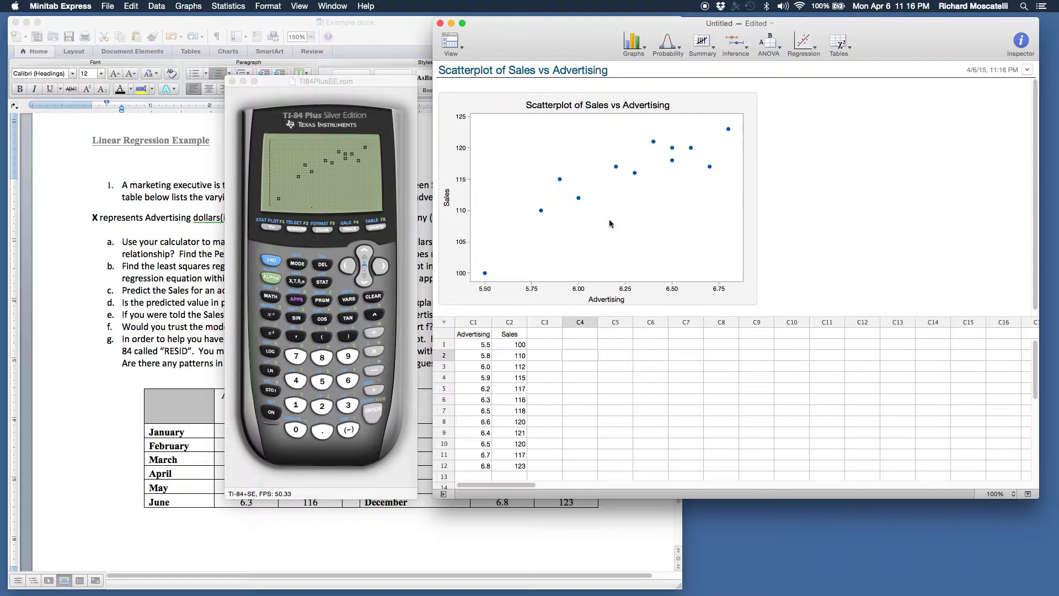
pyautogui.moveTo(615, 254)
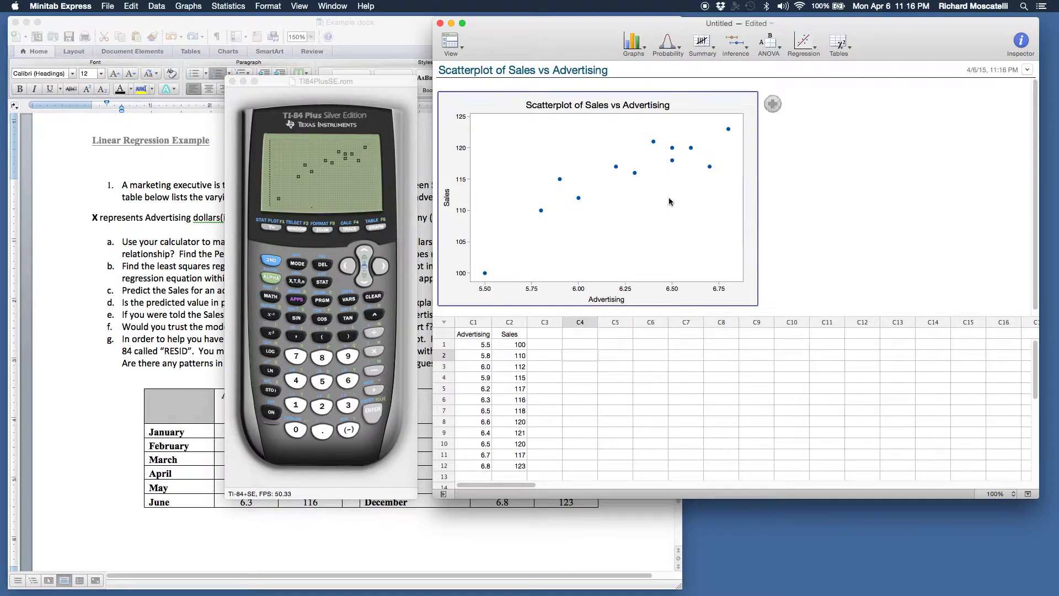
pyautogui.moveTo(682, 235)
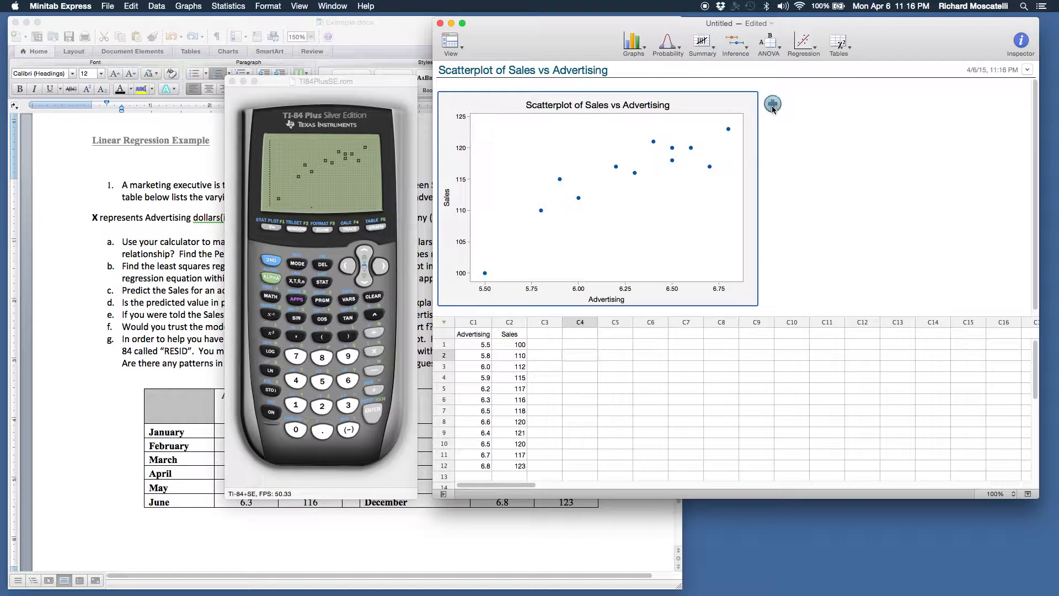
pyautogui.click(773, 103)
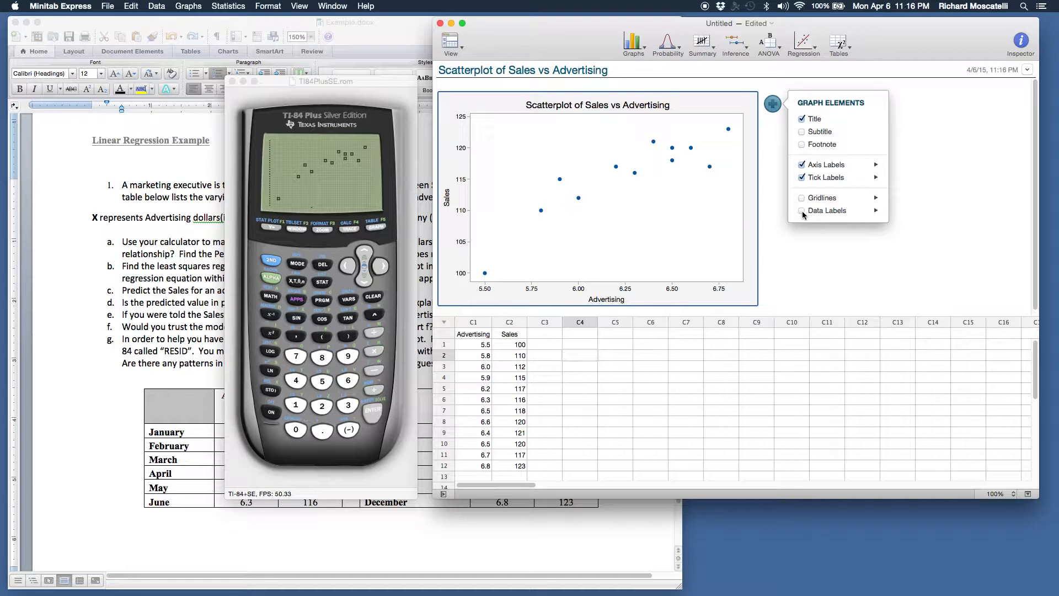
pyautogui.click(802, 210)
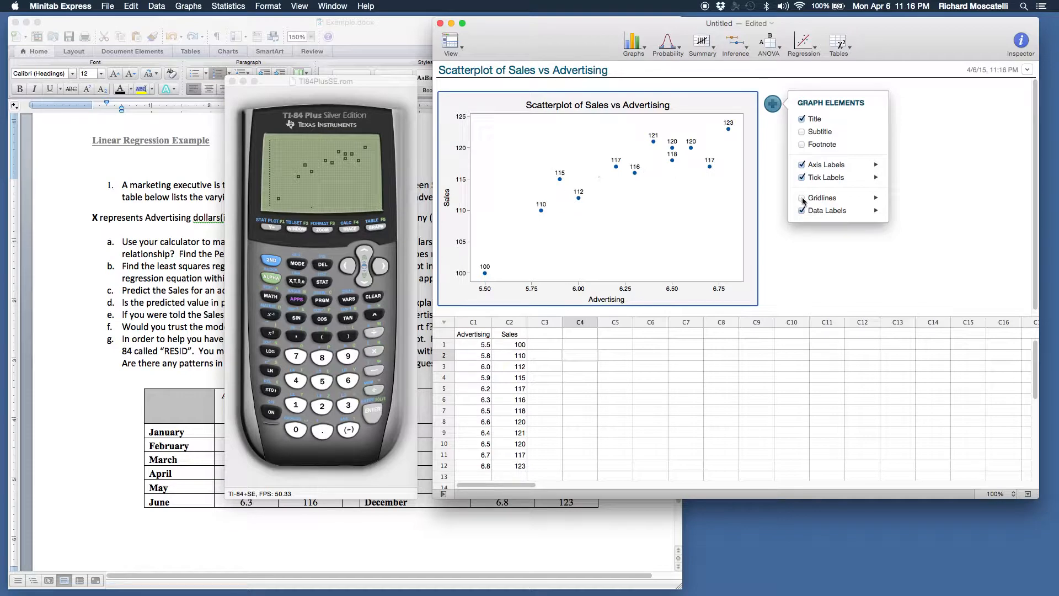
pyautogui.click(802, 198)
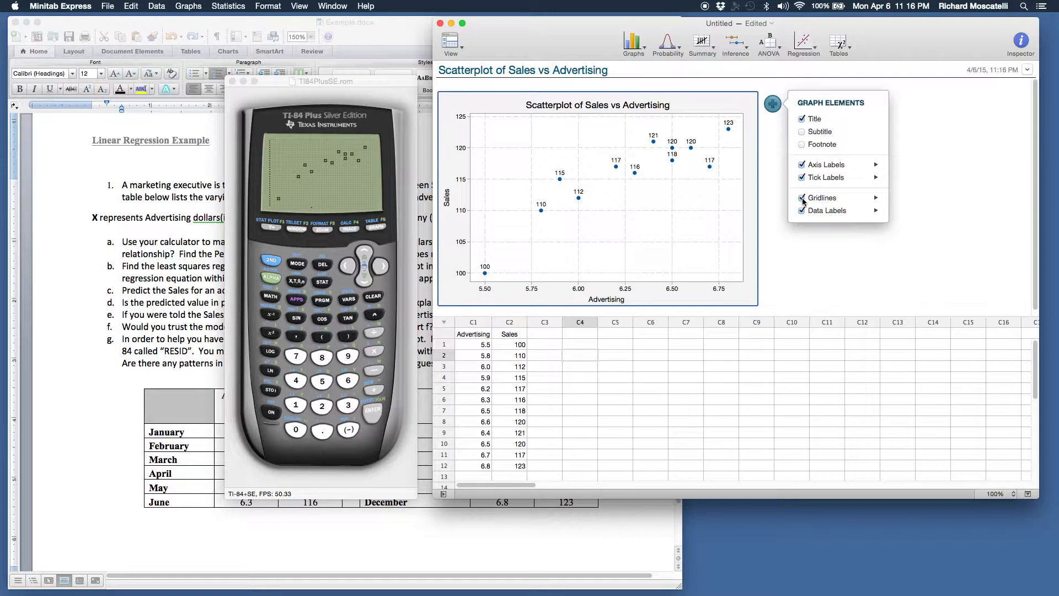
pyautogui.click(803, 198)
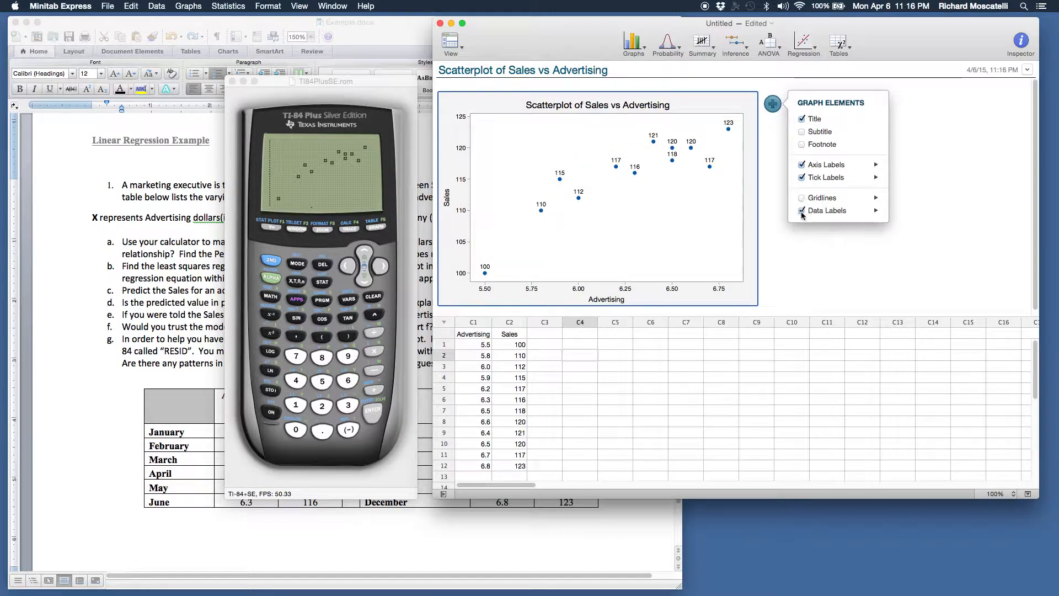
pyautogui.click(801, 210)
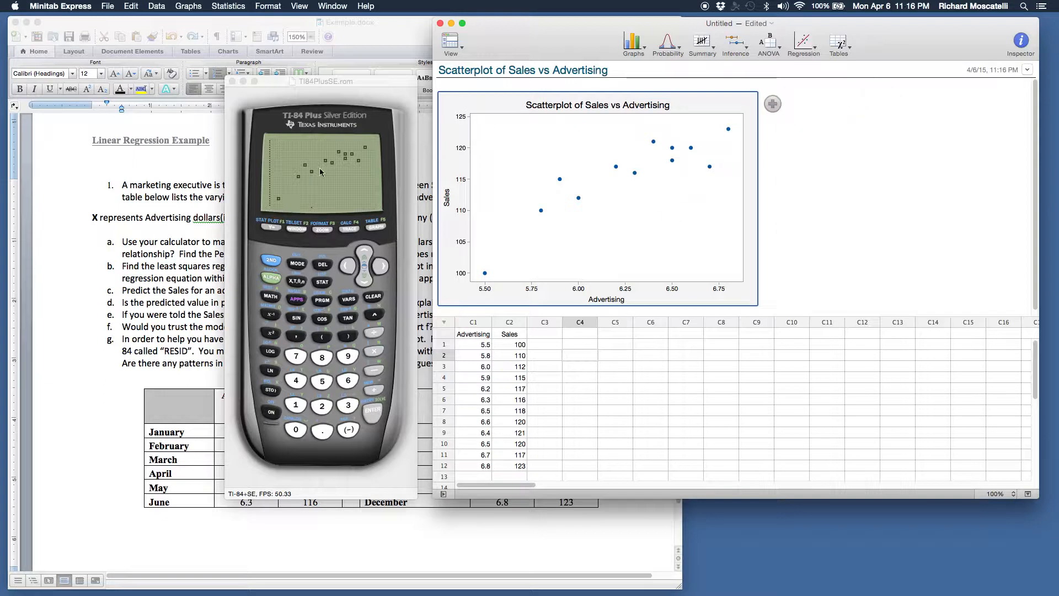
# Step: Bring the WabbitEmu TI-84 window with its scatter plot to the front
pyautogui.click(324, 81)
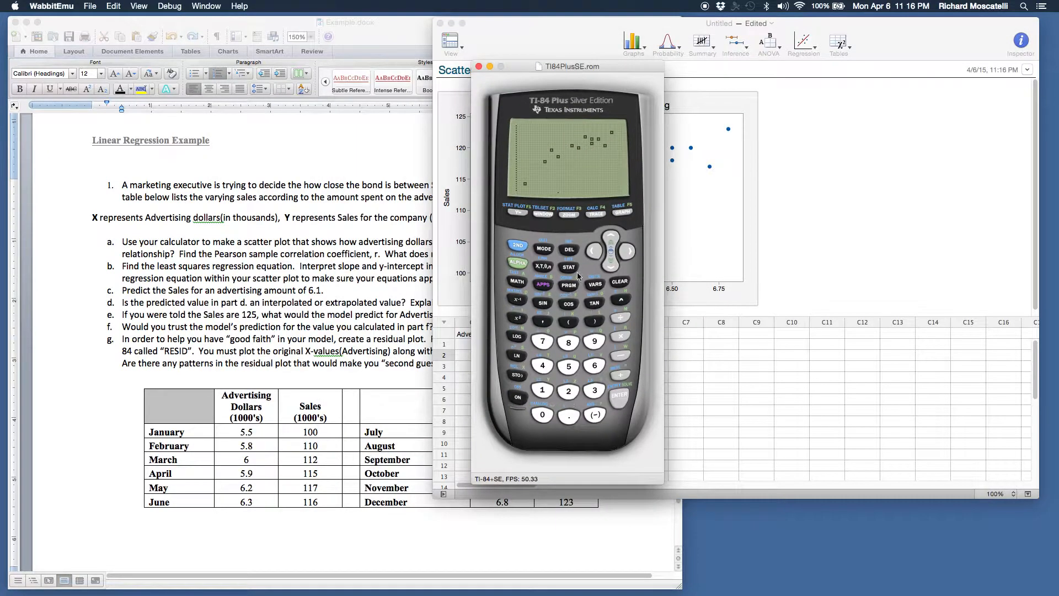
pyautogui.moveTo(557, 235)
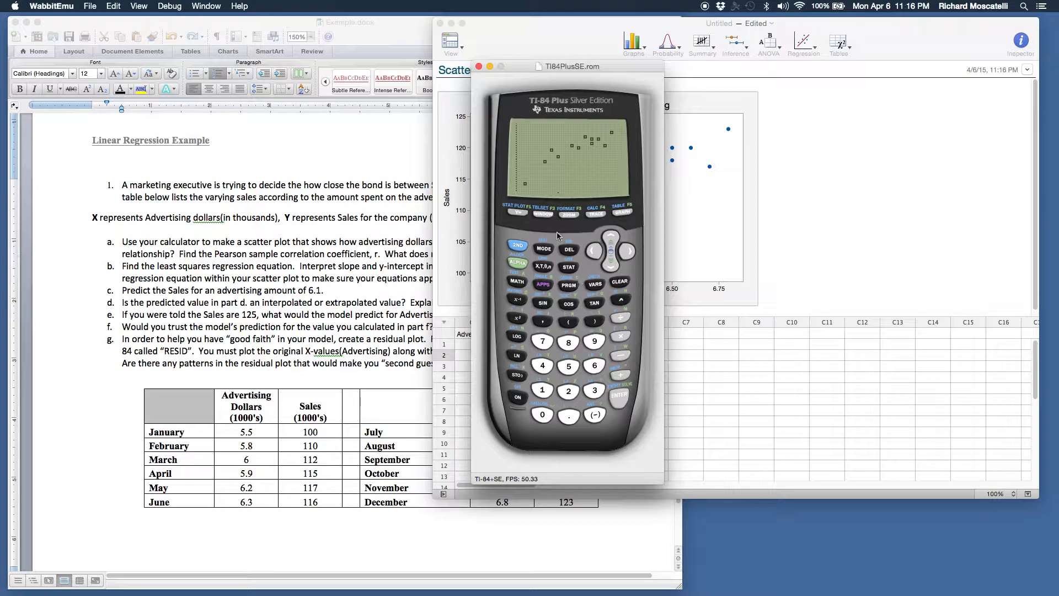
pyautogui.moveTo(580, 272)
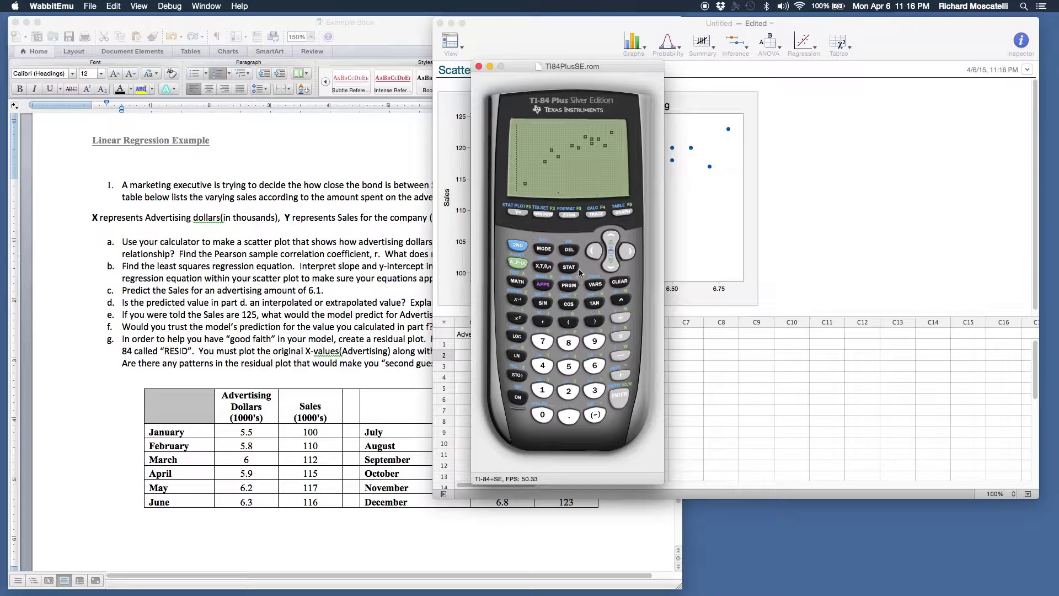
pyautogui.moveTo(577, 237)
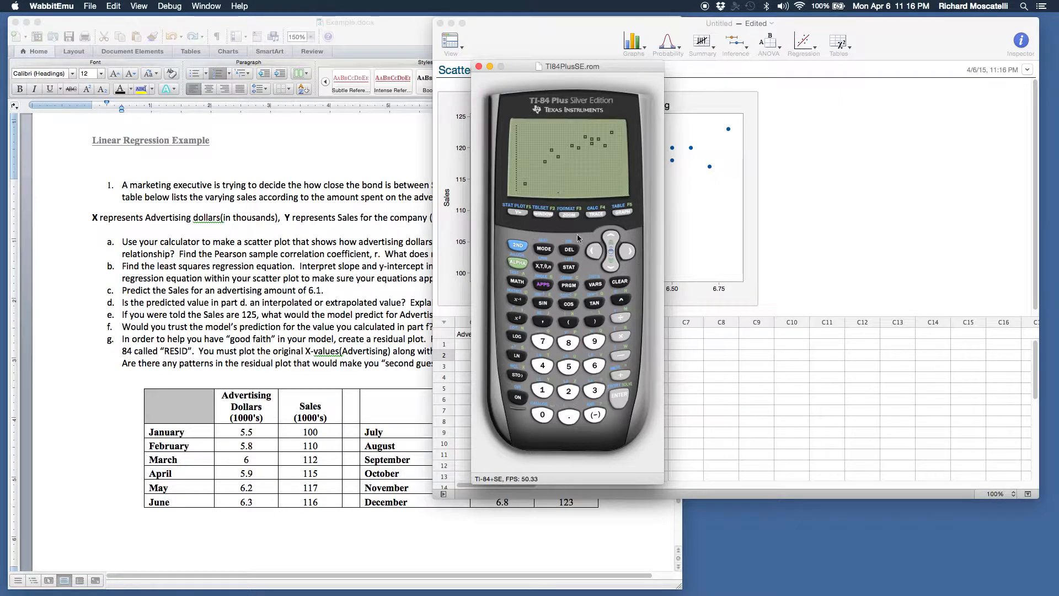
pyautogui.moveTo(569, 274)
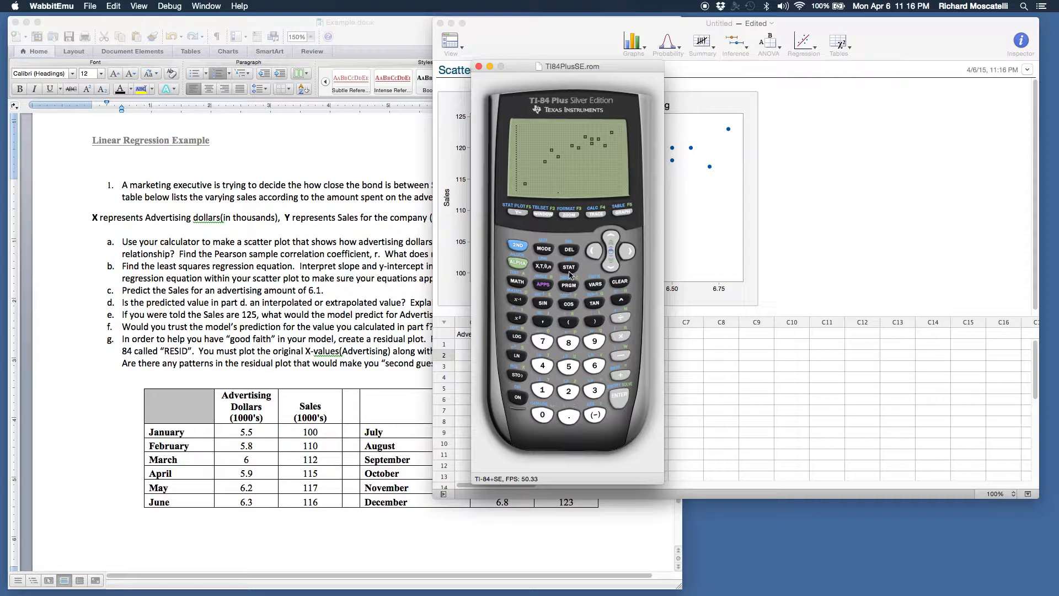
pyautogui.moveTo(578, 260)
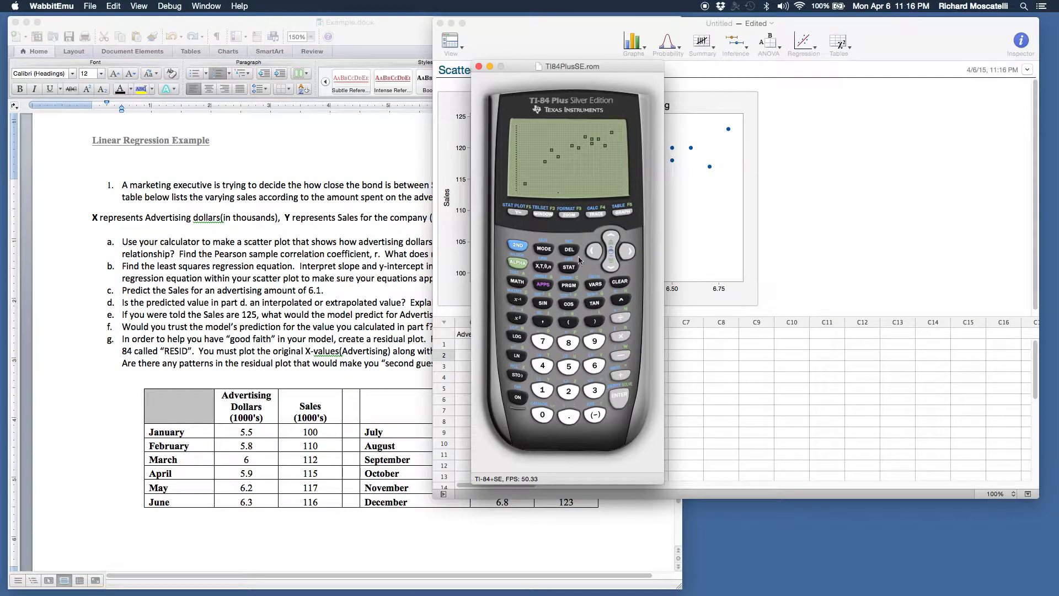
pyautogui.moveTo(539, 262)
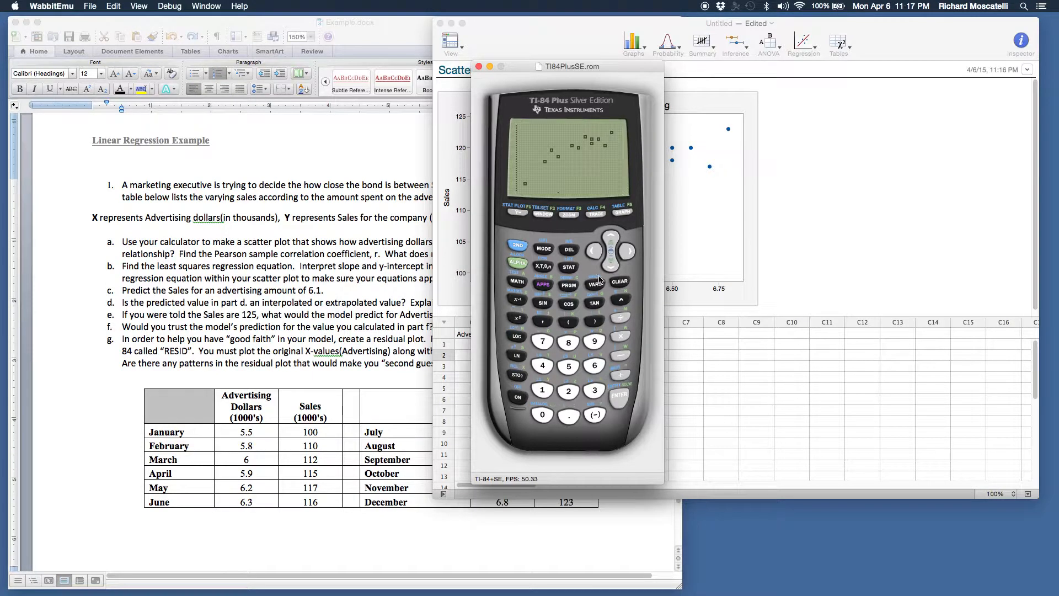
pyautogui.moveTo(609, 234)
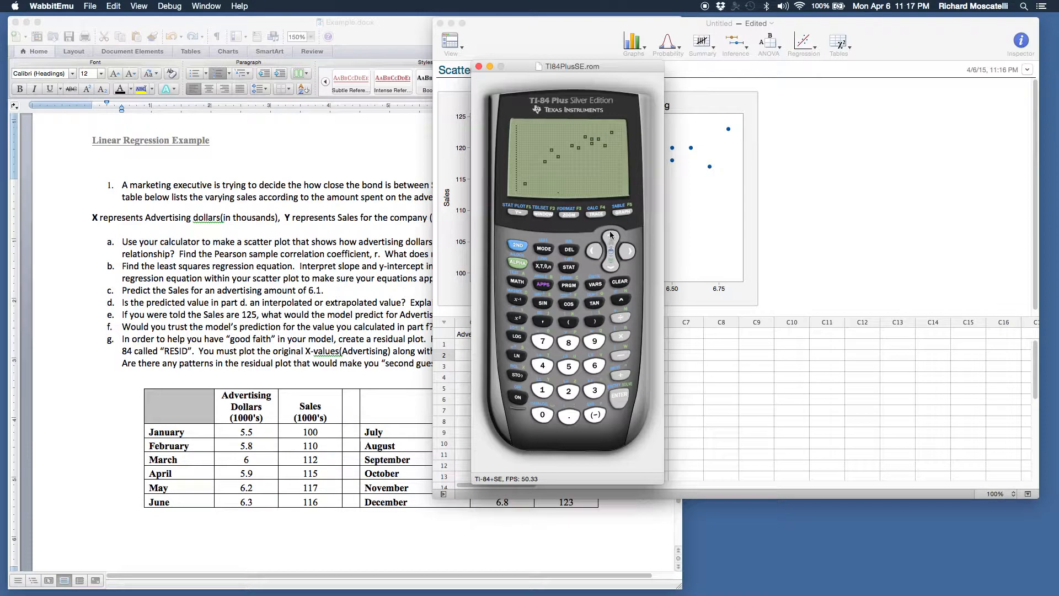
pyautogui.moveTo(600, 235)
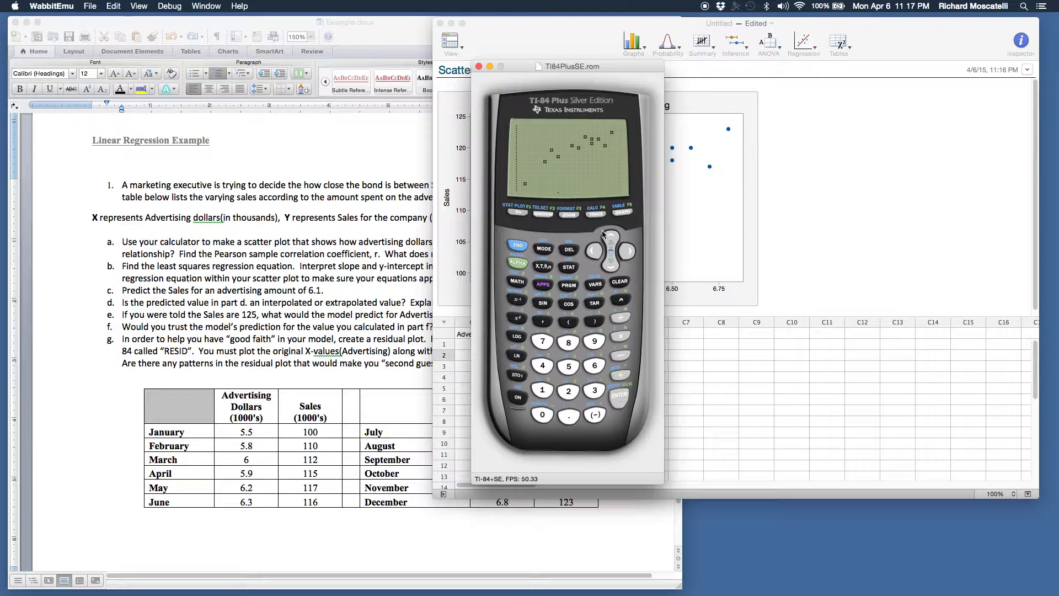
pyautogui.moveTo(624, 232)
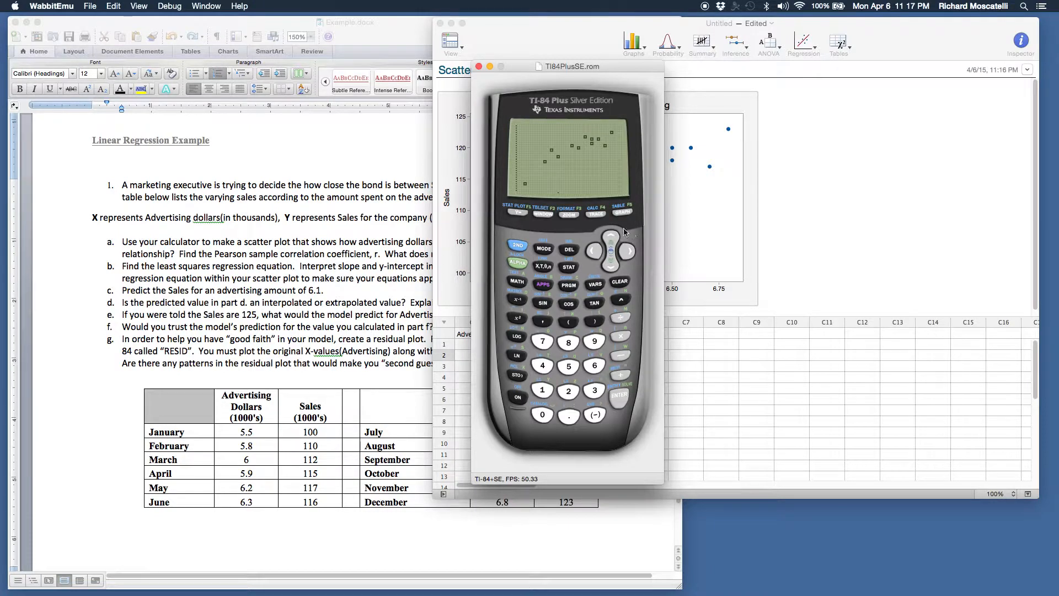
pyautogui.moveTo(546, 236)
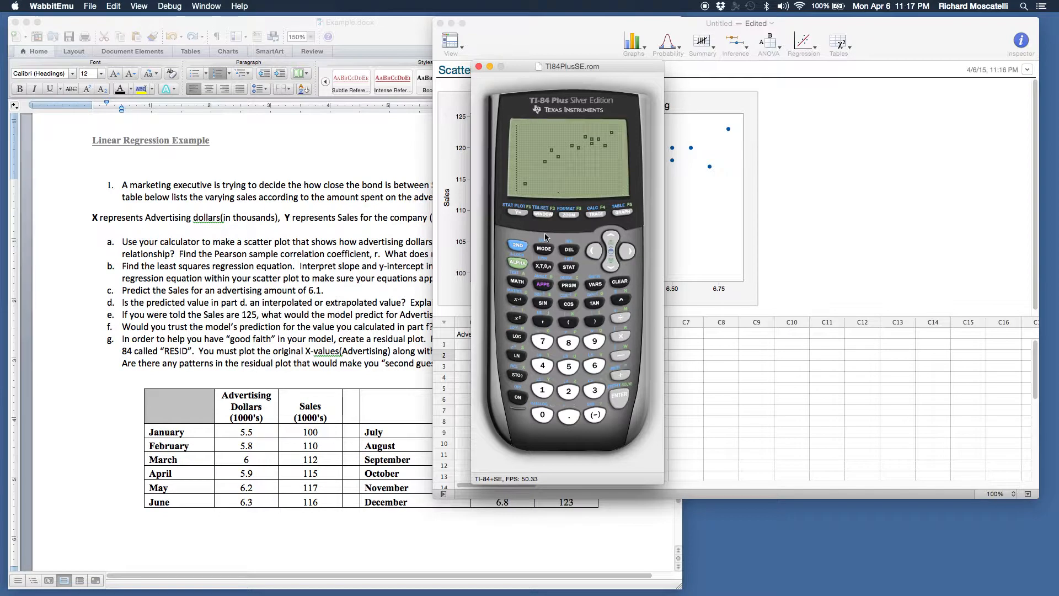
pyautogui.moveTo(578, 386)
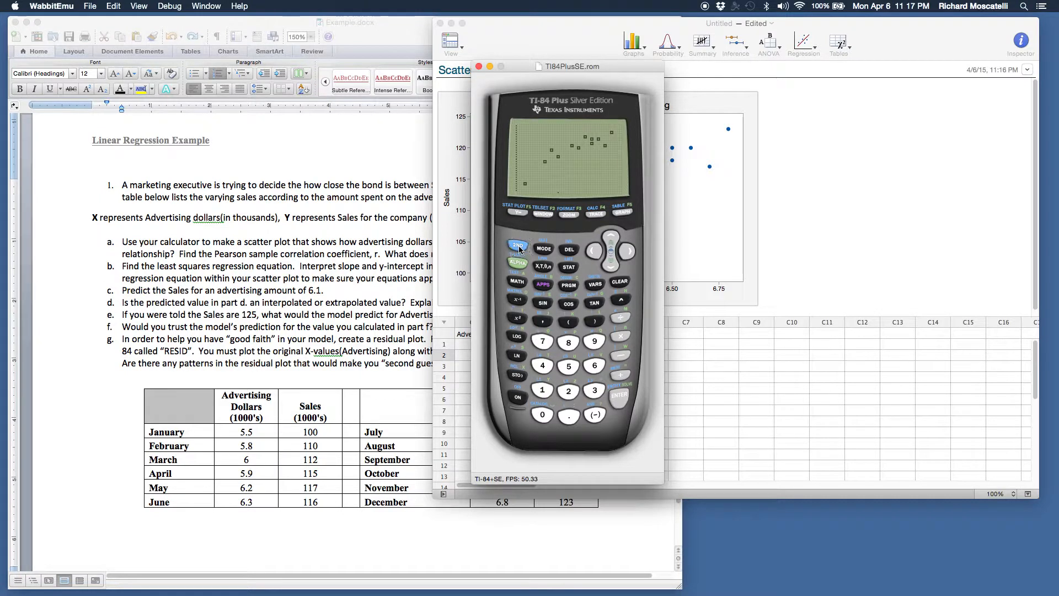
# Step: Return to the home screen, open CATALOG and scroll down to DiagnosticOn
pyautogui.click(542, 414)
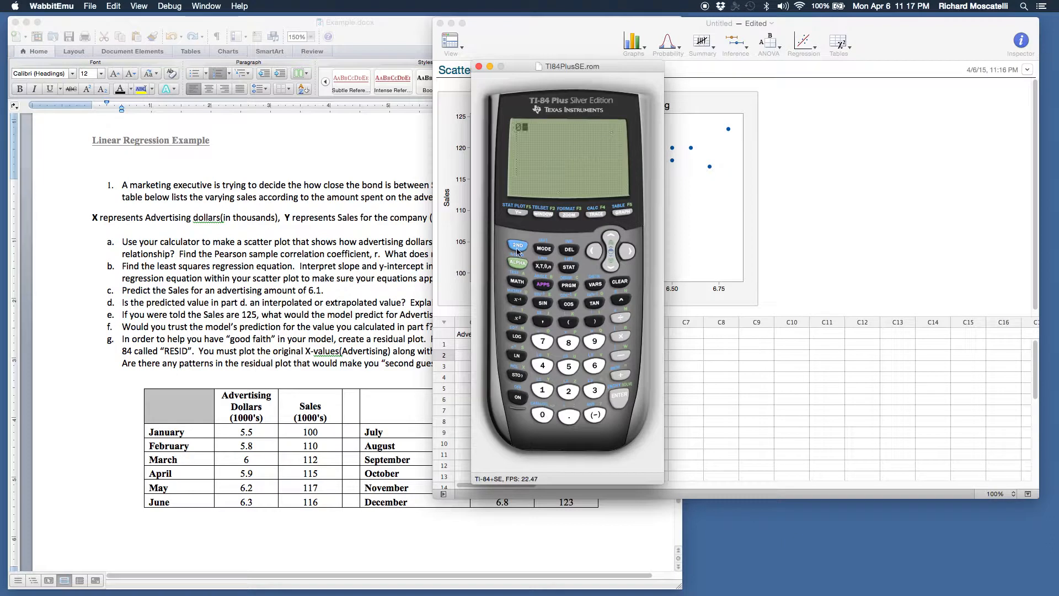
pyautogui.click(541, 414)
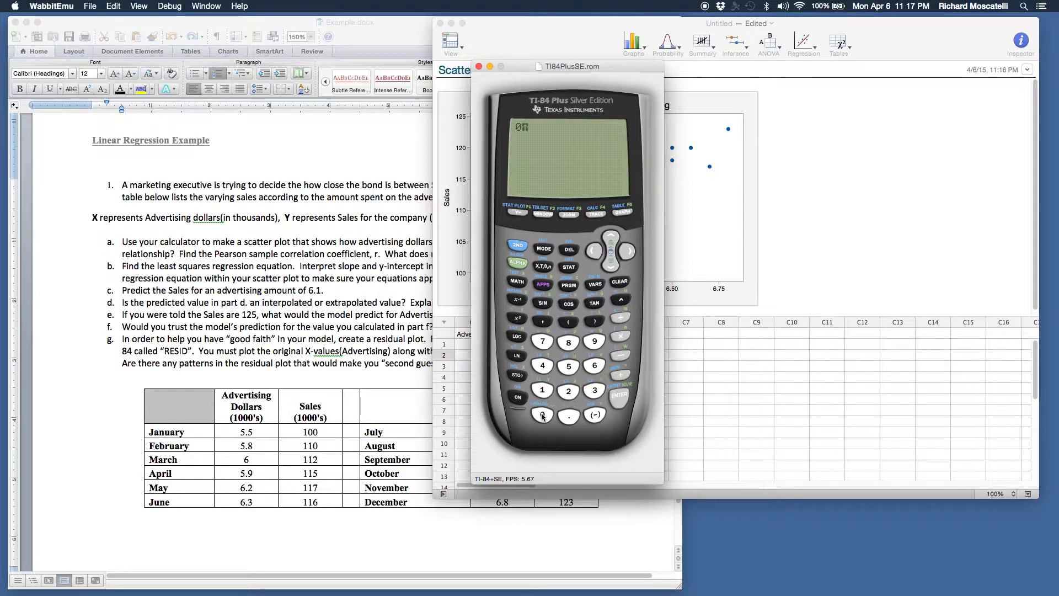
pyautogui.click(542, 414)
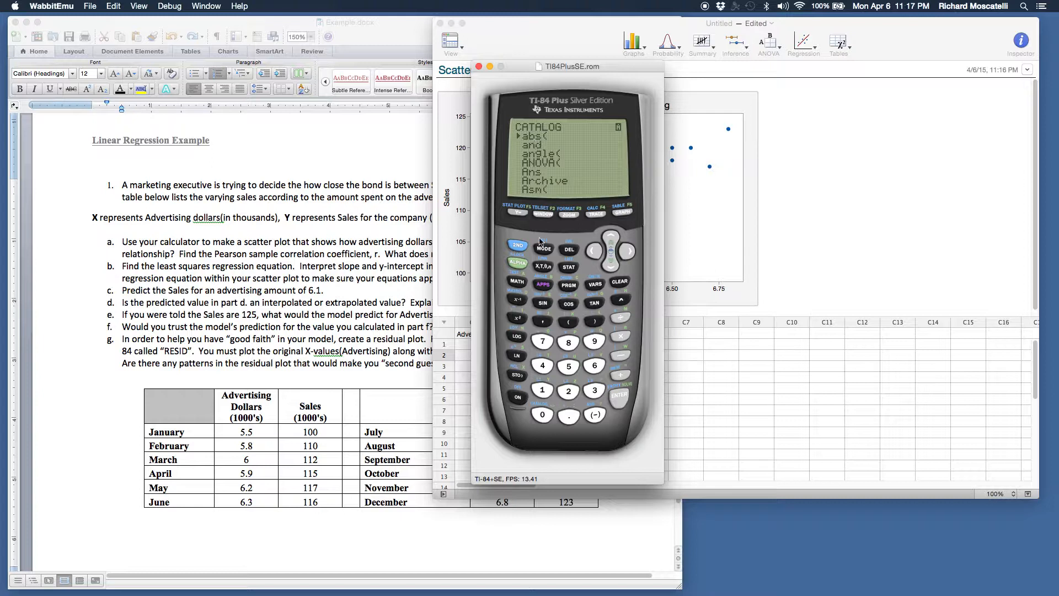
pyautogui.moveTo(517, 299)
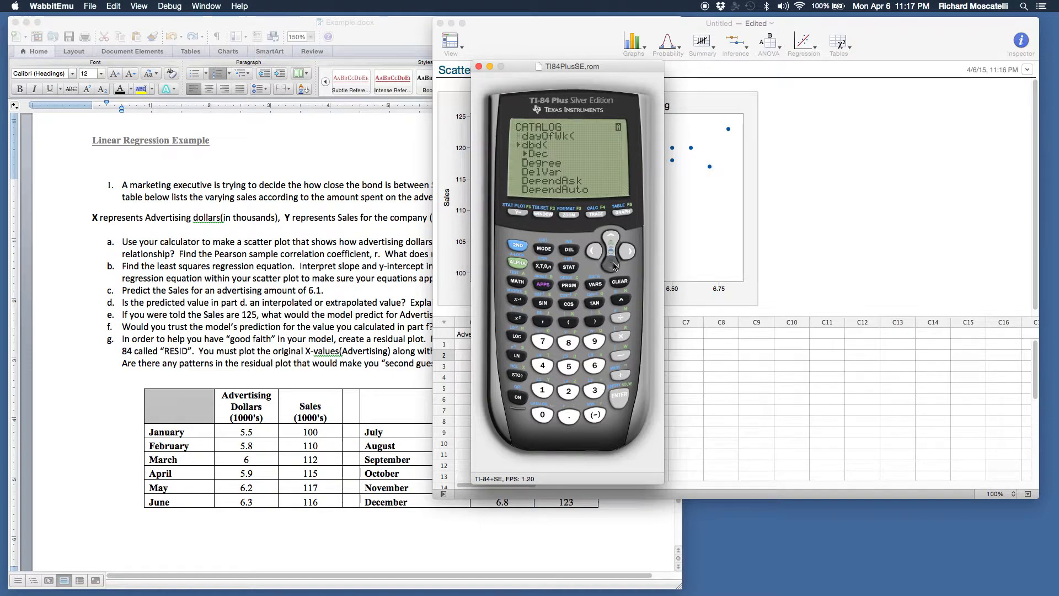
pyautogui.click(611, 237)
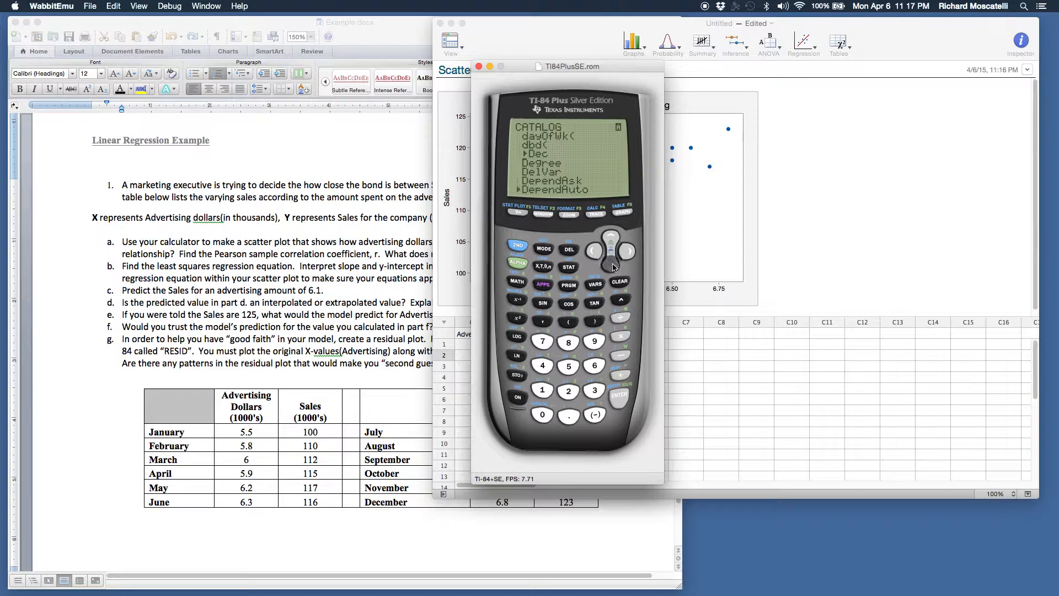
pyautogui.click(626, 252)
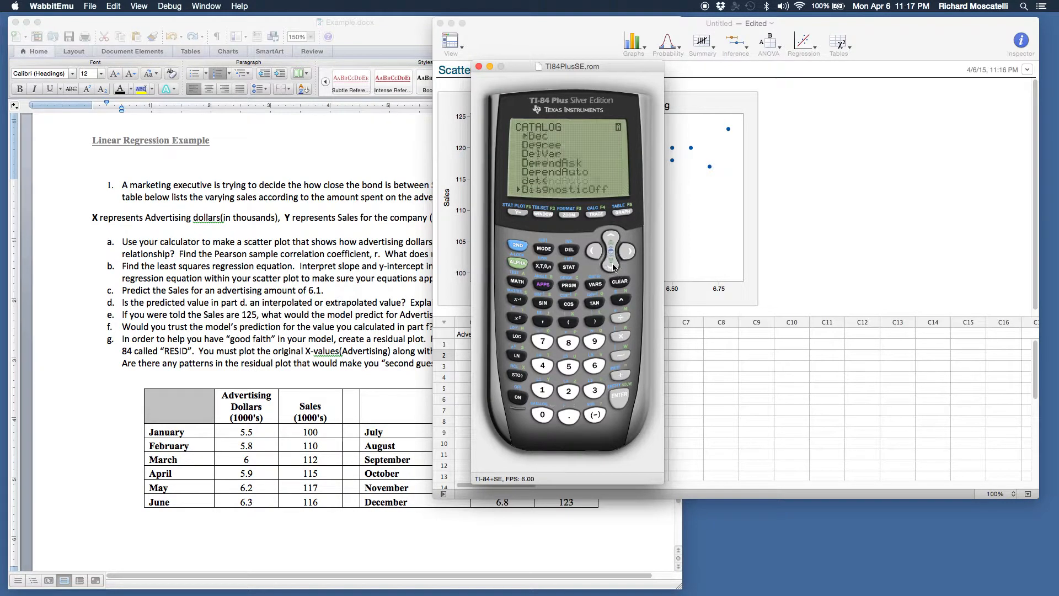
pyautogui.click(611, 252)
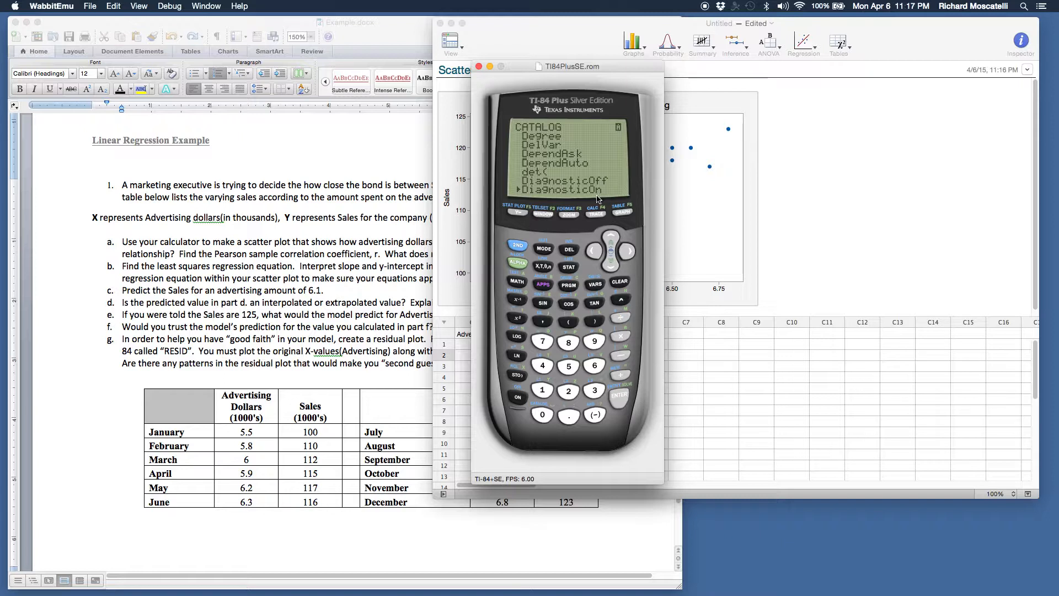
pyautogui.moveTo(566, 199)
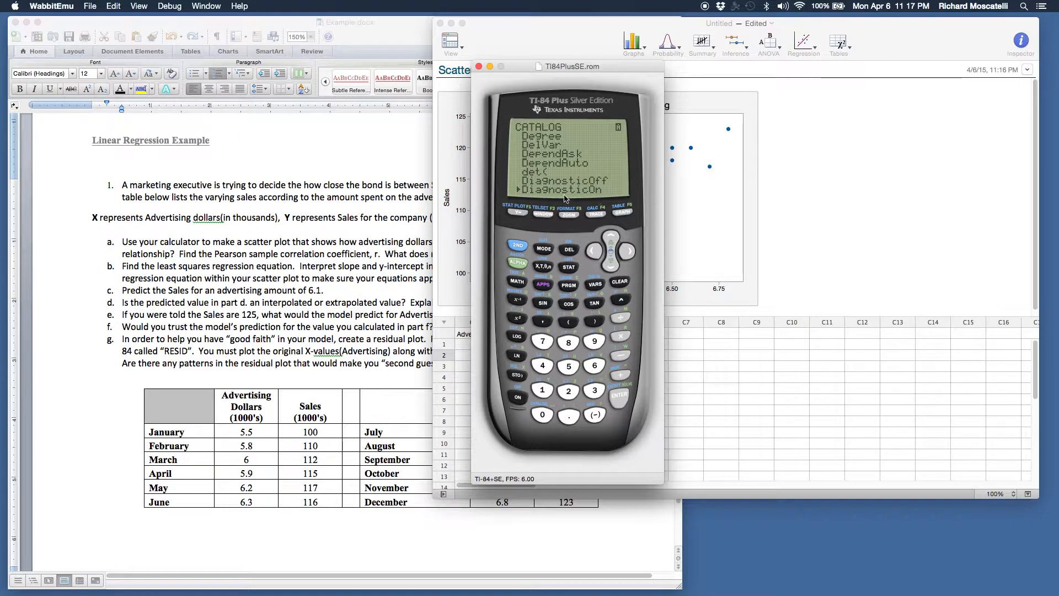
pyautogui.moveTo(600, 197)
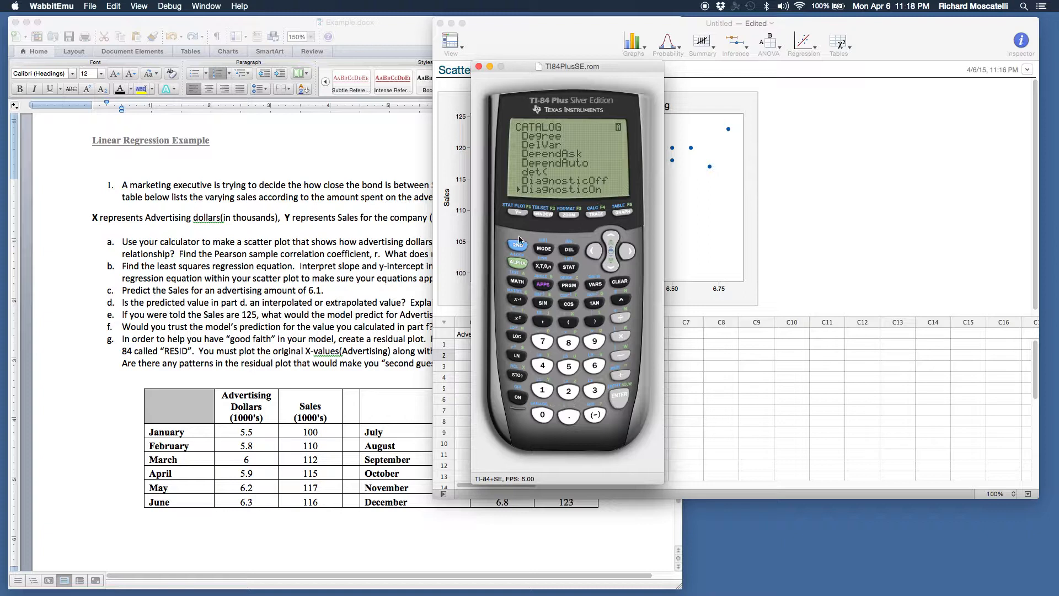
pyautogui.moveTo(559, 196)
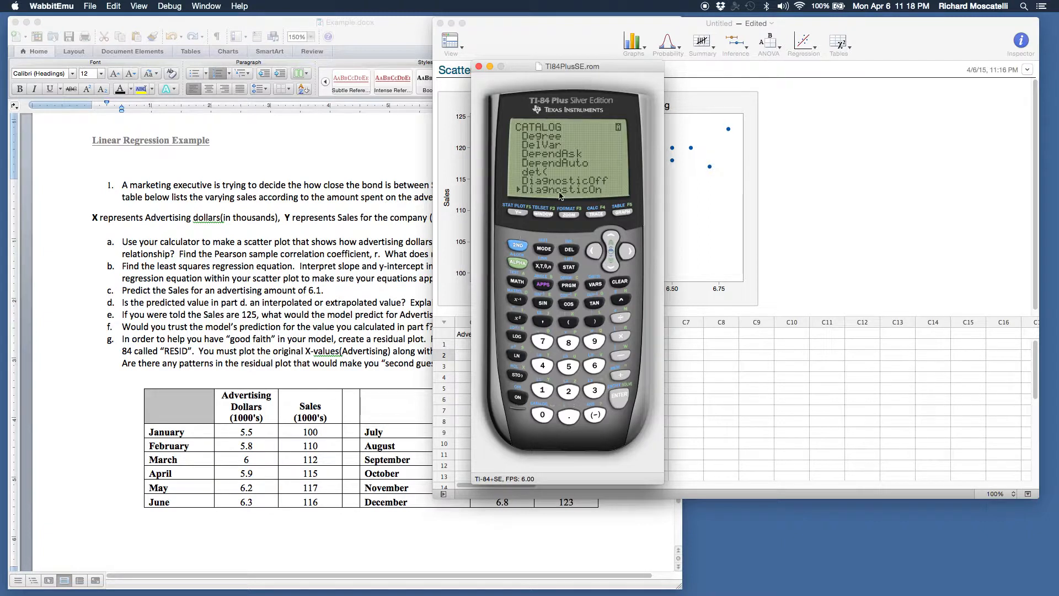
pyautogui.moveTo(619, 401)
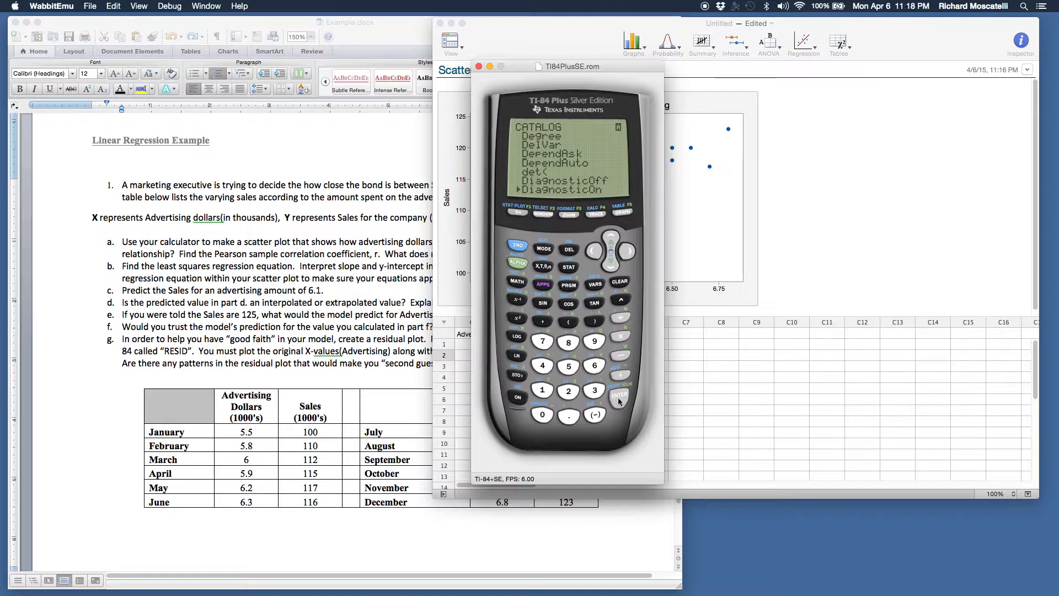
# Step: Paste DiagnosticOn to the TI-84 home screen and run it, returning Done
pyautogui.click(620, 393)
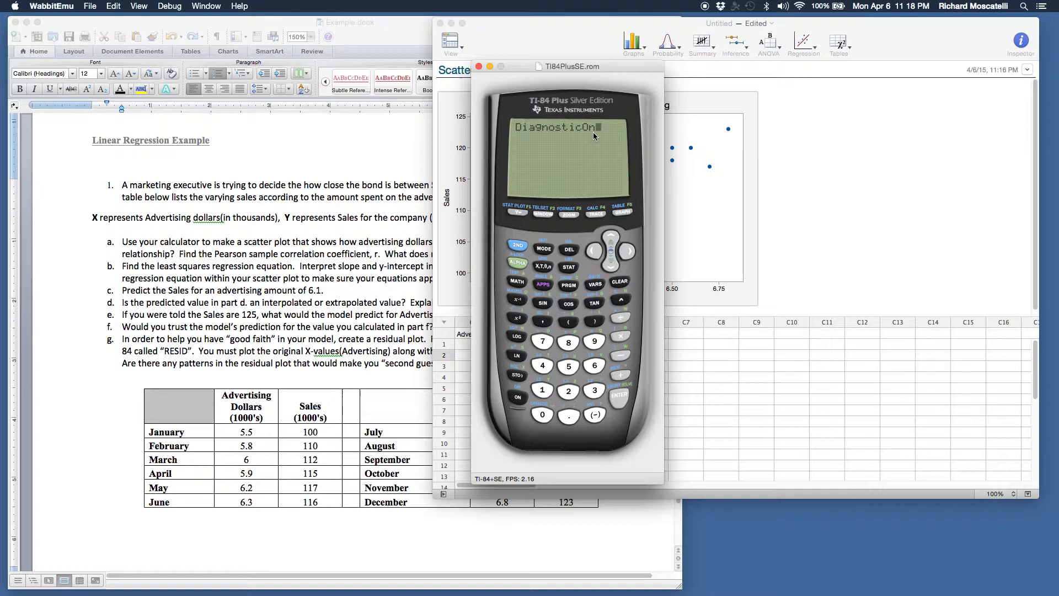
pyautogui.click(619, 392)
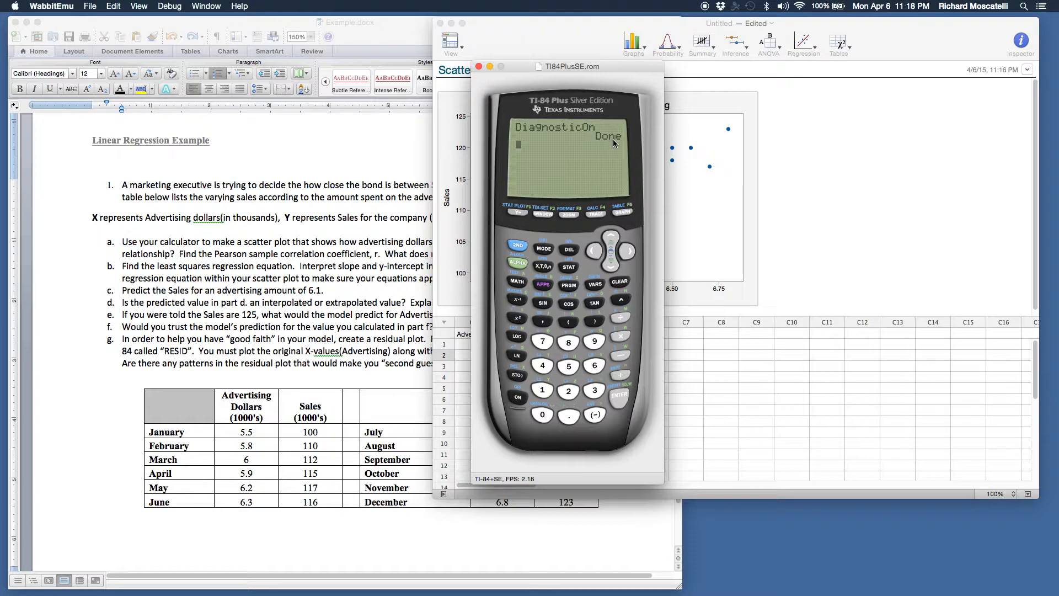
pyautogui.moveTo(616, 154)
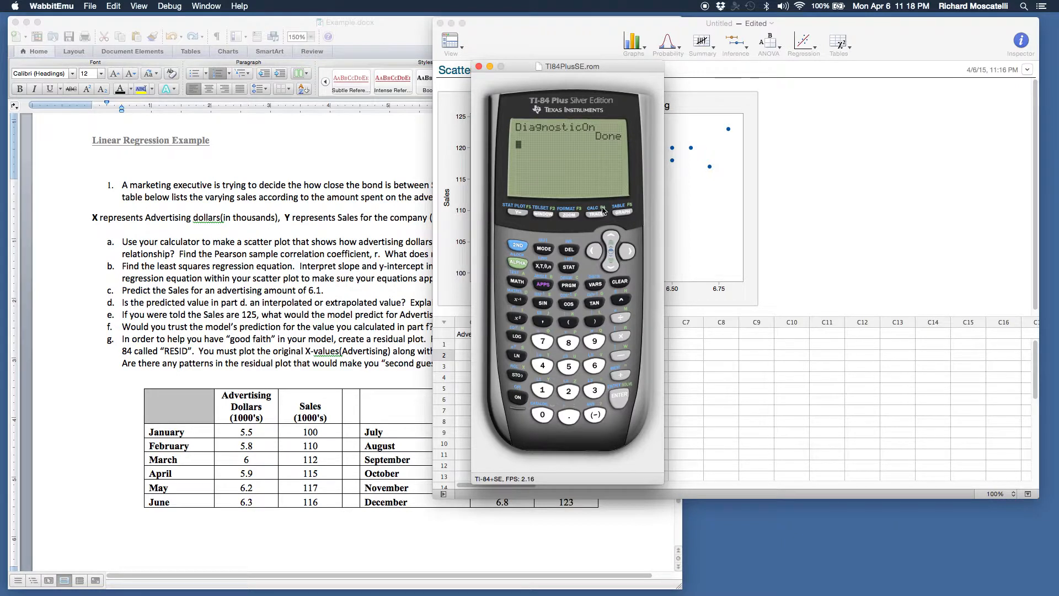
pyautogui.moveTo(590, 233)
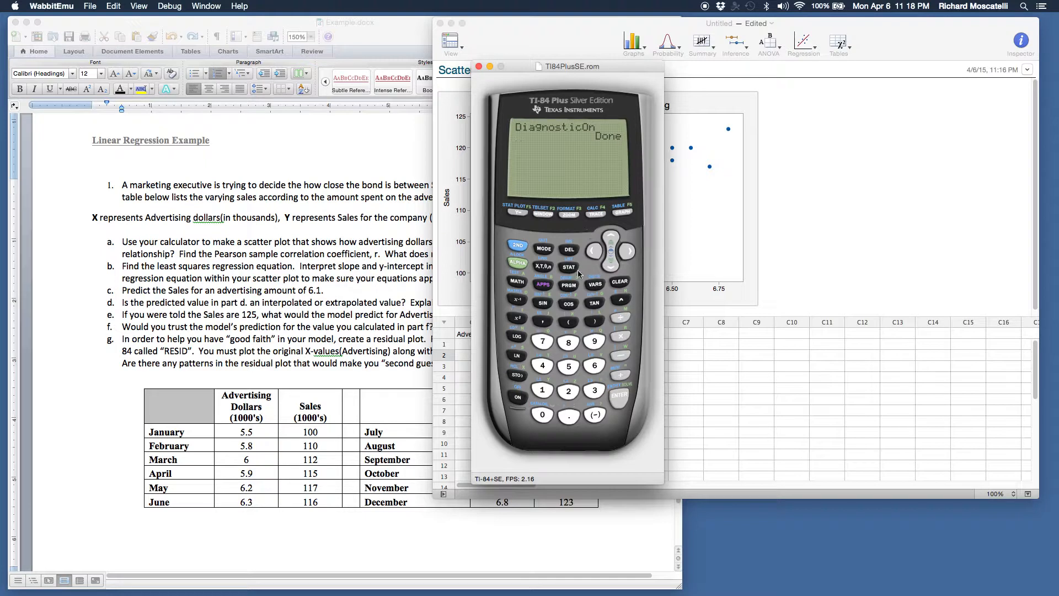
# Step: Run LinReg(ax+b) from STAT CALC, giving a=13.8996139, r²=.7937911567, r=.8909495814
pyautogui.click(568, 267)
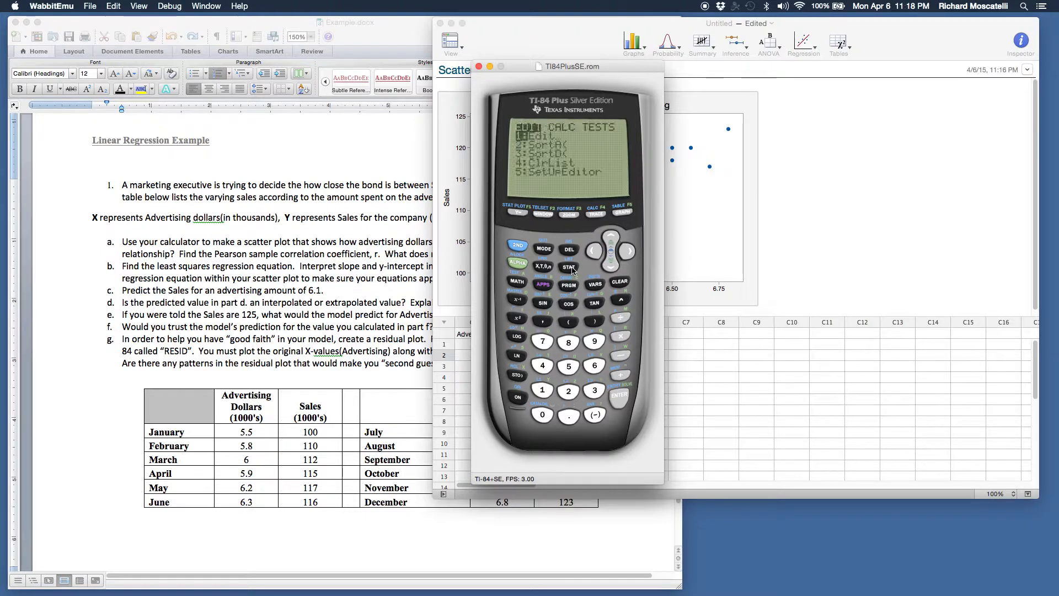
pyautogui.moveTo(622, 244)
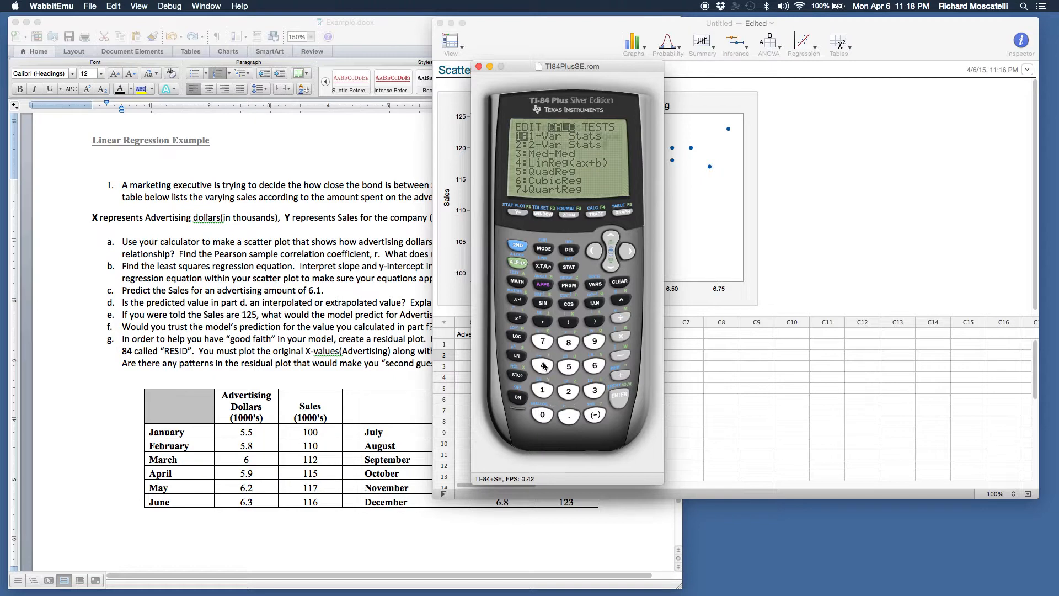
pyautogui.click(618, 394)
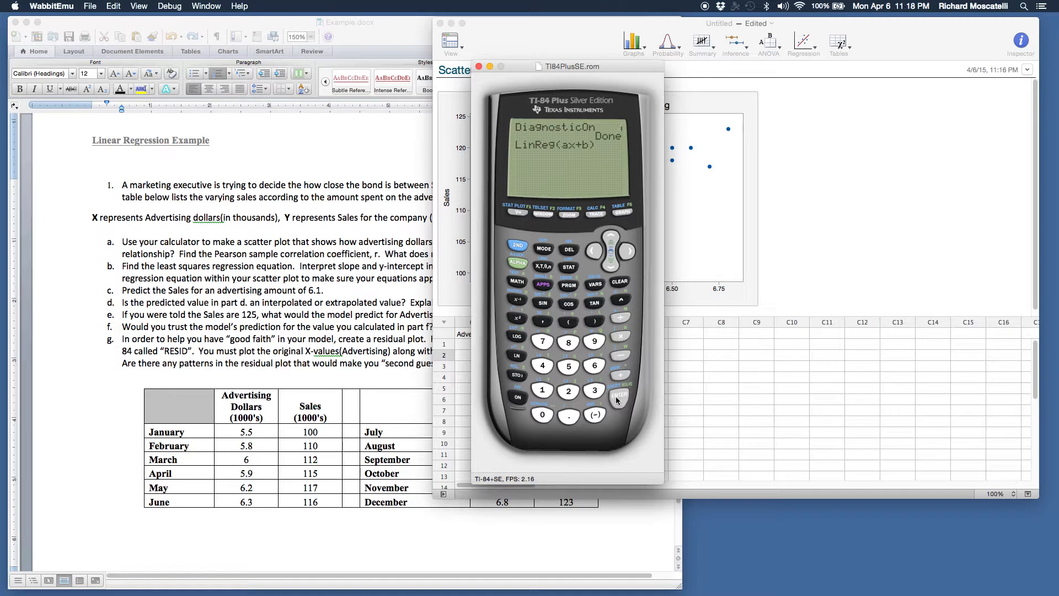
pyautogui.click(619, 394)
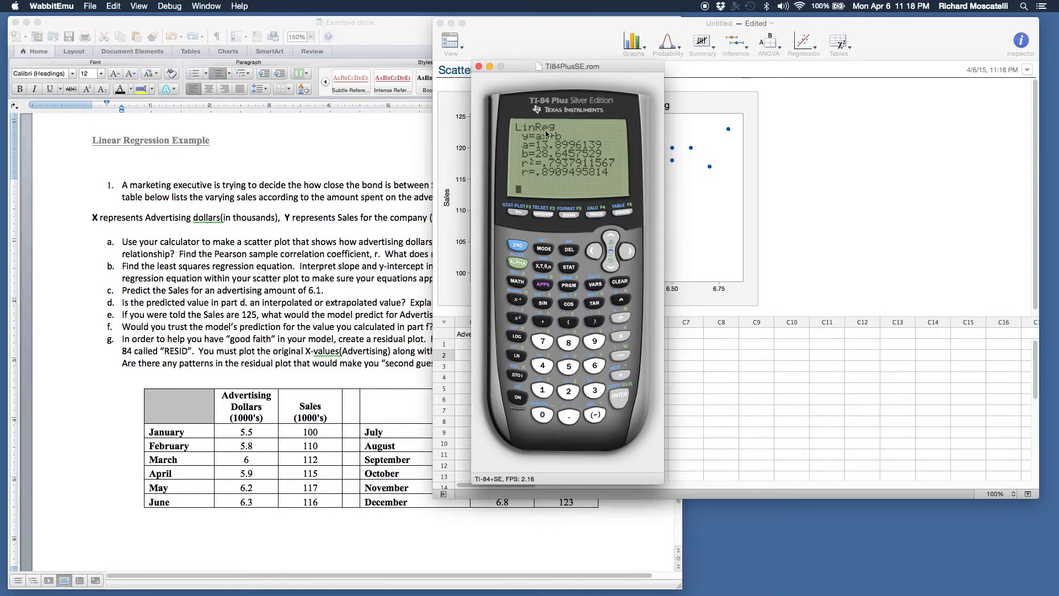
pyautogui.moveTo(585, 117)
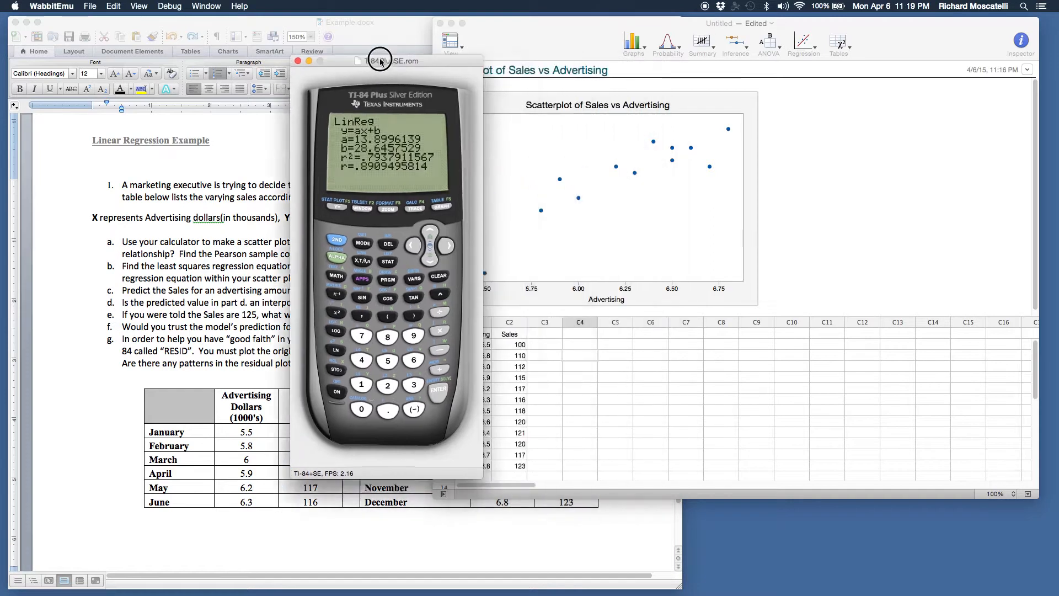
# Step: Move the emulator aside and start Regression > Correlation, picking the C1 Advertising column
pyautogui.moveTo(380, 61); pyautogui.dragTo(337, 40)
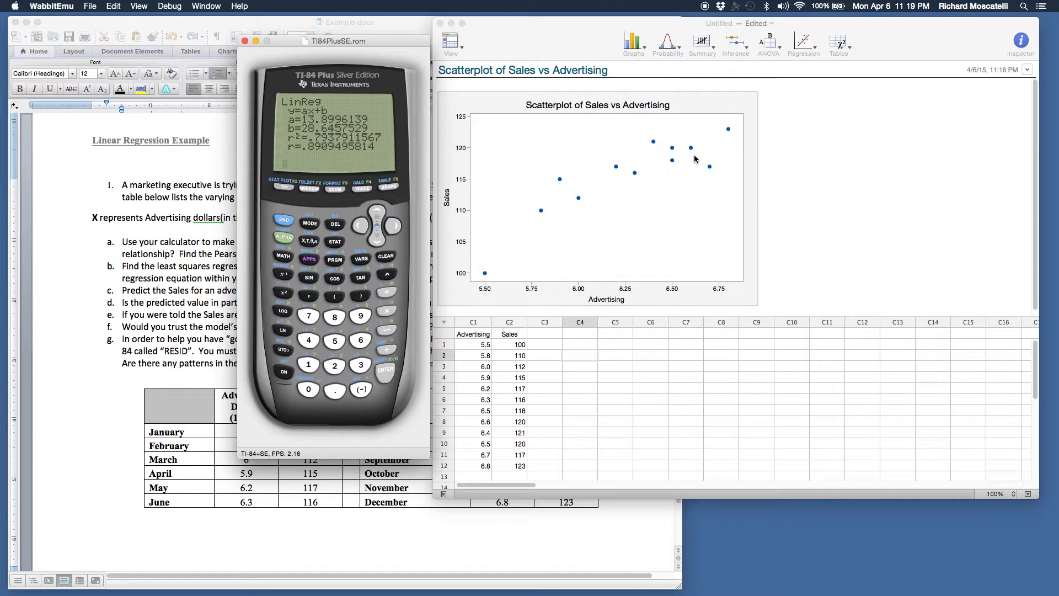
pyautogui.moveTo(331, 156)
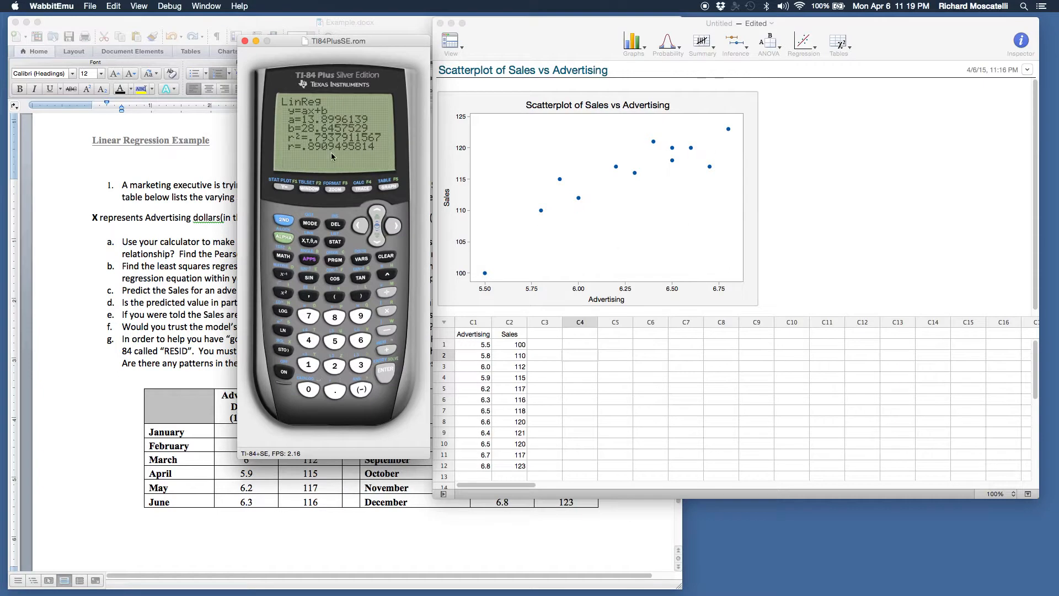
pyautogui.moveTo(795, 63)
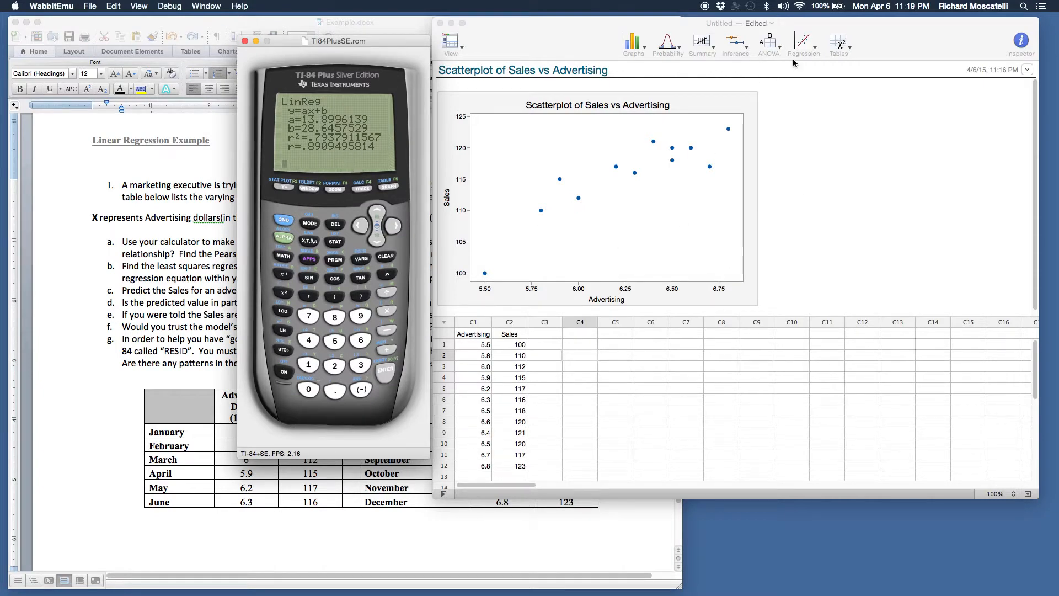
pyautogui.click(804, 43)
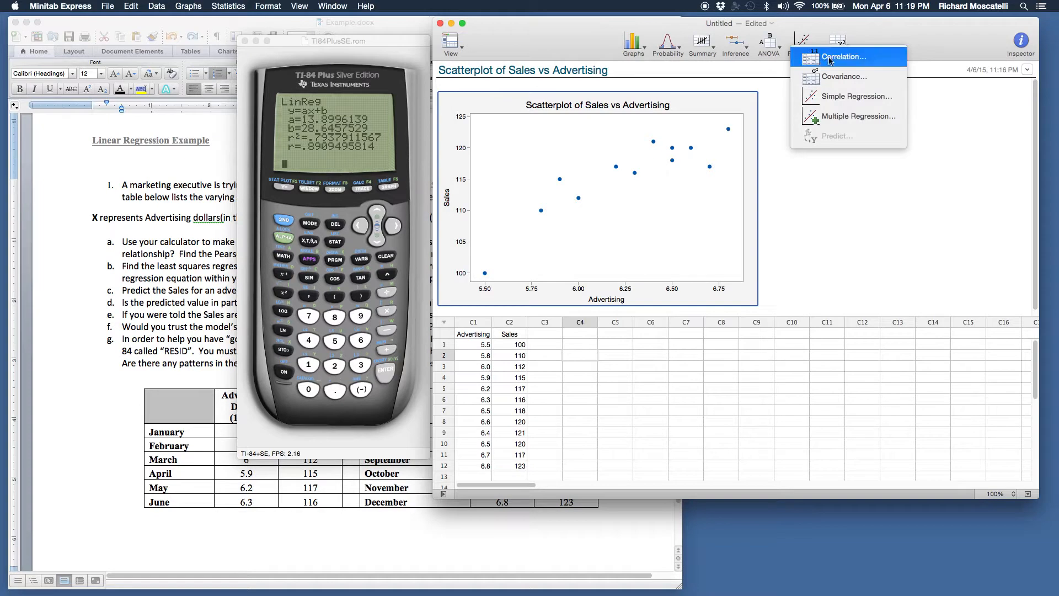
pyautogui.moveTo(766, 148)
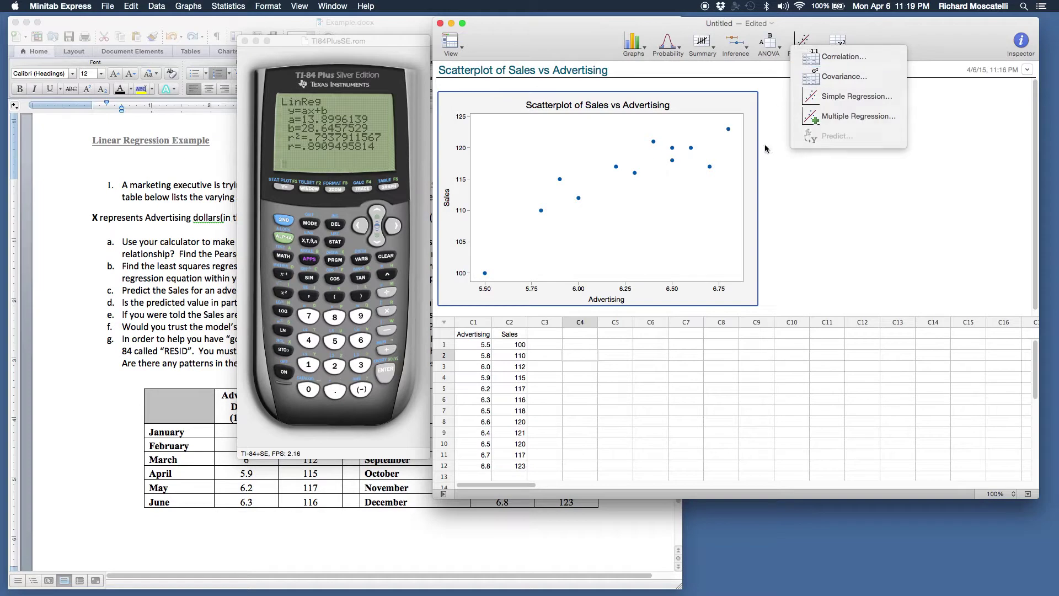
pyautogui.moveTo(843, 56)
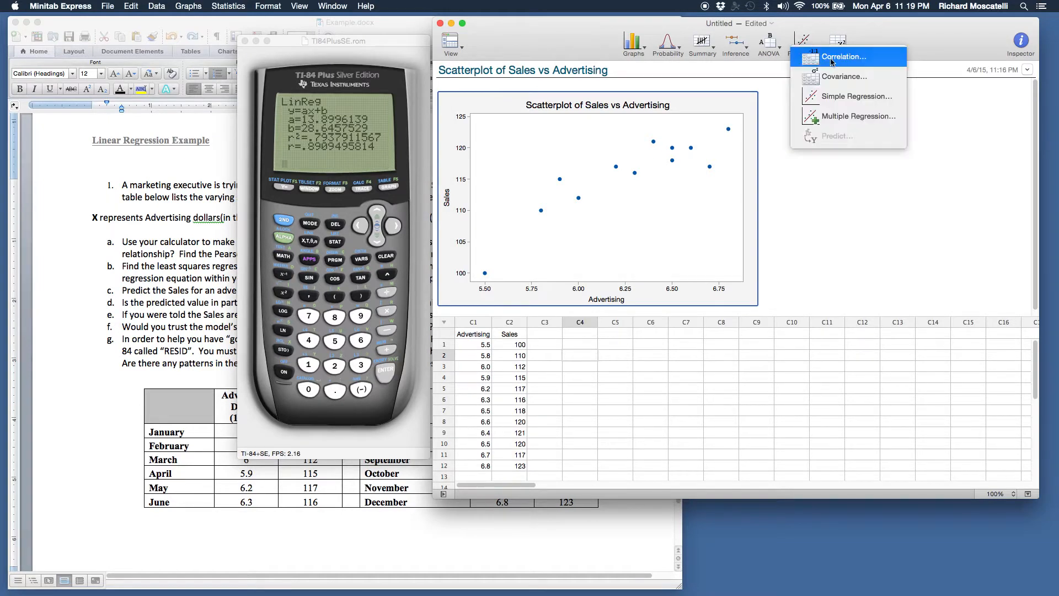
pyautogui.click(844, 57)
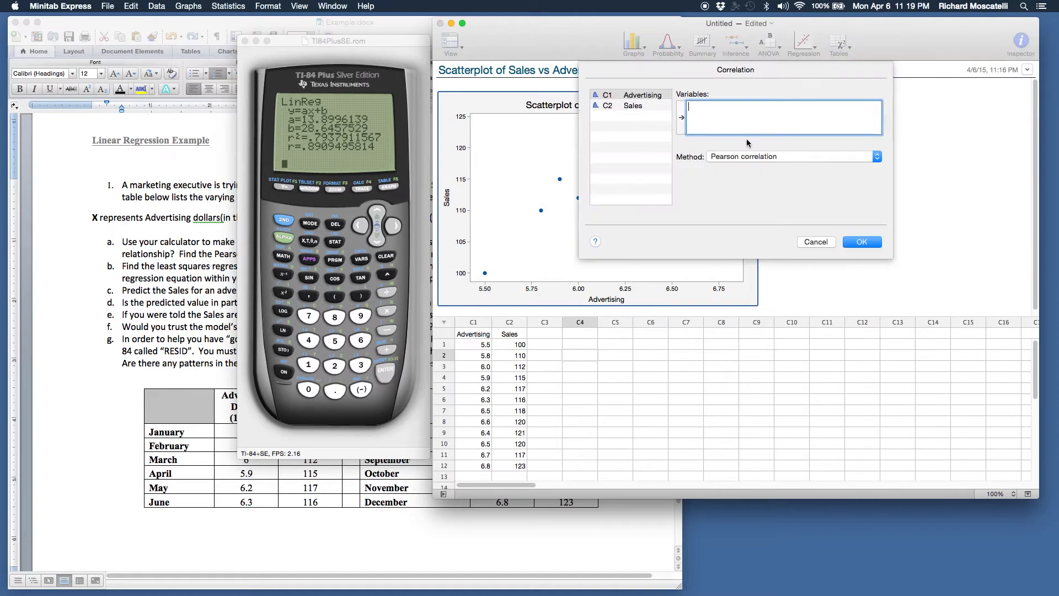
pyautogui.click(642, 95)
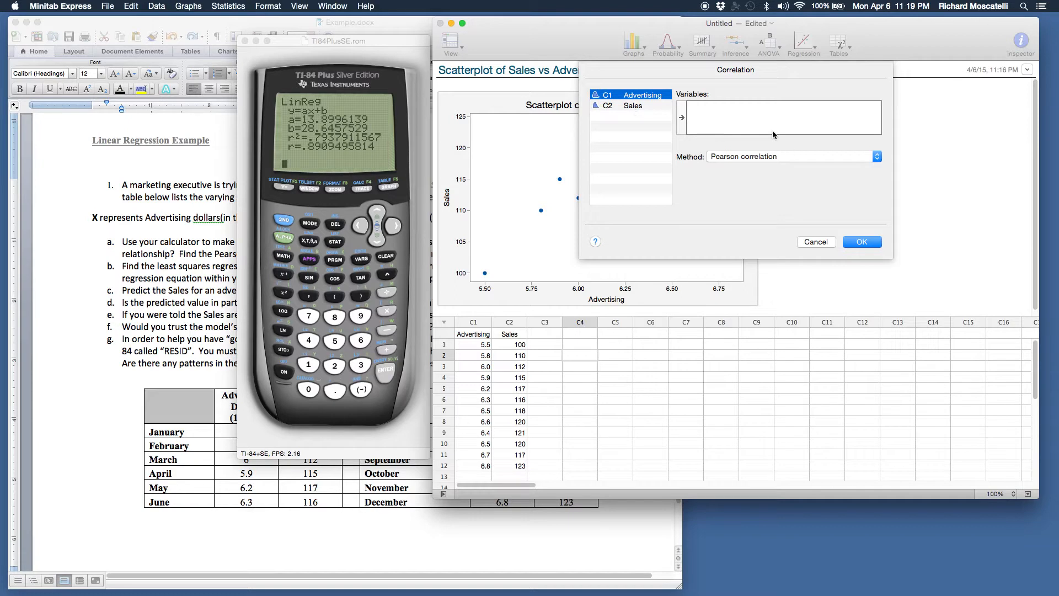
pyautogui.moveTo(670, 196)
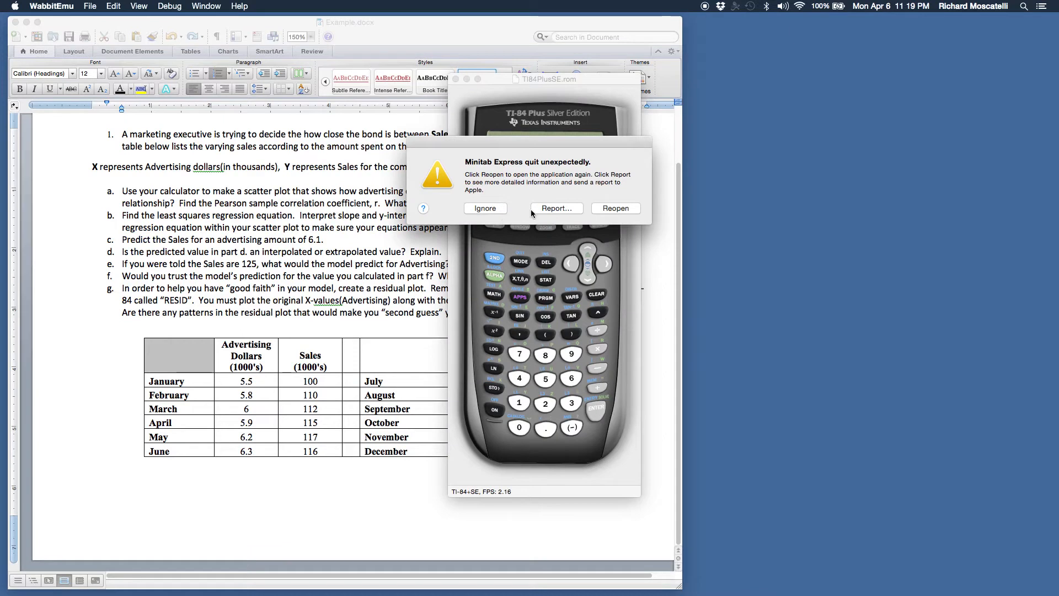
# Step: Ignore the Minitab Express crash notice and bring WabbitEmu forward from the Dock
pyautogui.click(485, 208)
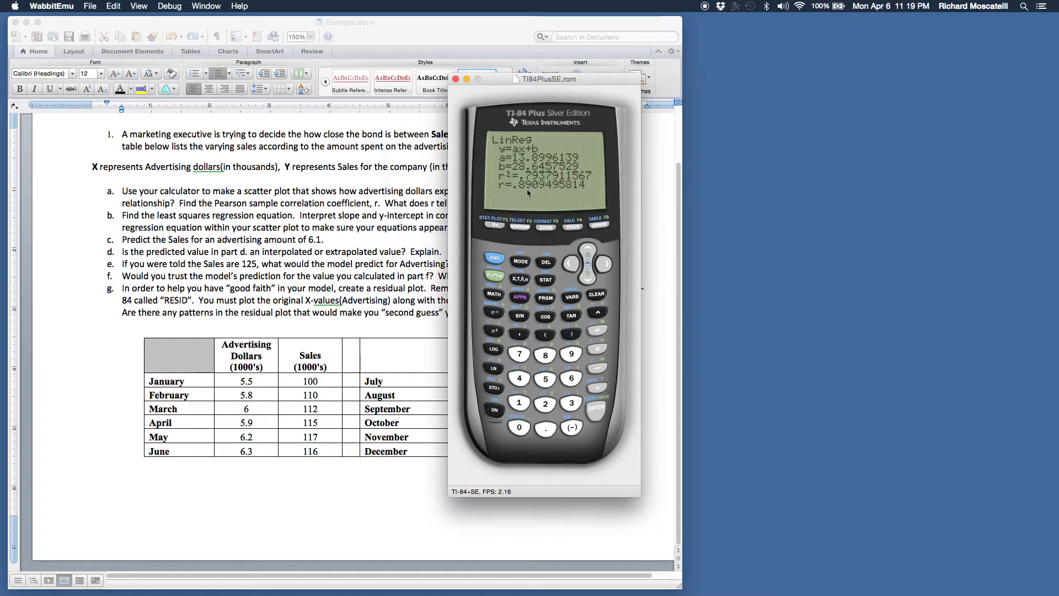
pyautogui.moveTo(663, 560)
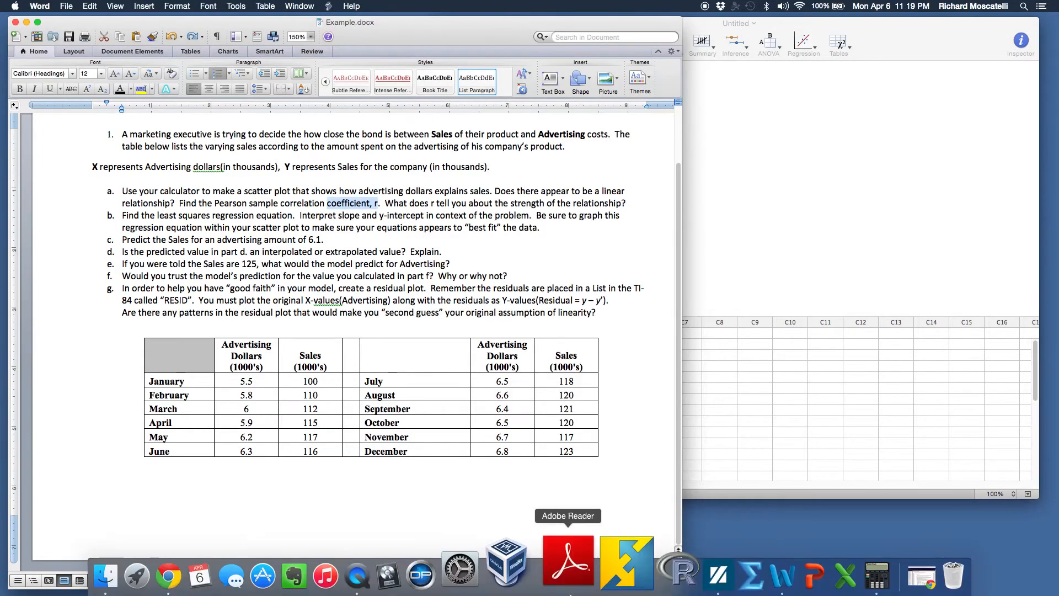
pyautogui.click(818, 561)
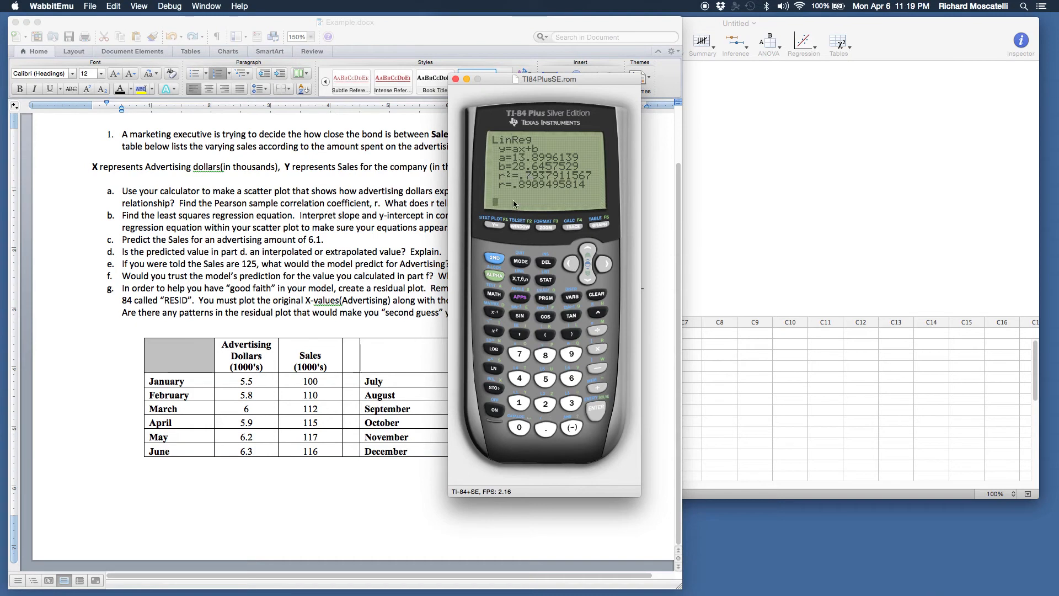
pyautogui.moveTo(513, 158)
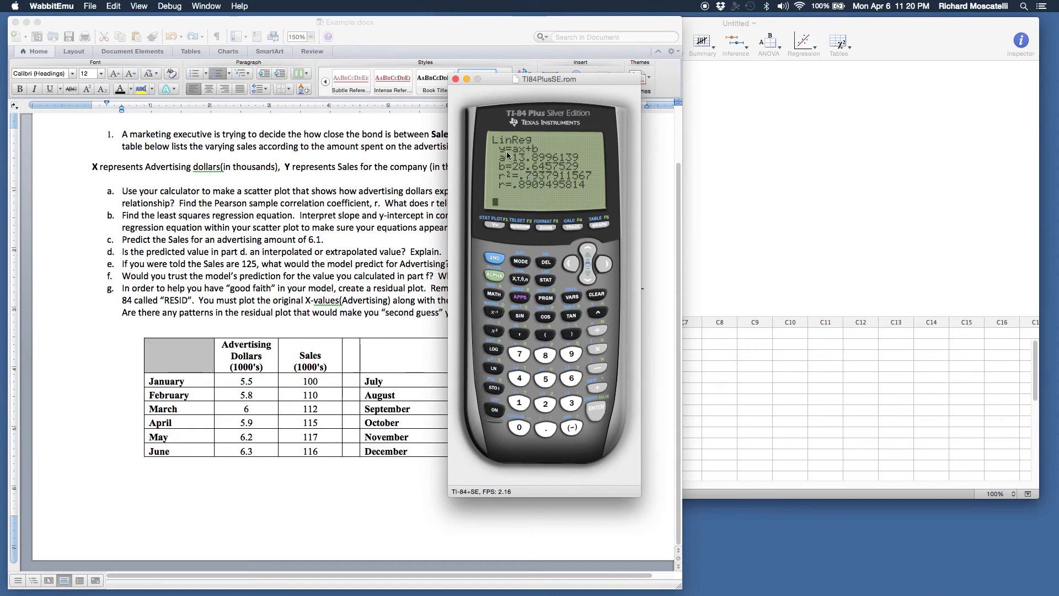